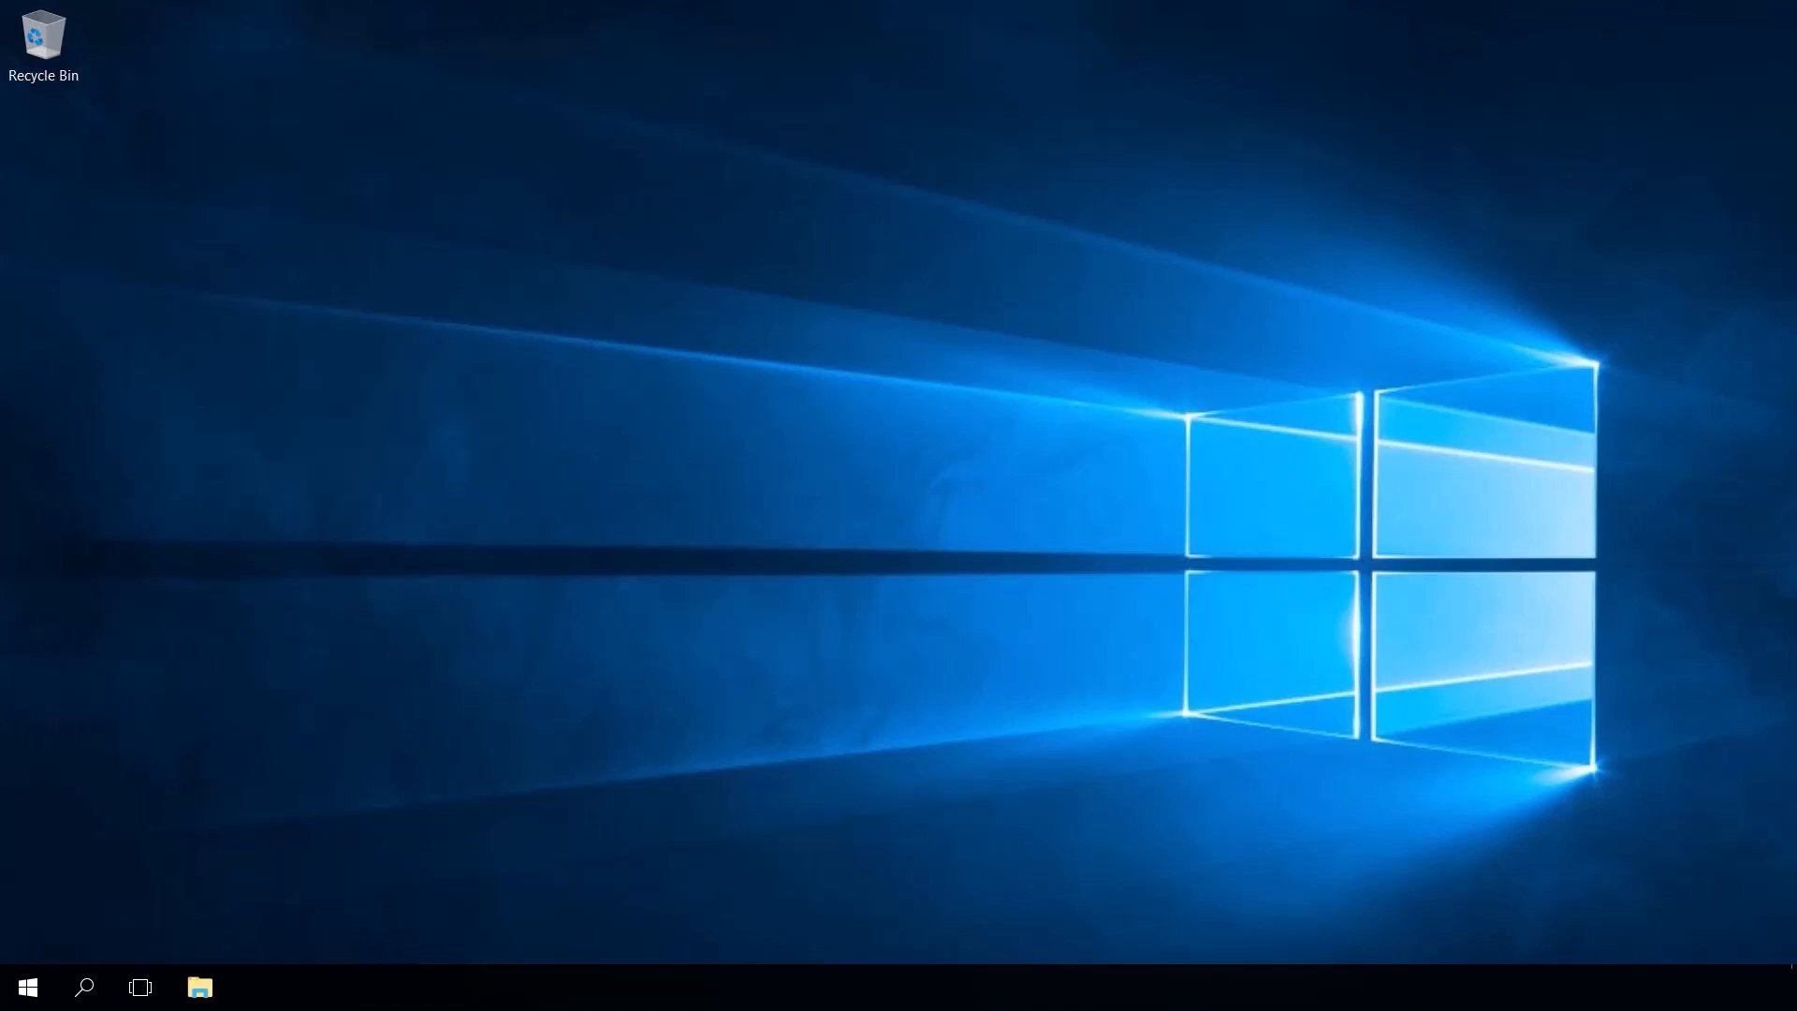
{"action": "mouse_move", "coordinate": [327, 624]}
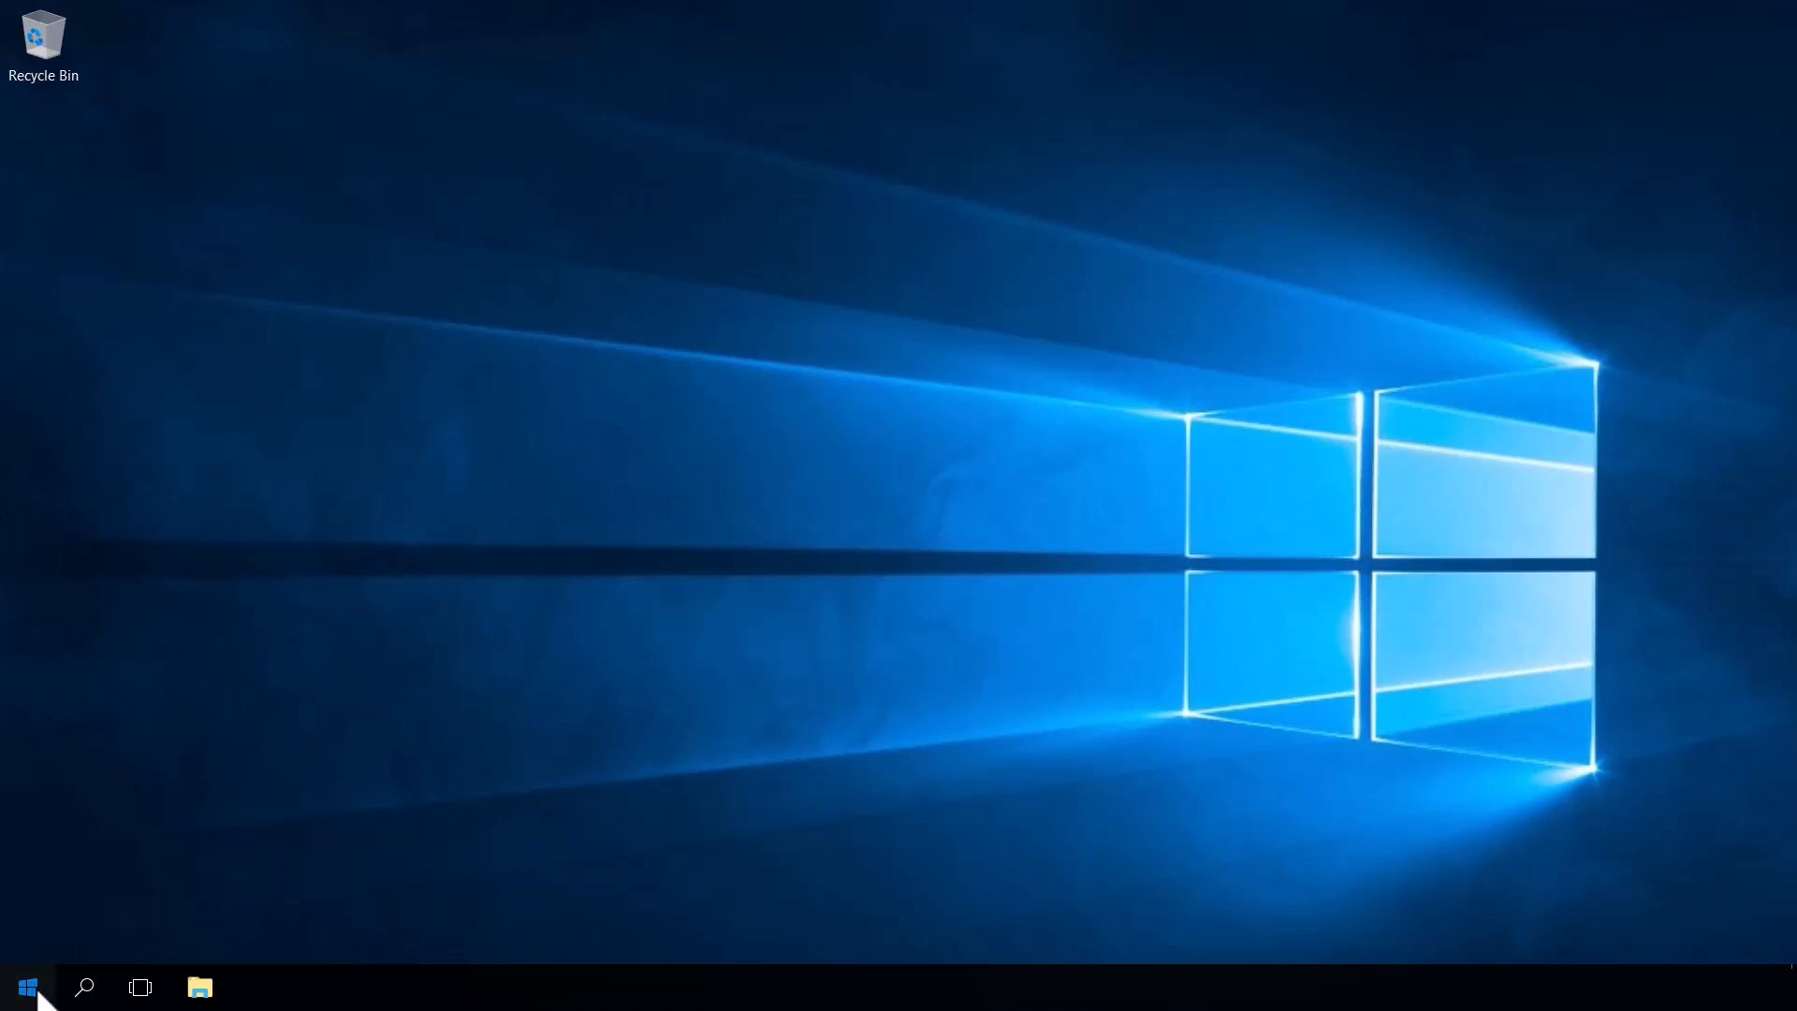
- Open Control Panel's installed programs list to find Azure Connected Machine Agent 1.42.02699.1697
{"action": "left_click", "coordinate": [27, 986]}
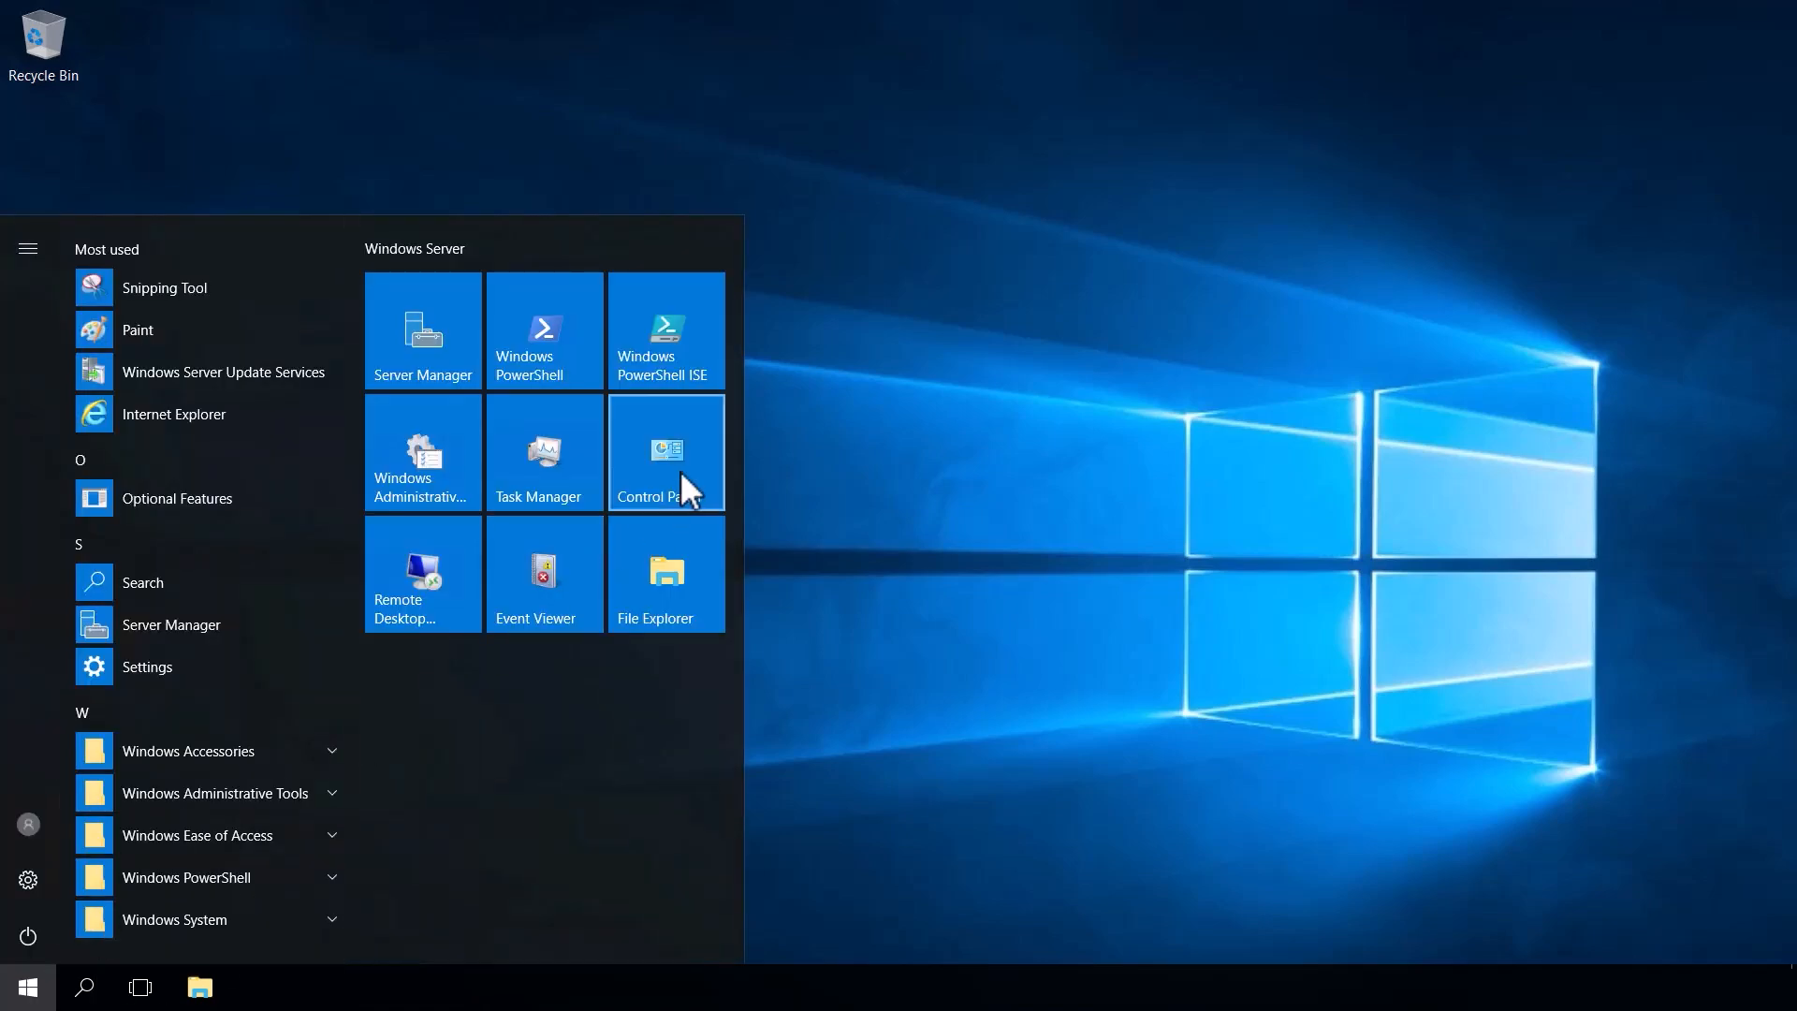
{"action": "left_click", "coordinate": [664, 451]}
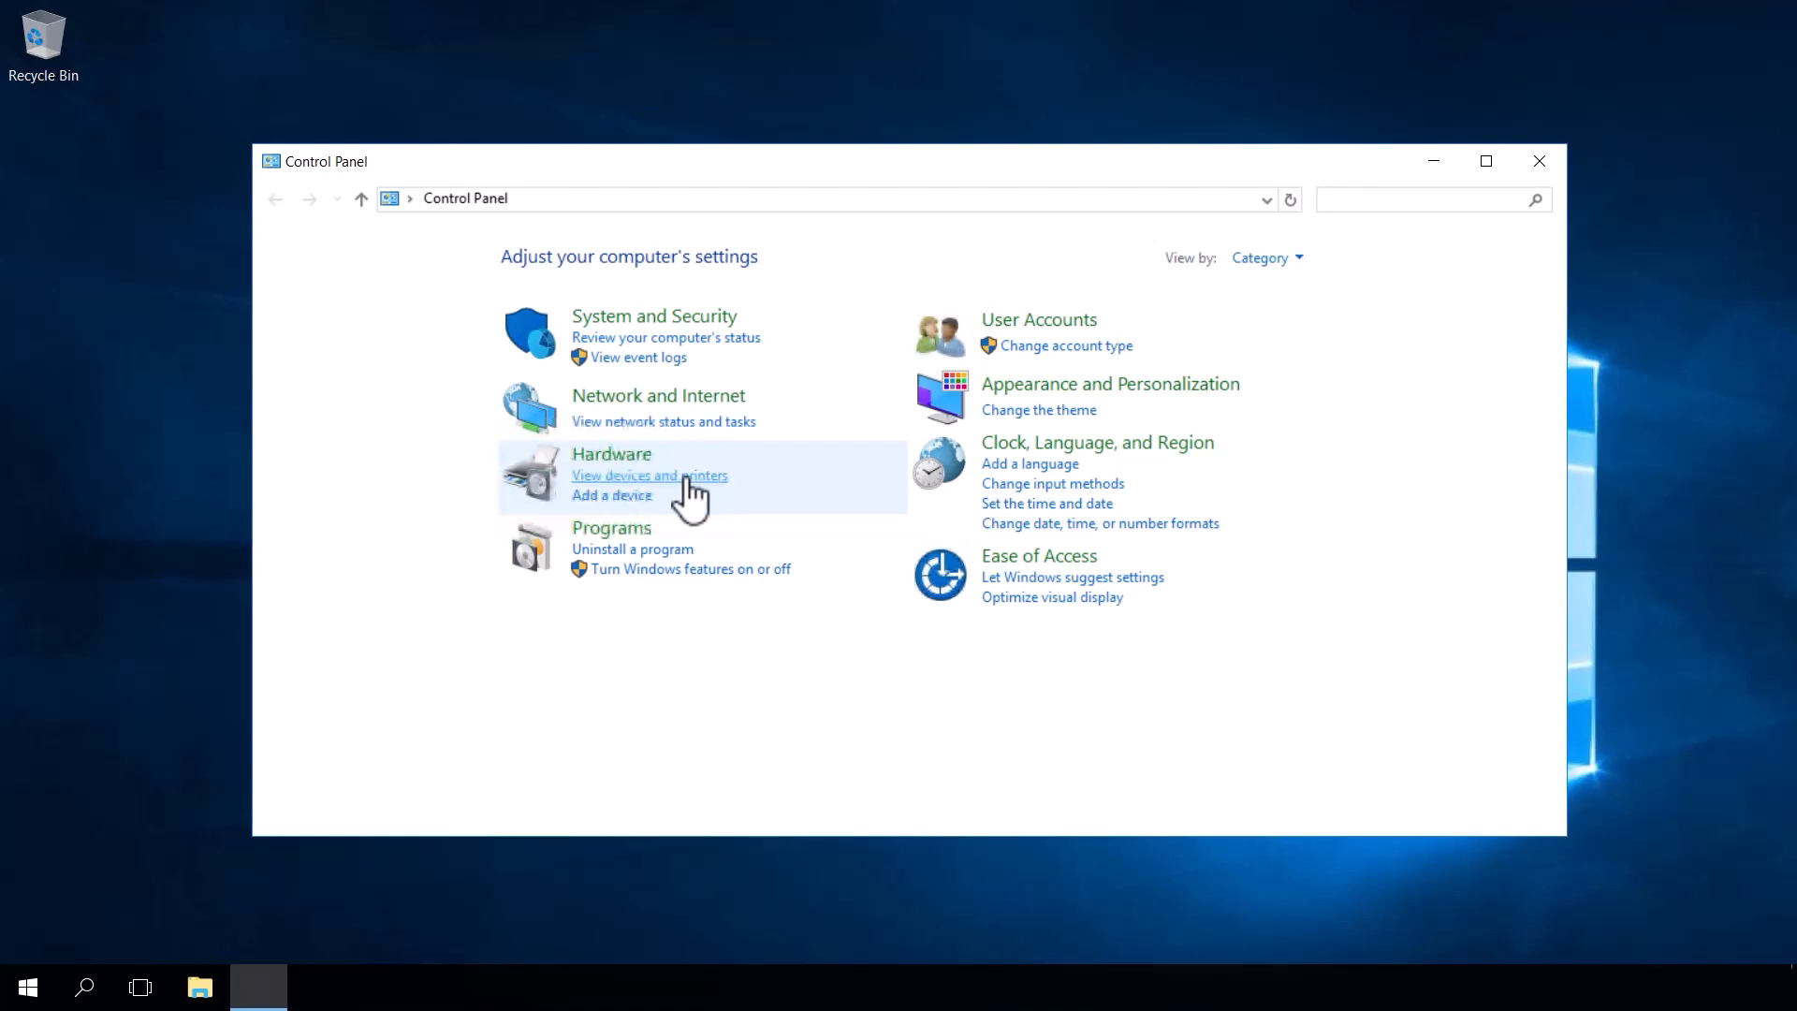
{"action": "mouse_move", "coordinate": [683, 570]}
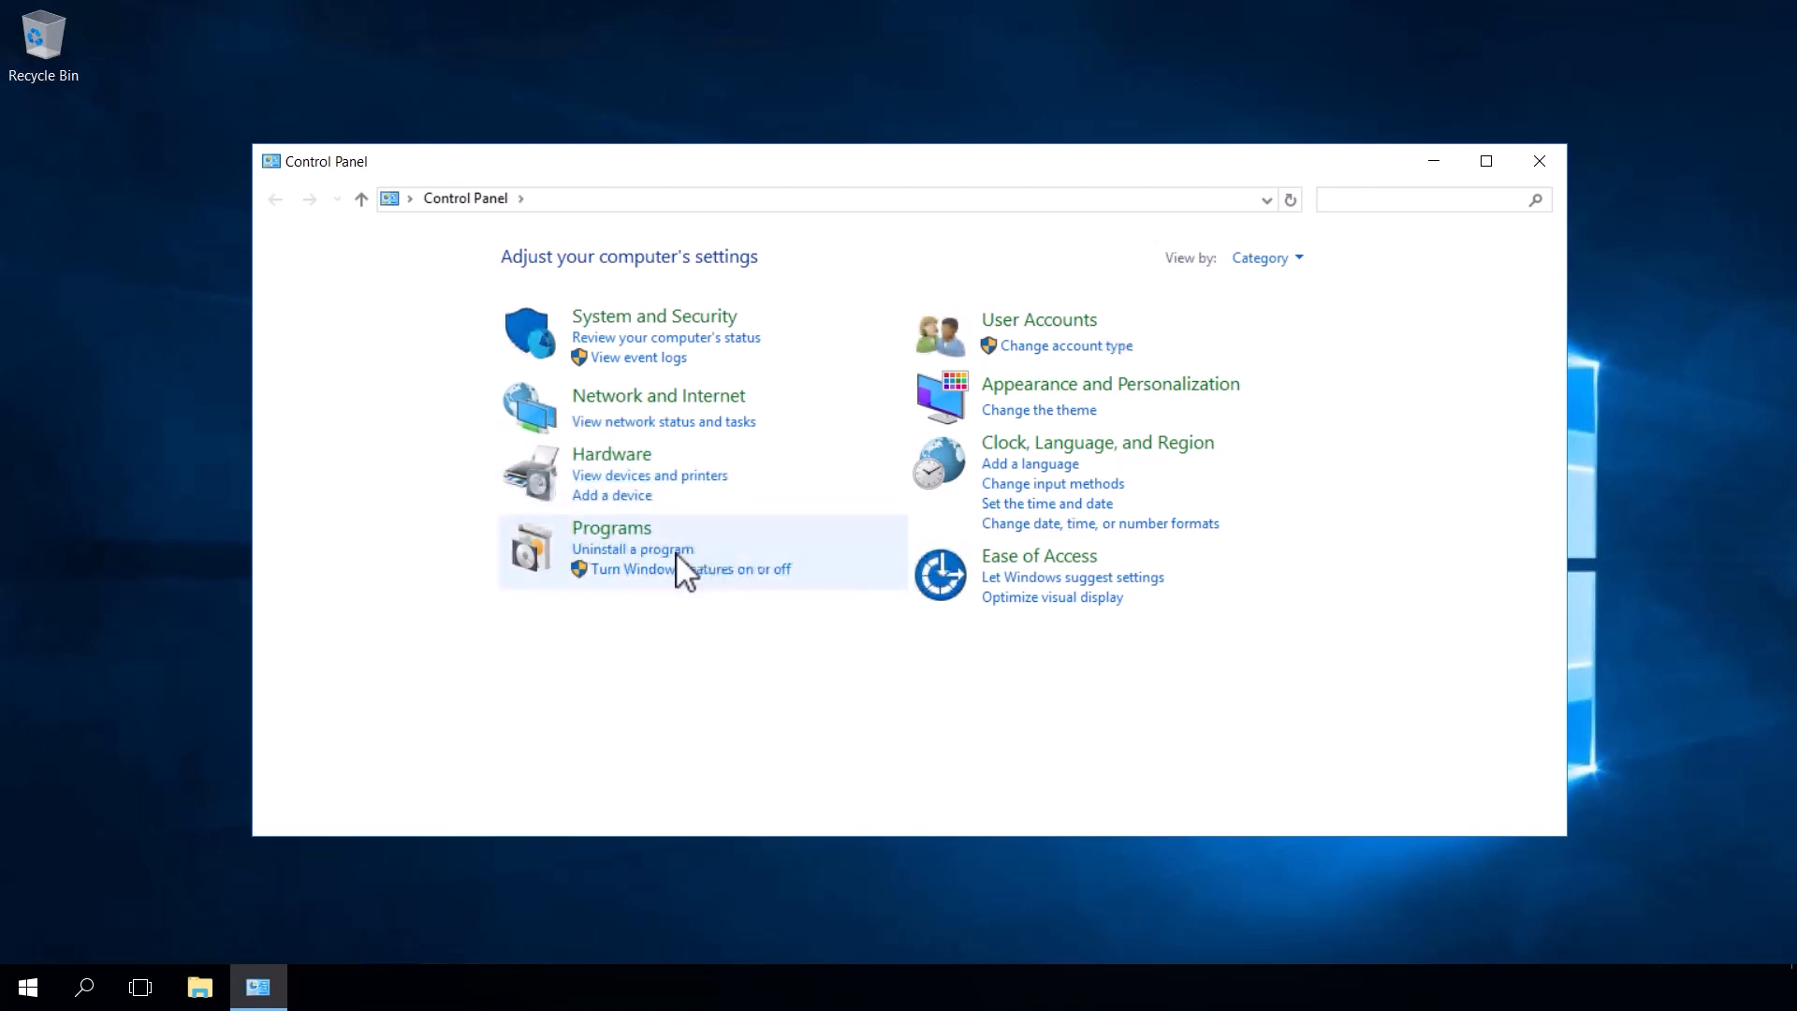
{"action": "left_click", "coordinate": [632, 547]}
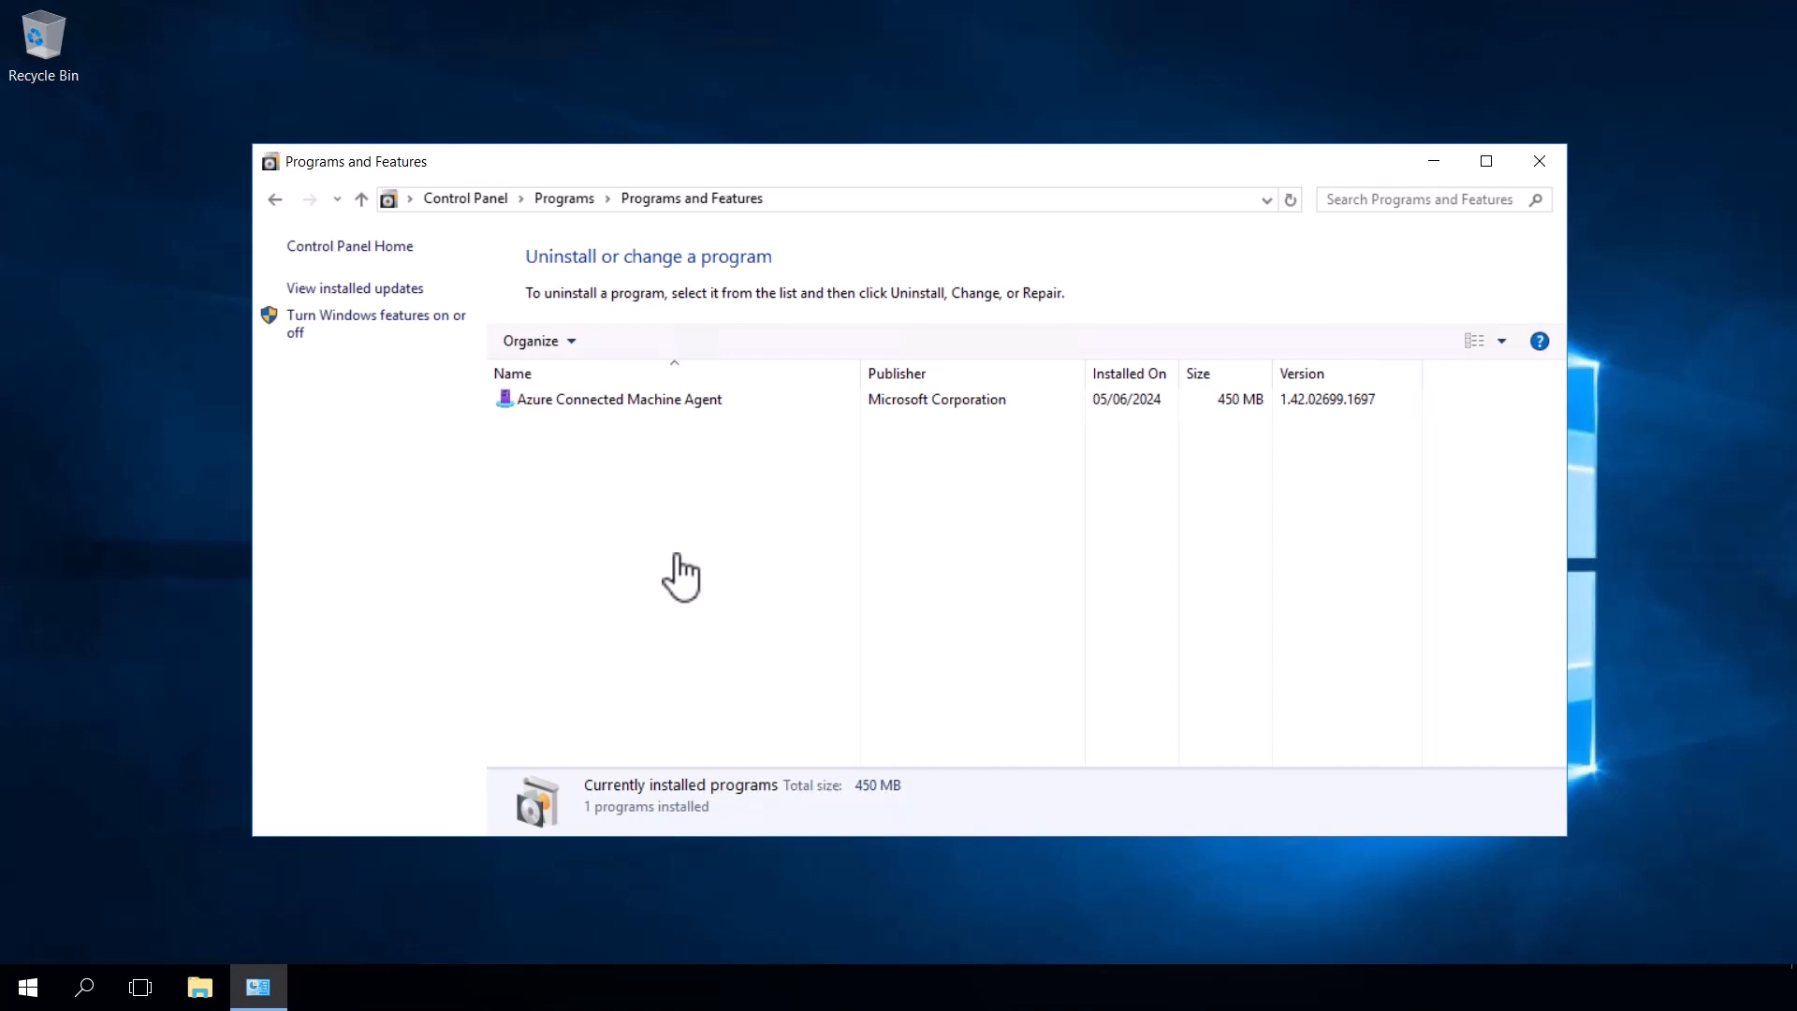
{"action": "left_click", "coordinate": [25, 986]}
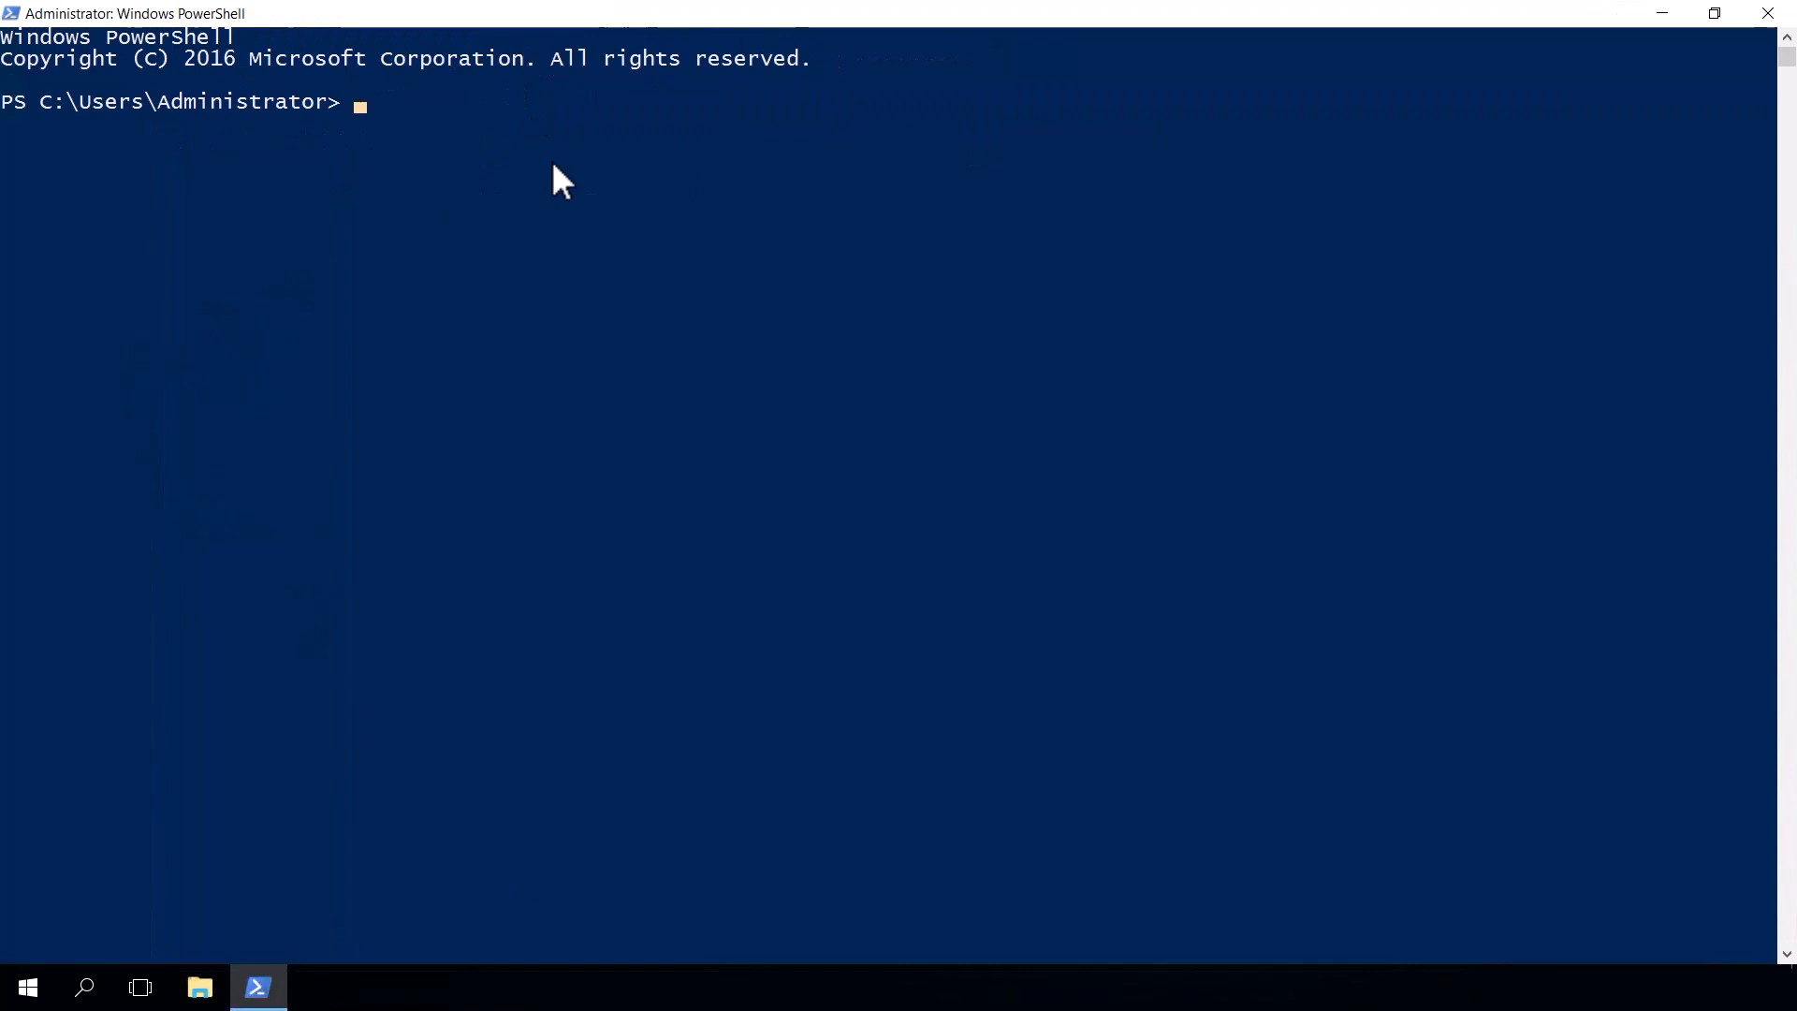
- Type the azcmagent command at the PowerShell prompt
{"action": "type", "text": "az"}
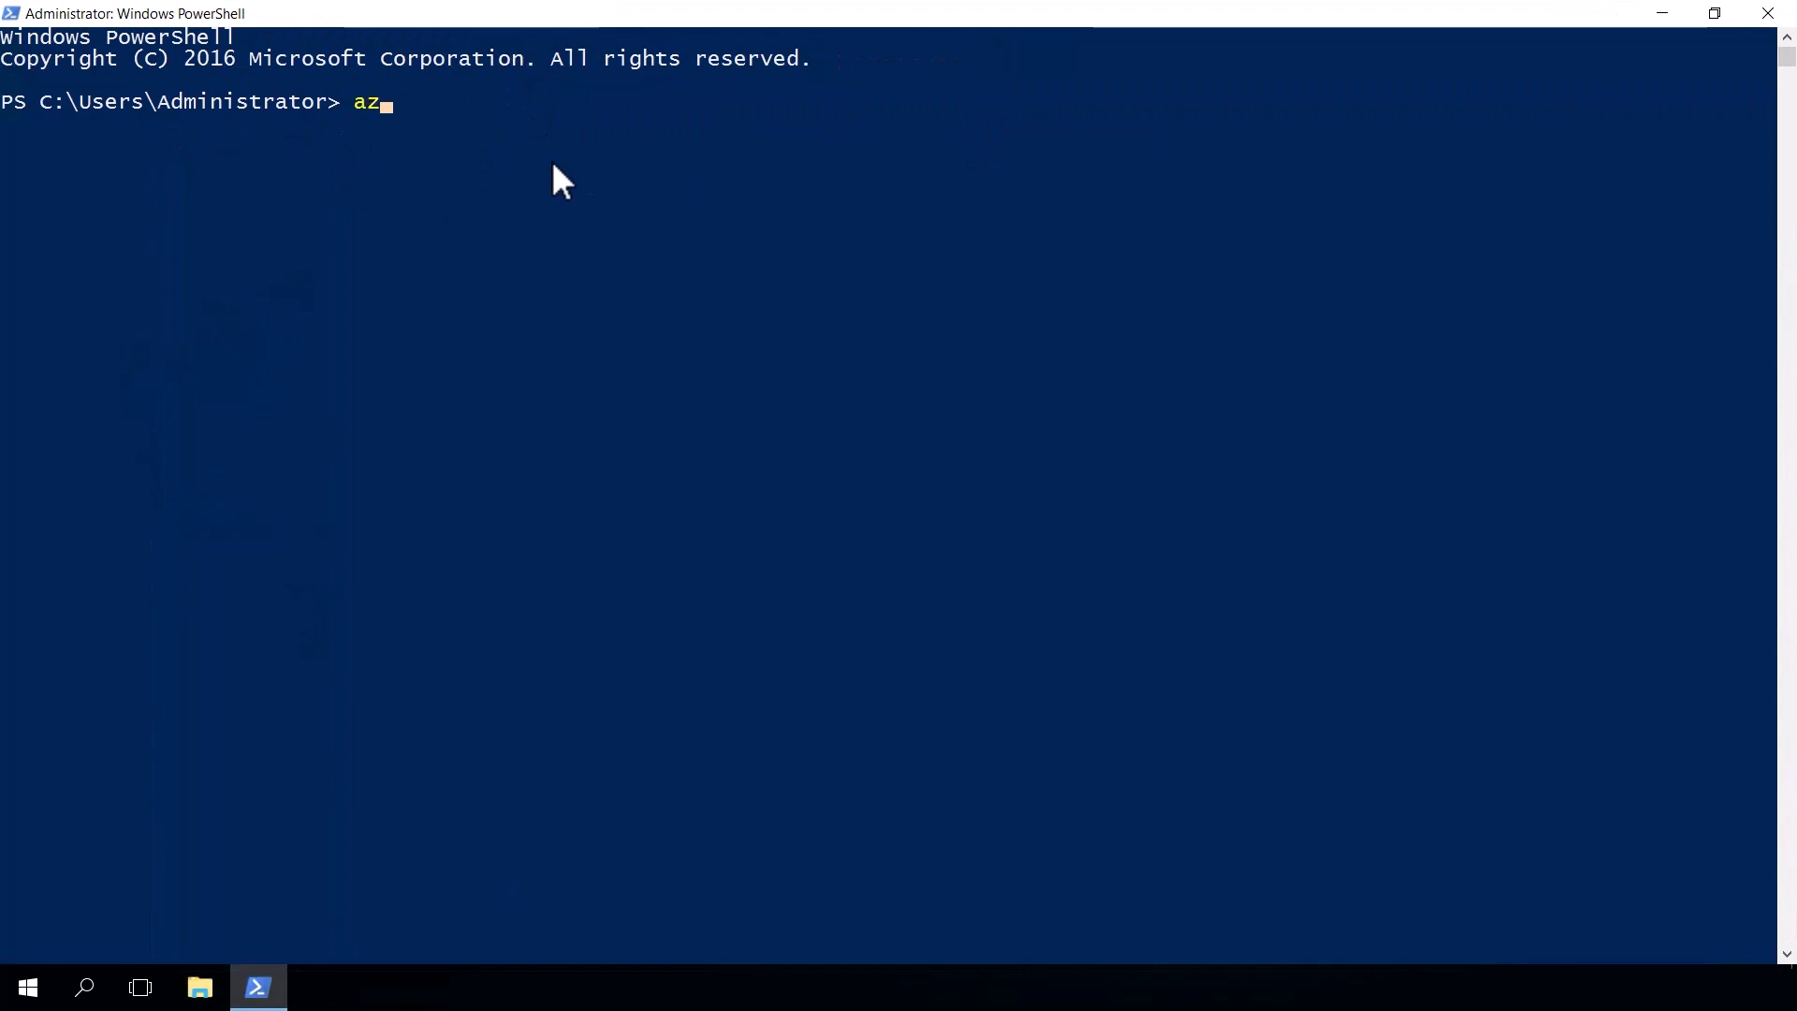
{"action": "type", "text": "cmagent"}
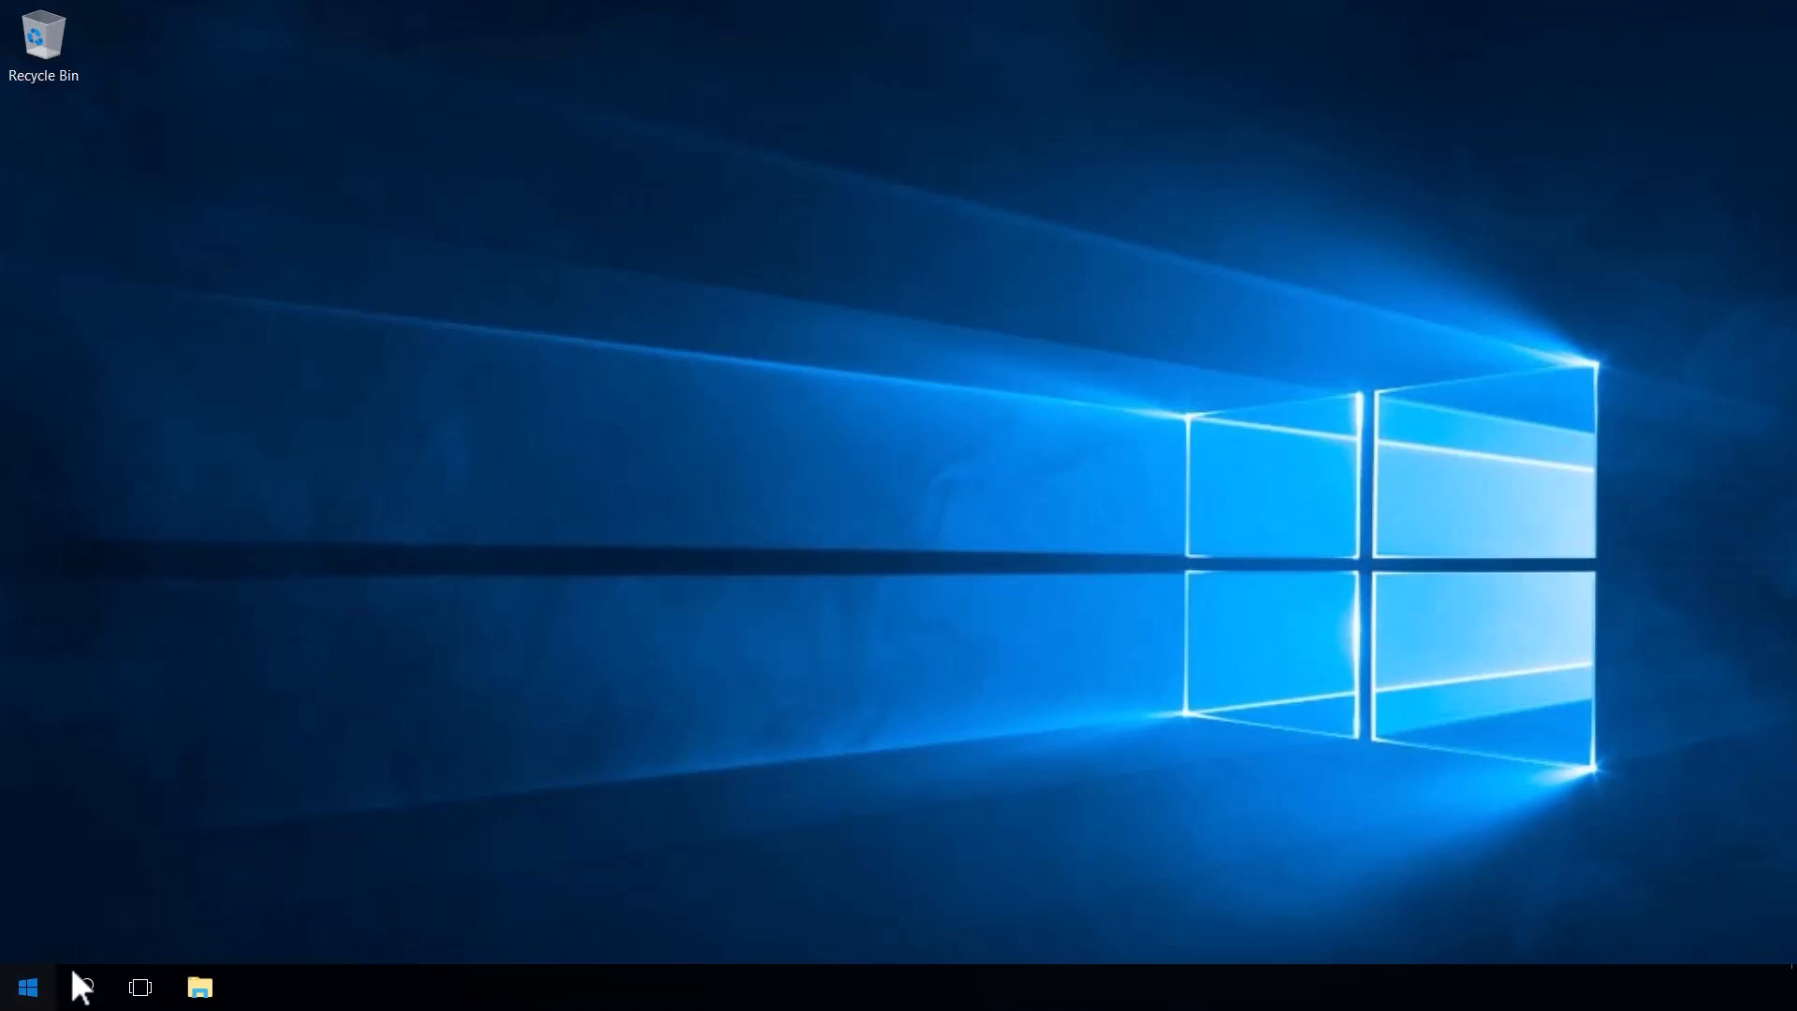
- Launch Windows PowerShell from Start and run azcmagent show
{"action": "left_click", "coordinate": [27, 985]}
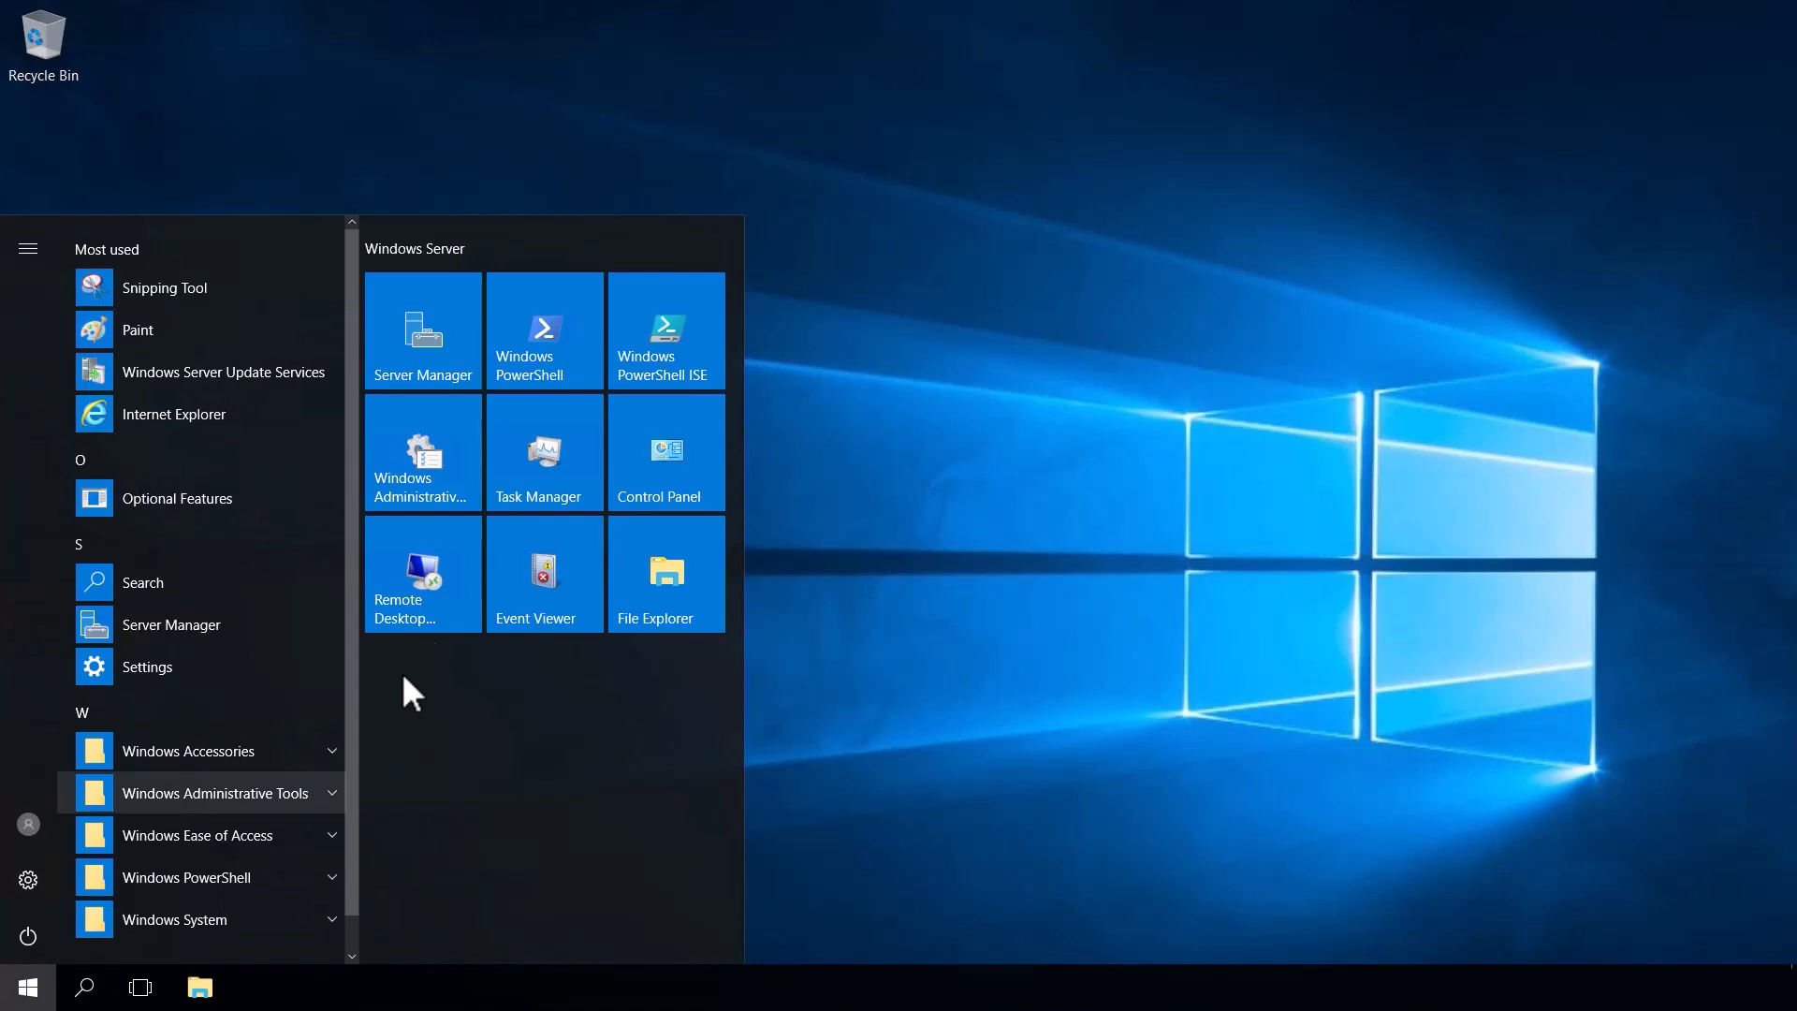
{"action": "left_click", "coordinate": [543, 331]}
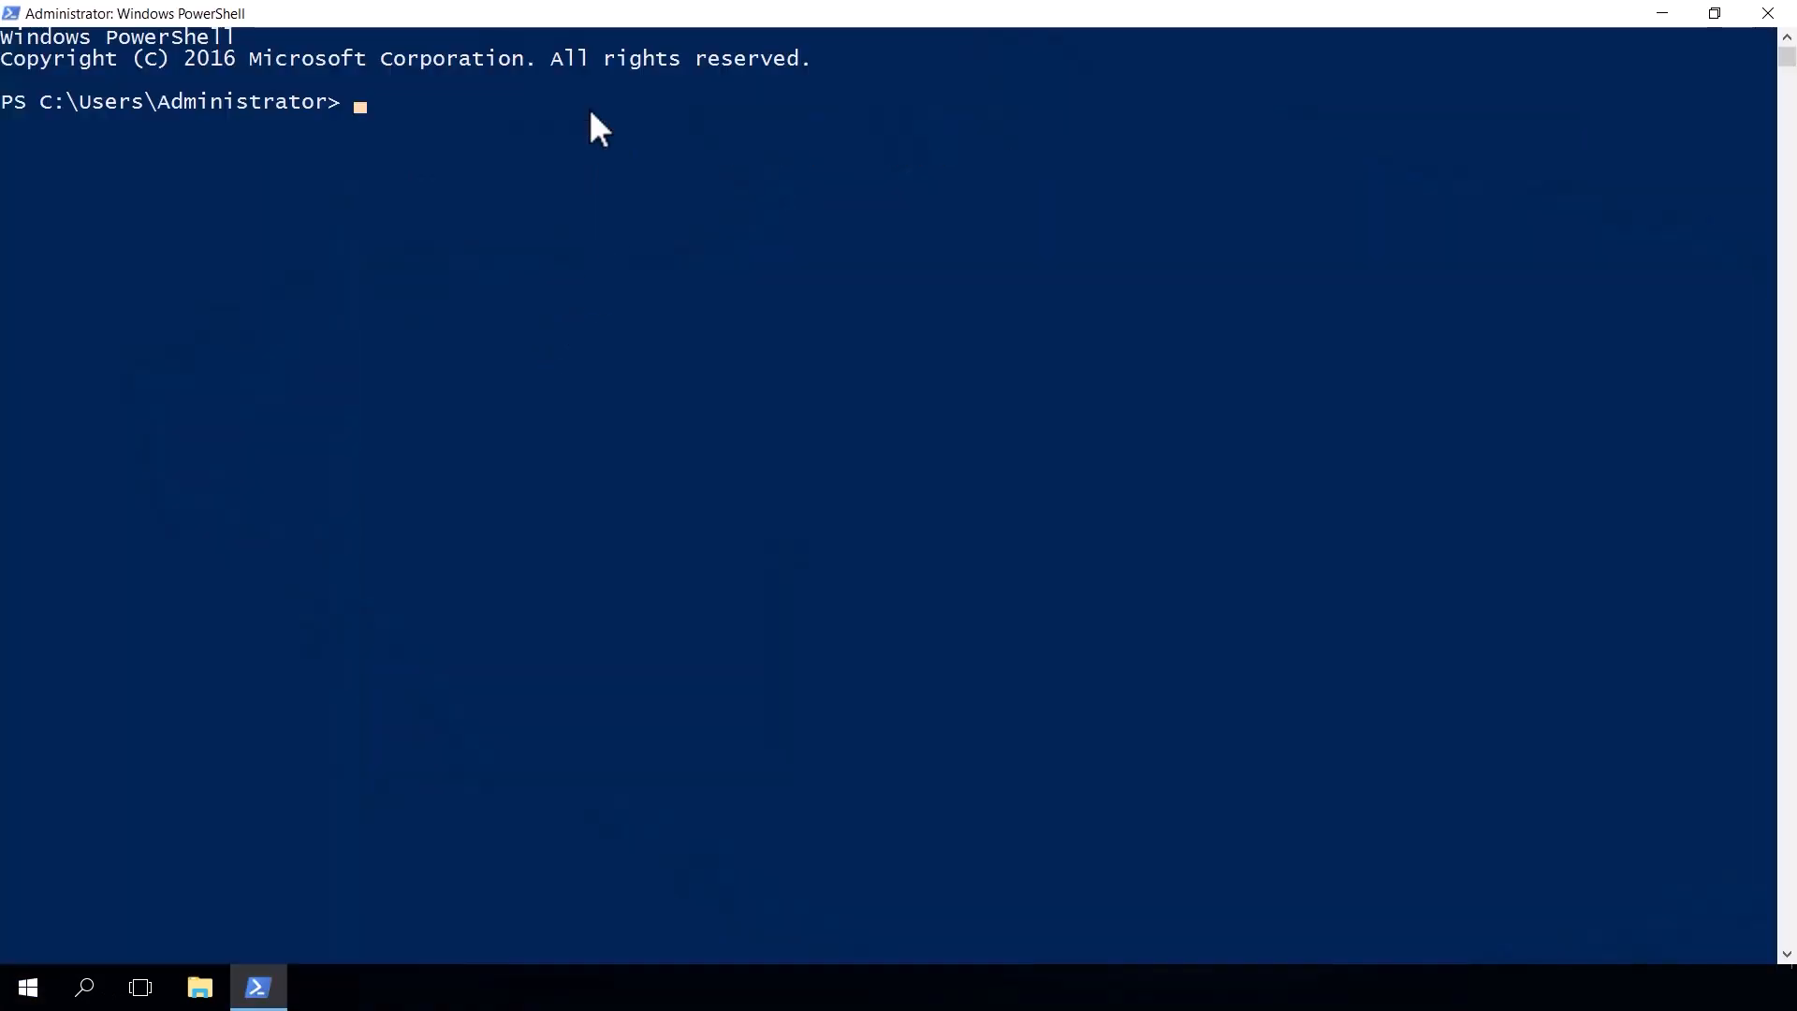
{"action": "type", "text": "azcmagen"}
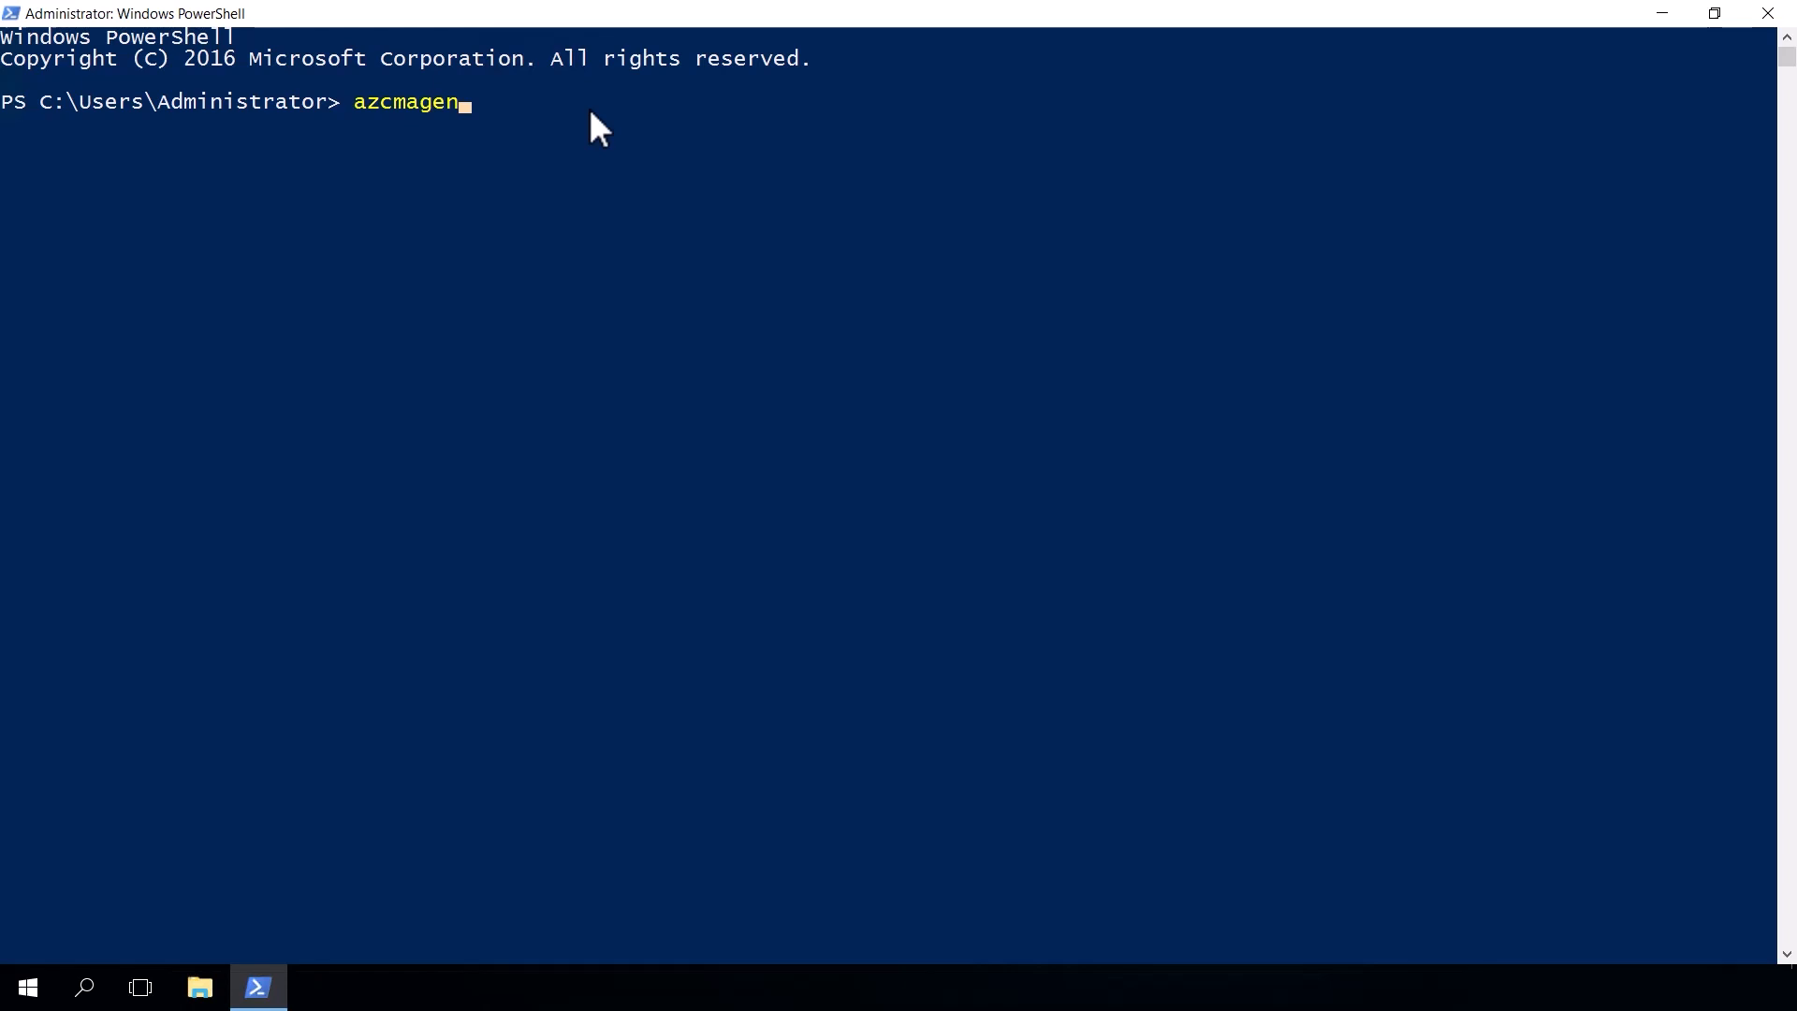
{"action": "type", "text": "show"}
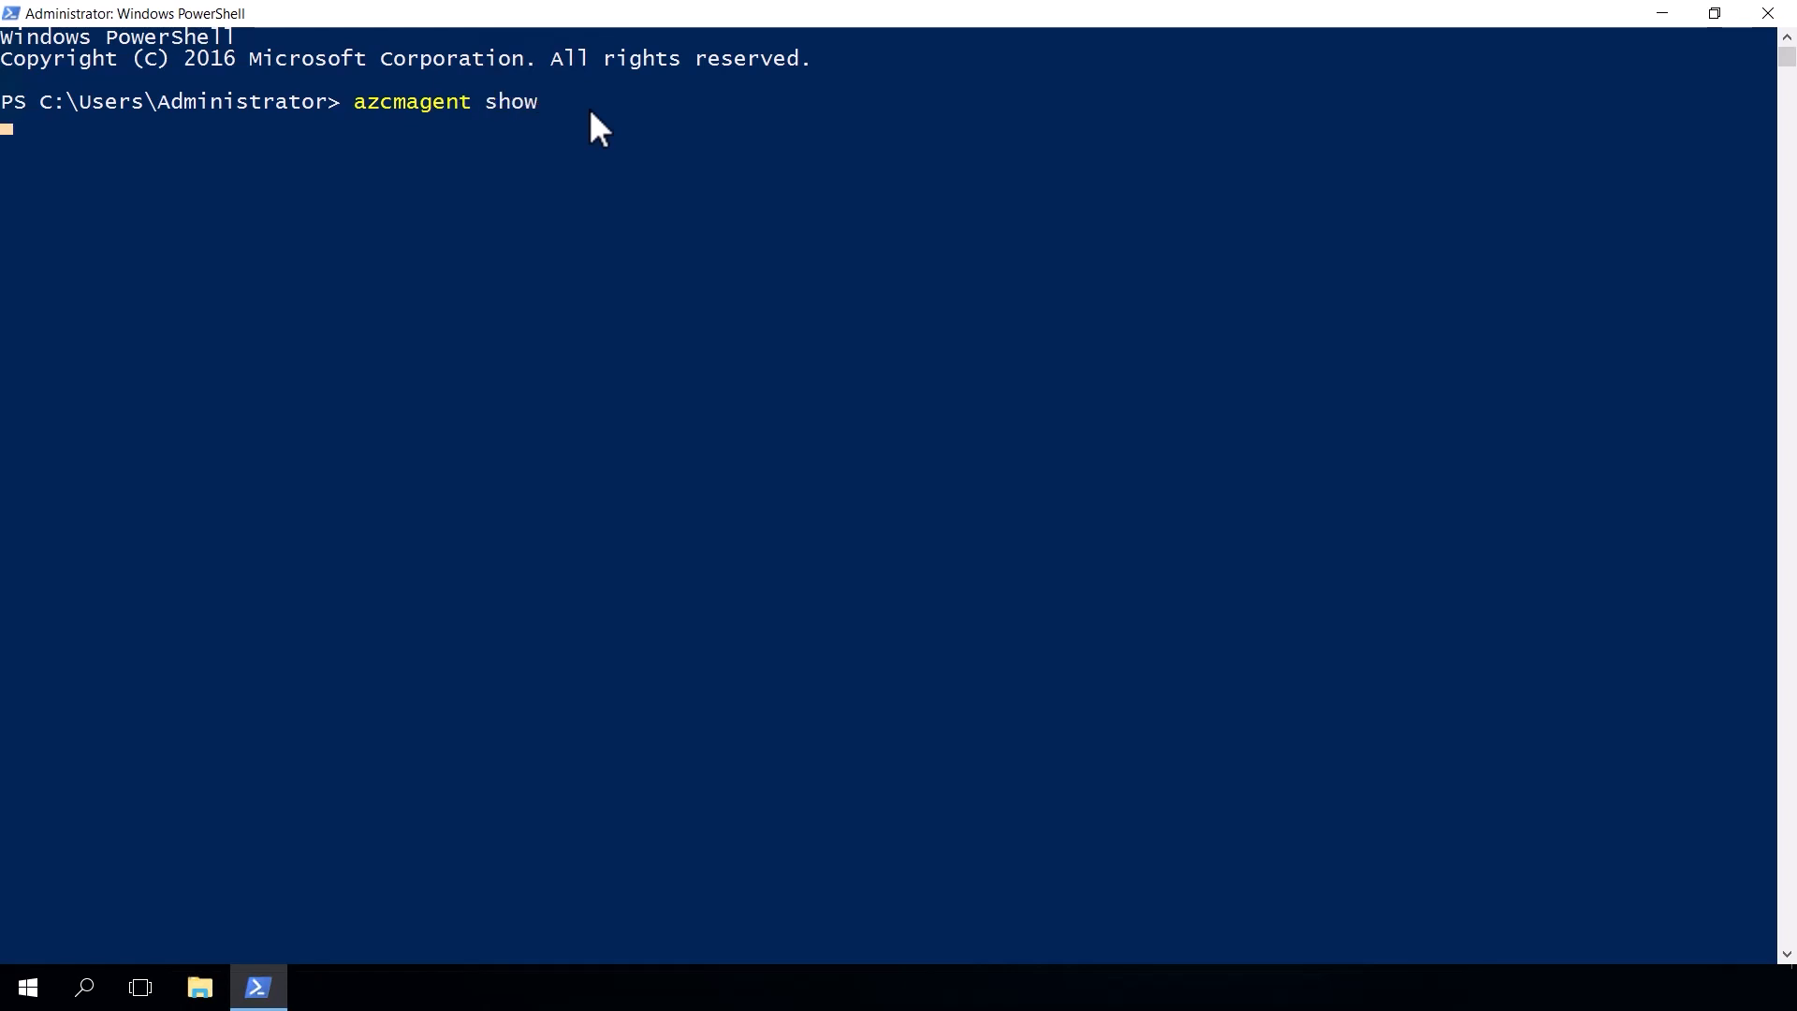
{"action": "key", "text": "Return"}
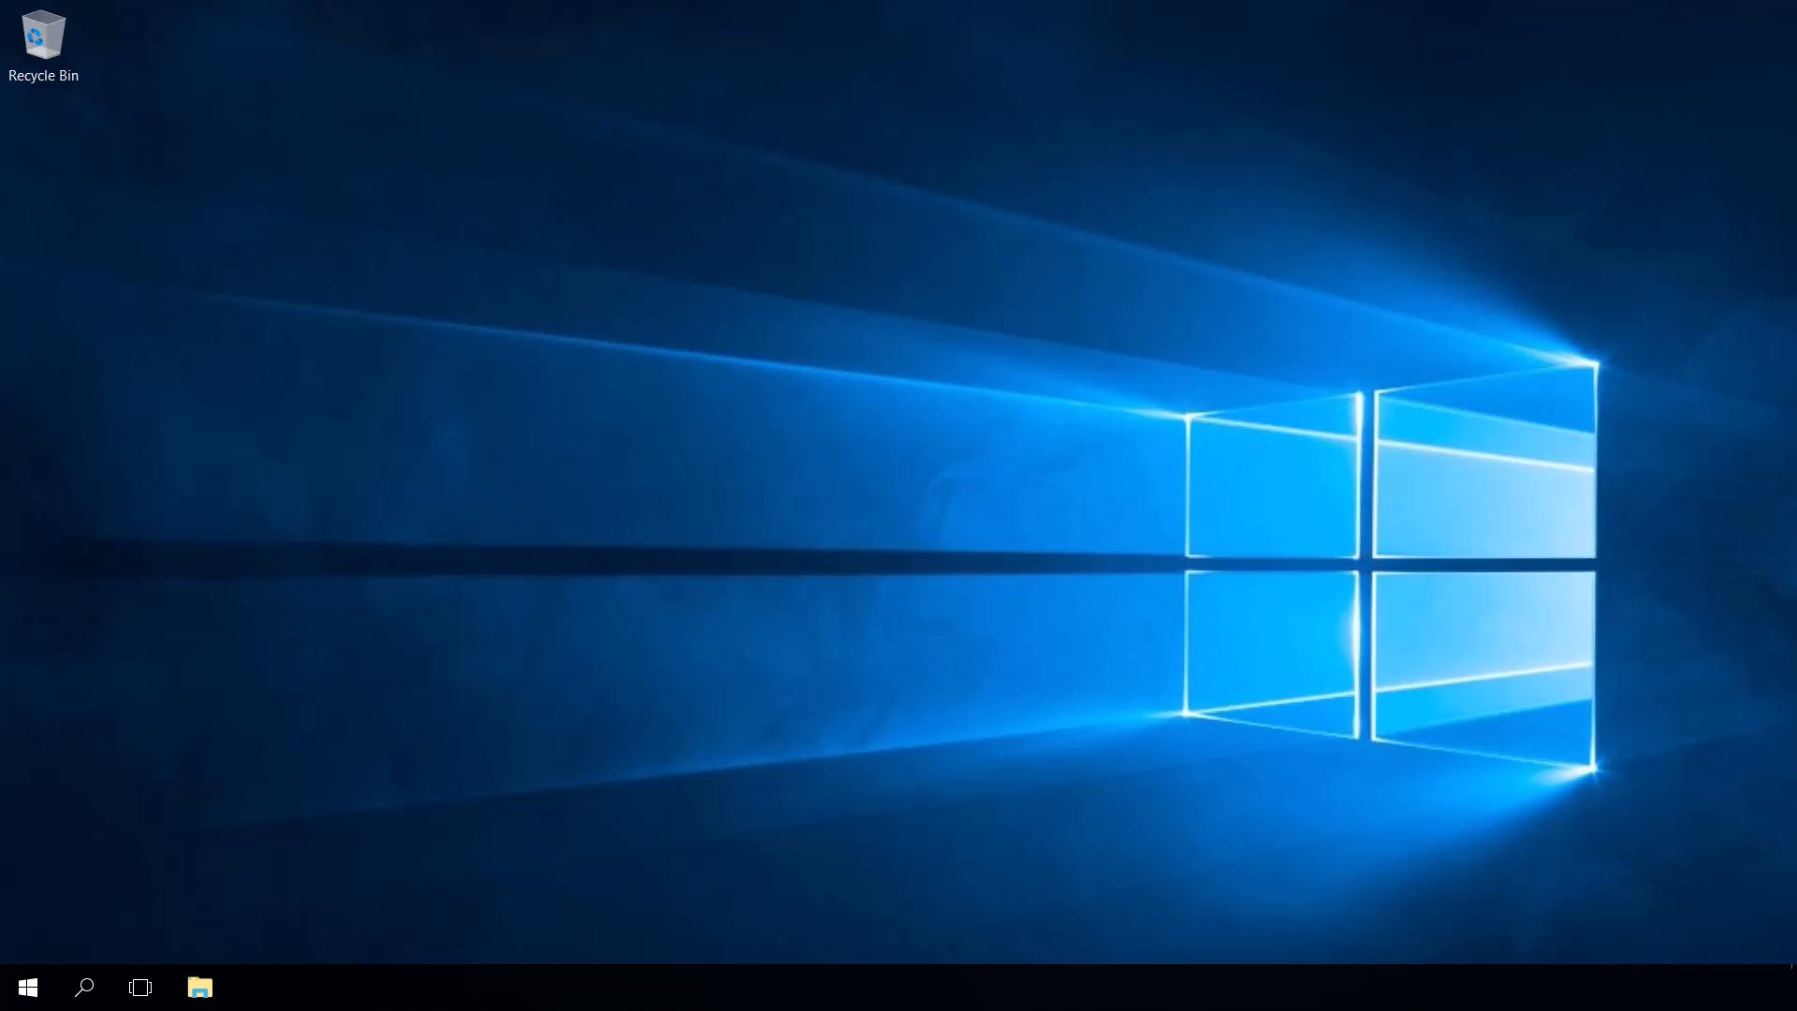
{"action": "mouse_move", "coordinate": [220, 998]}
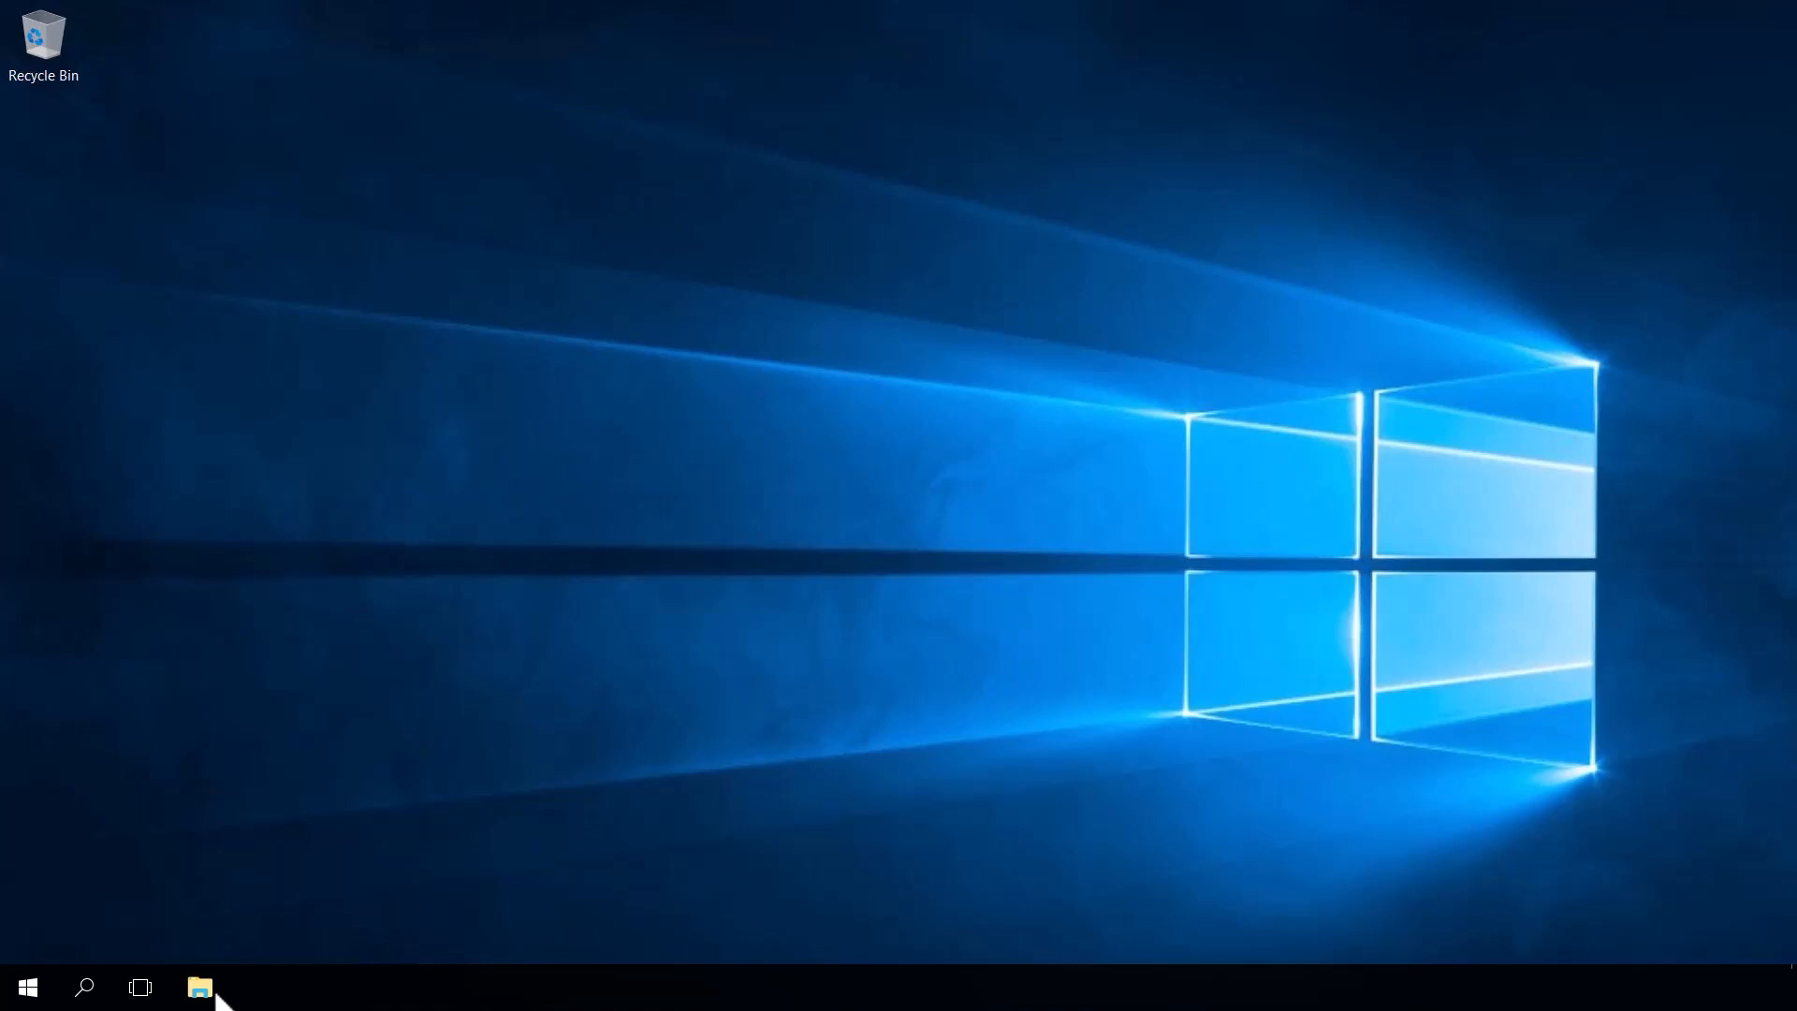
- Browse to Local Disk (C:) in File Explorer and turn on Hidden items
{"action": "left_click", "coordinate": [199, 986]}
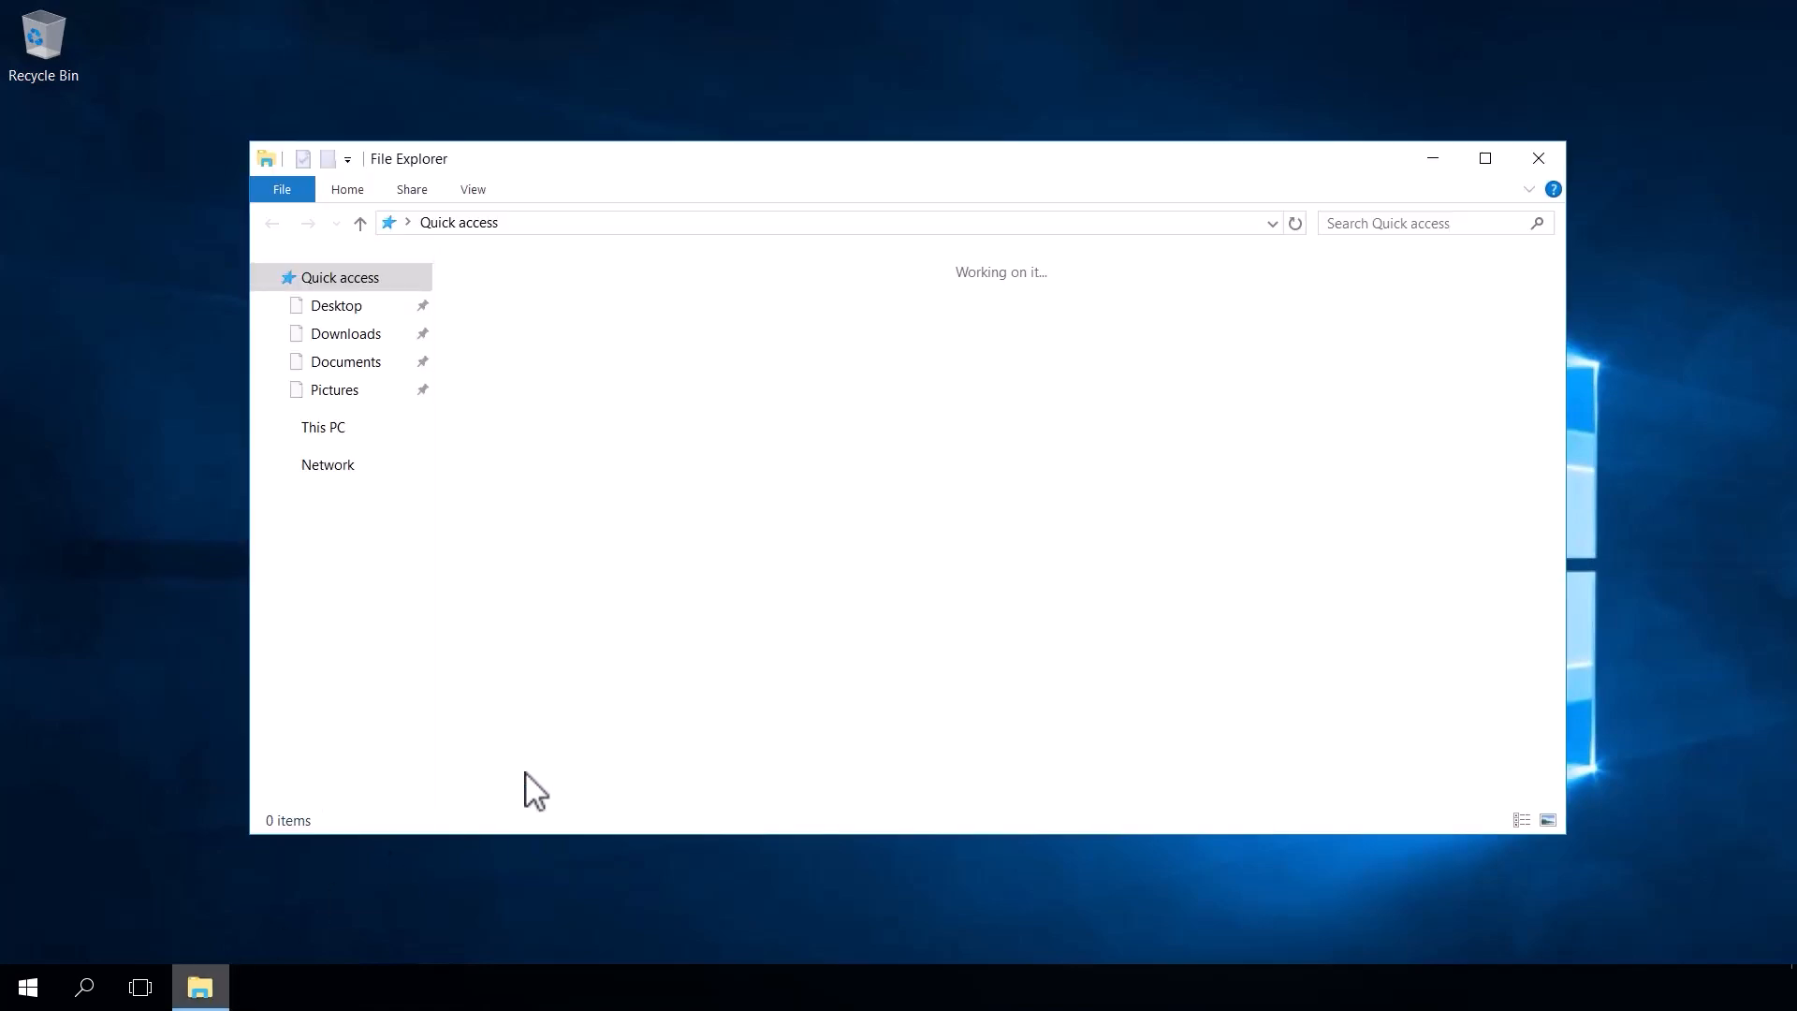
{"action": "left_click", "coordinate": [323, 427]}
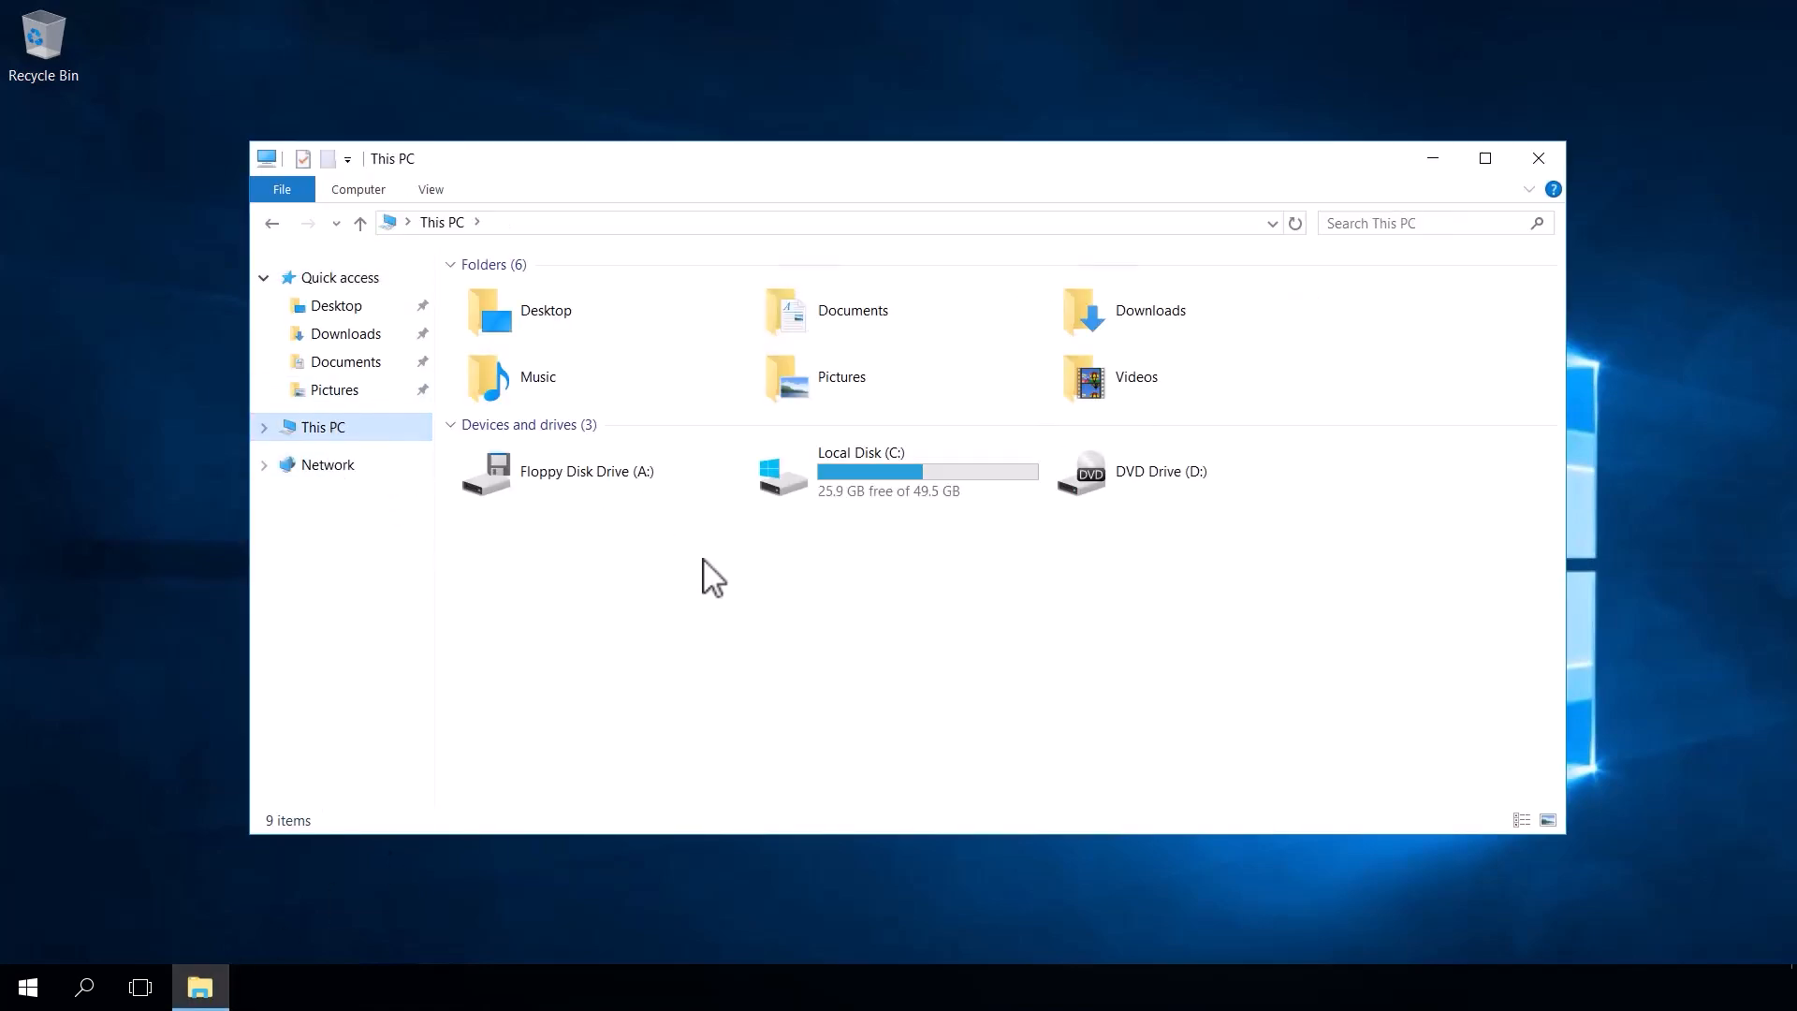
{"action": "double_click", "coordinate": [861, 471]}
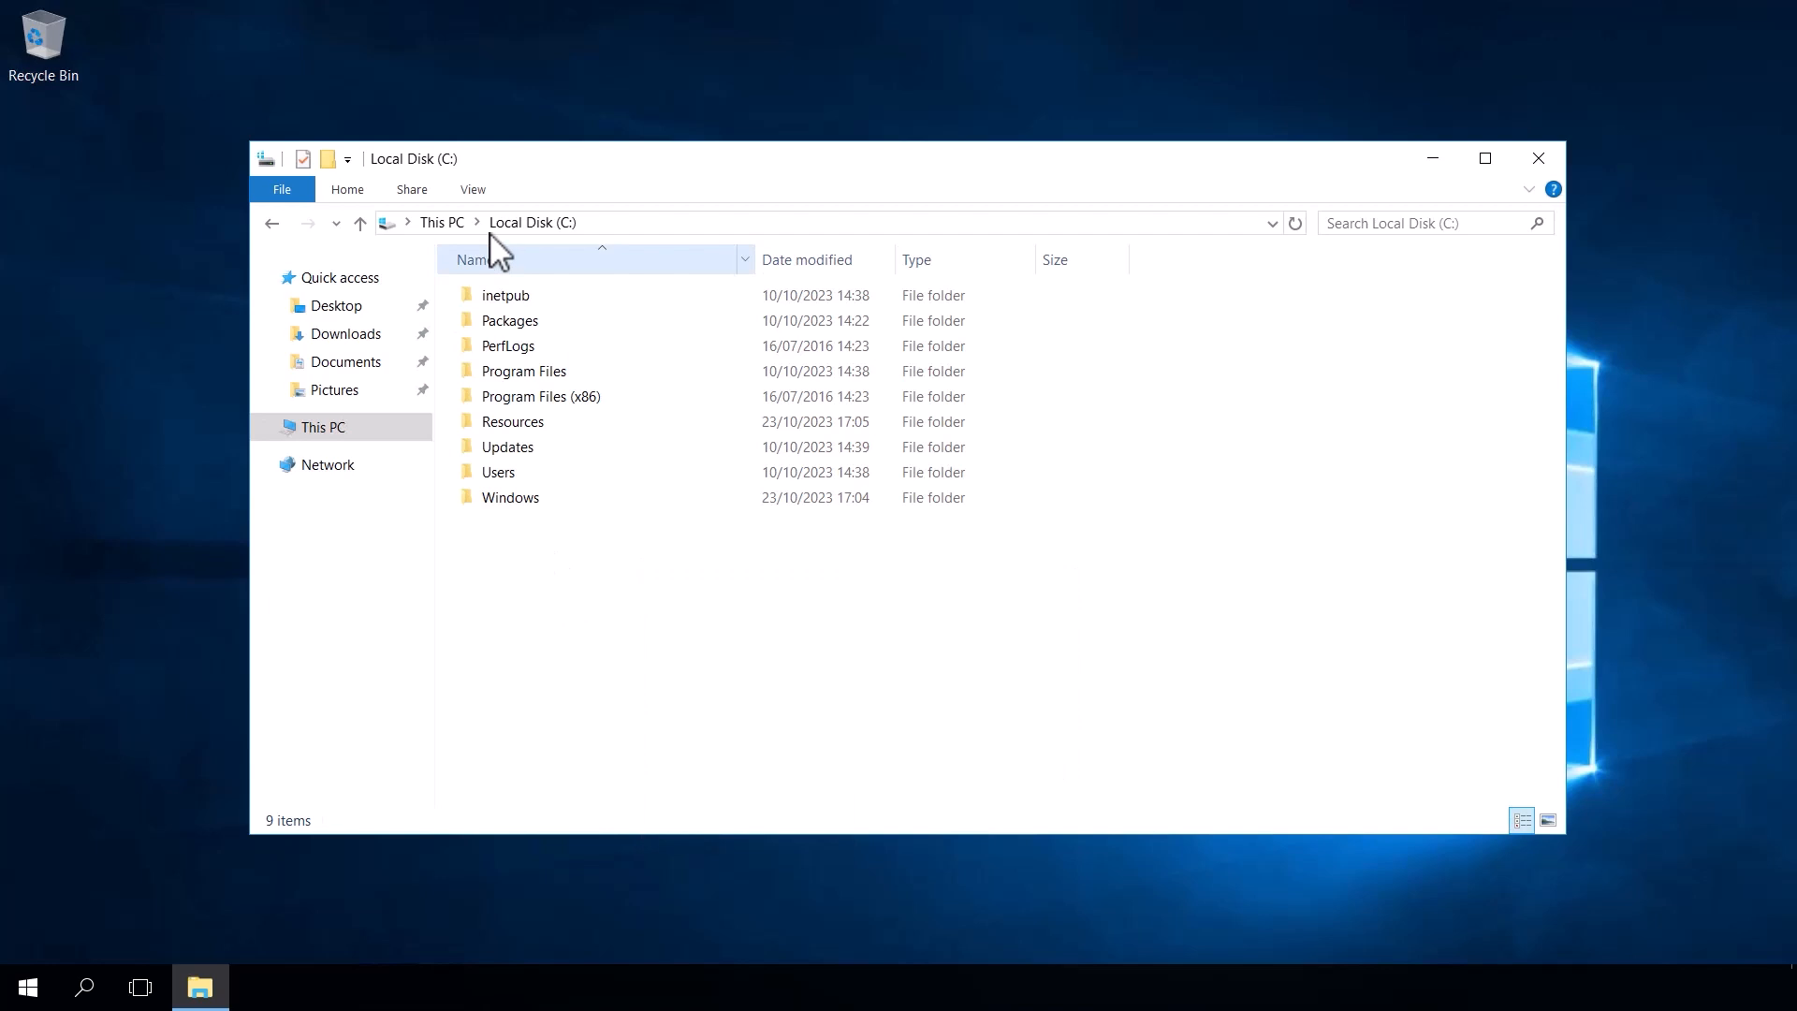
{"action": "left_click", "coordinate": [471, 189]}
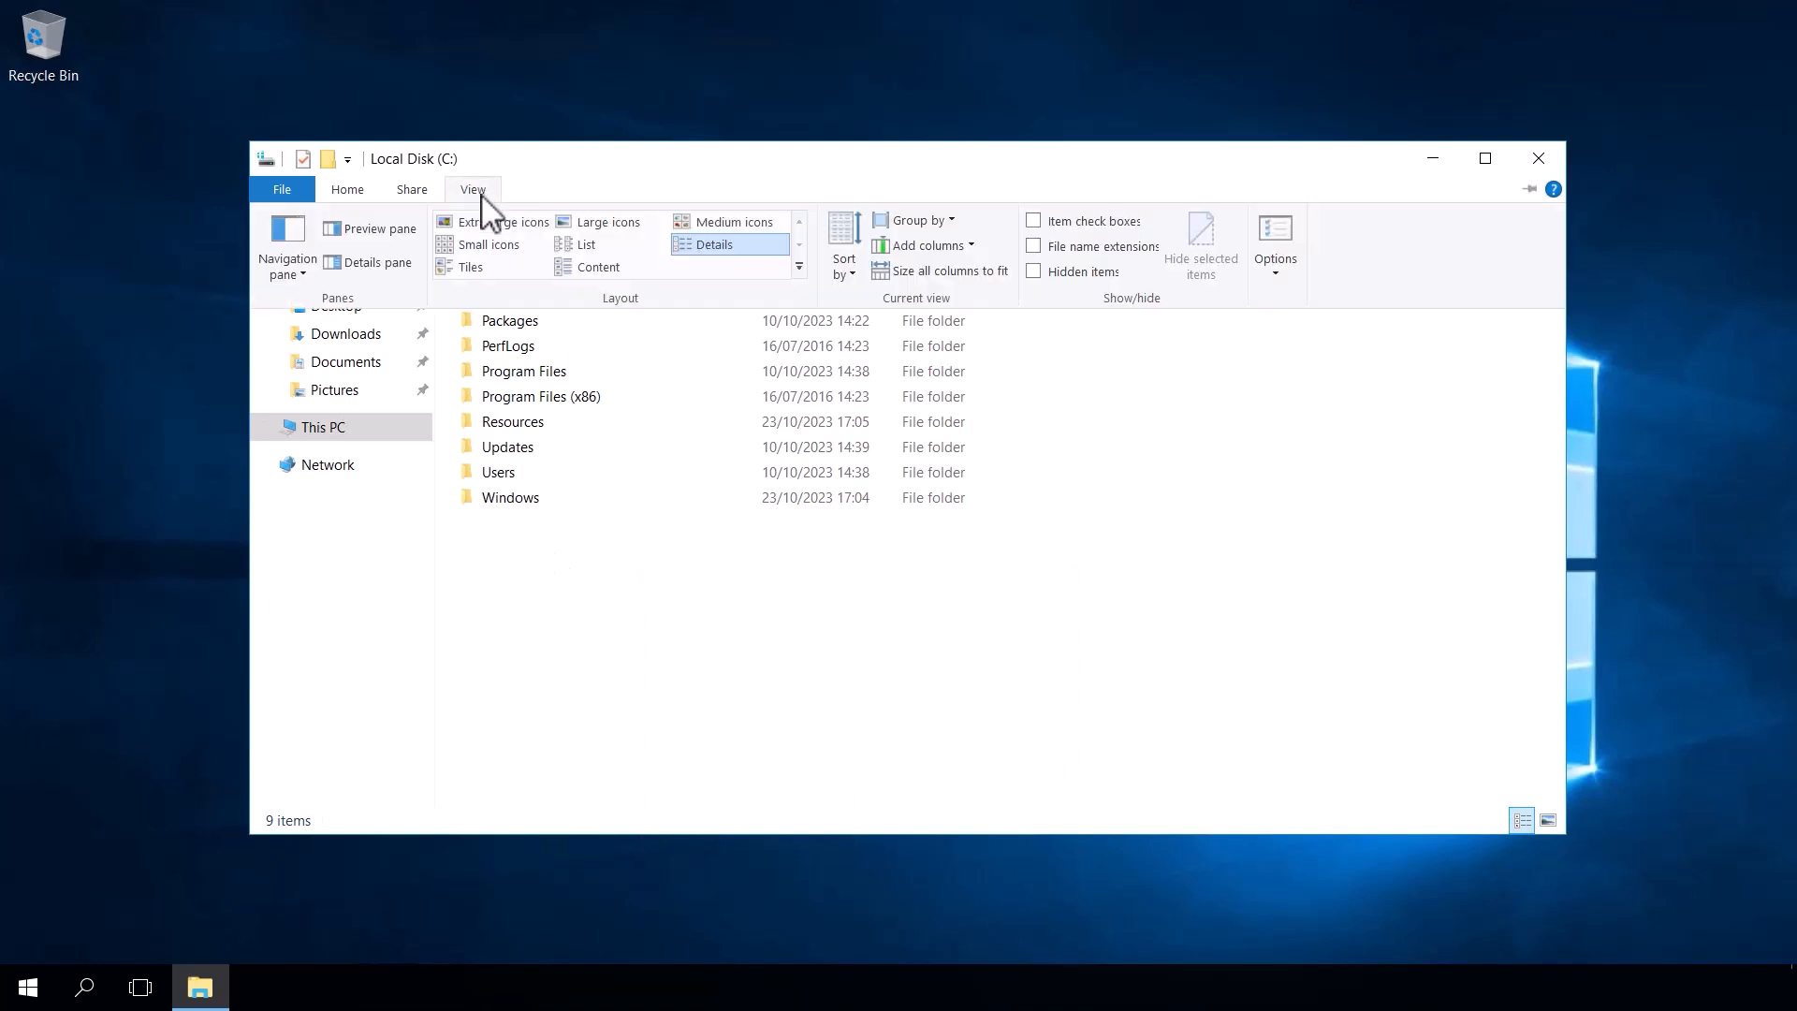
{"action": "mouse_move", "coordinate": [1071, 292]}
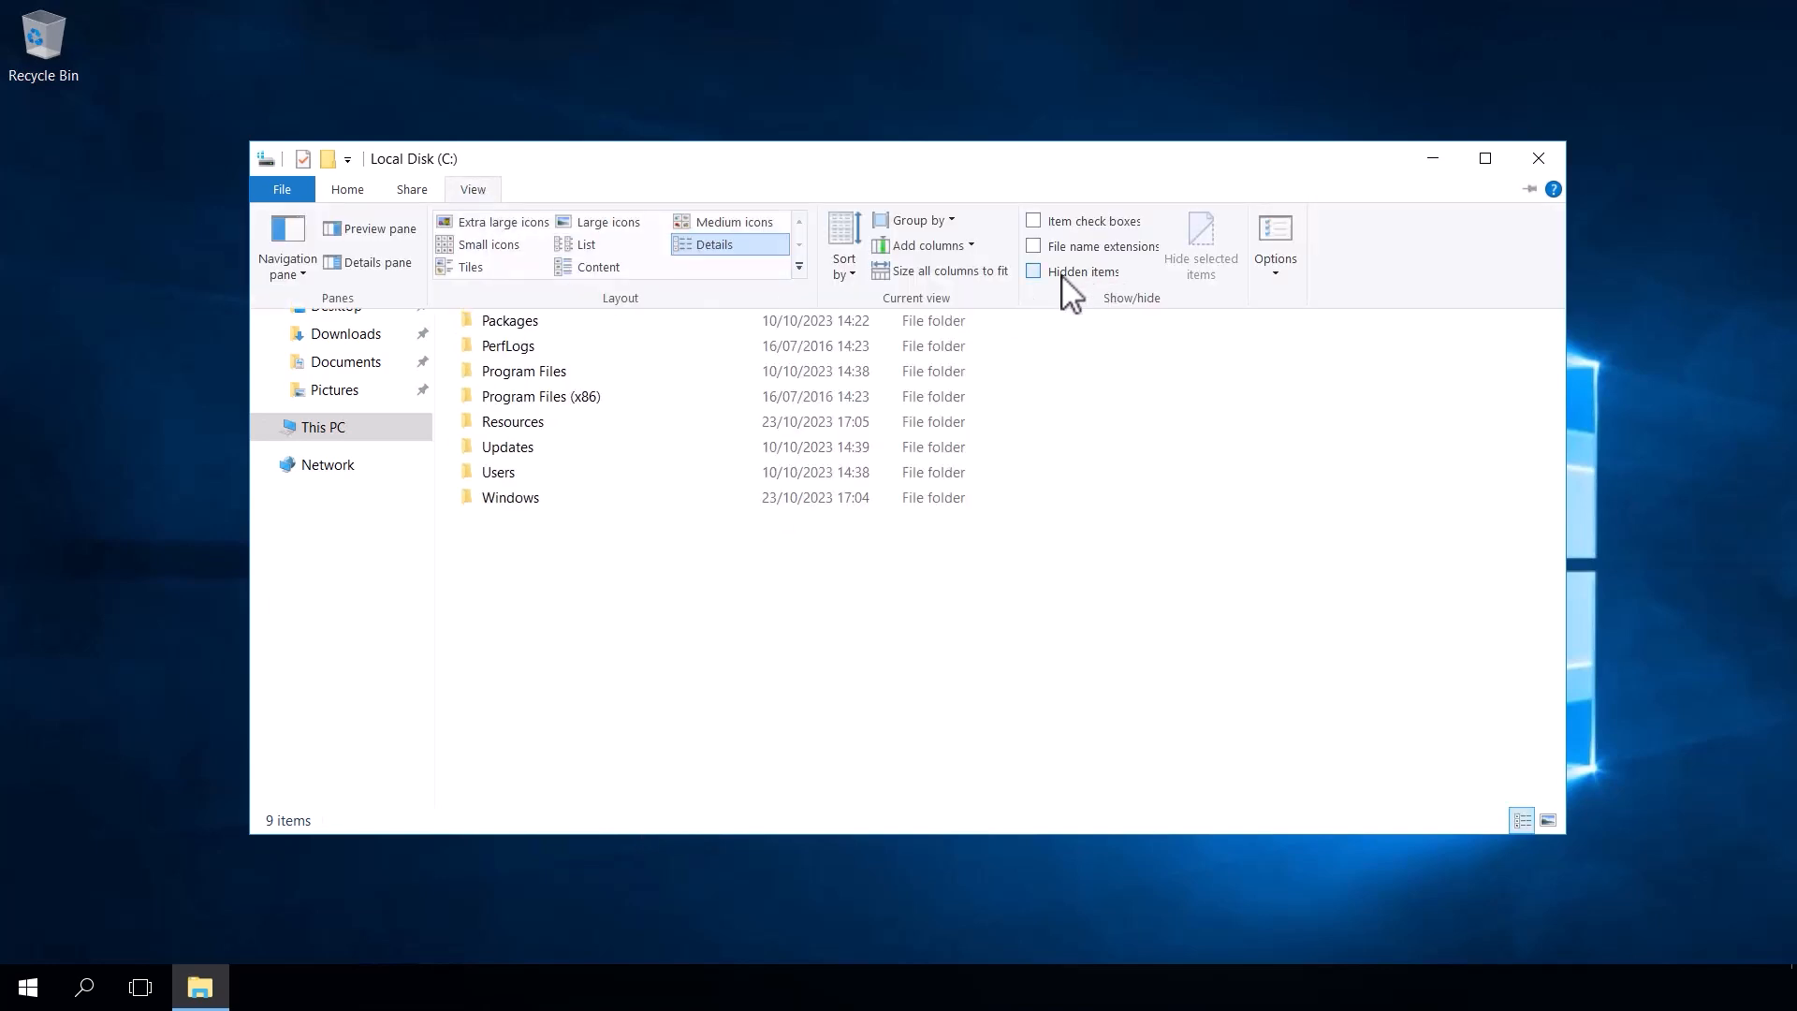
{"action": "left_click", "coordinate": [1032, 272]}
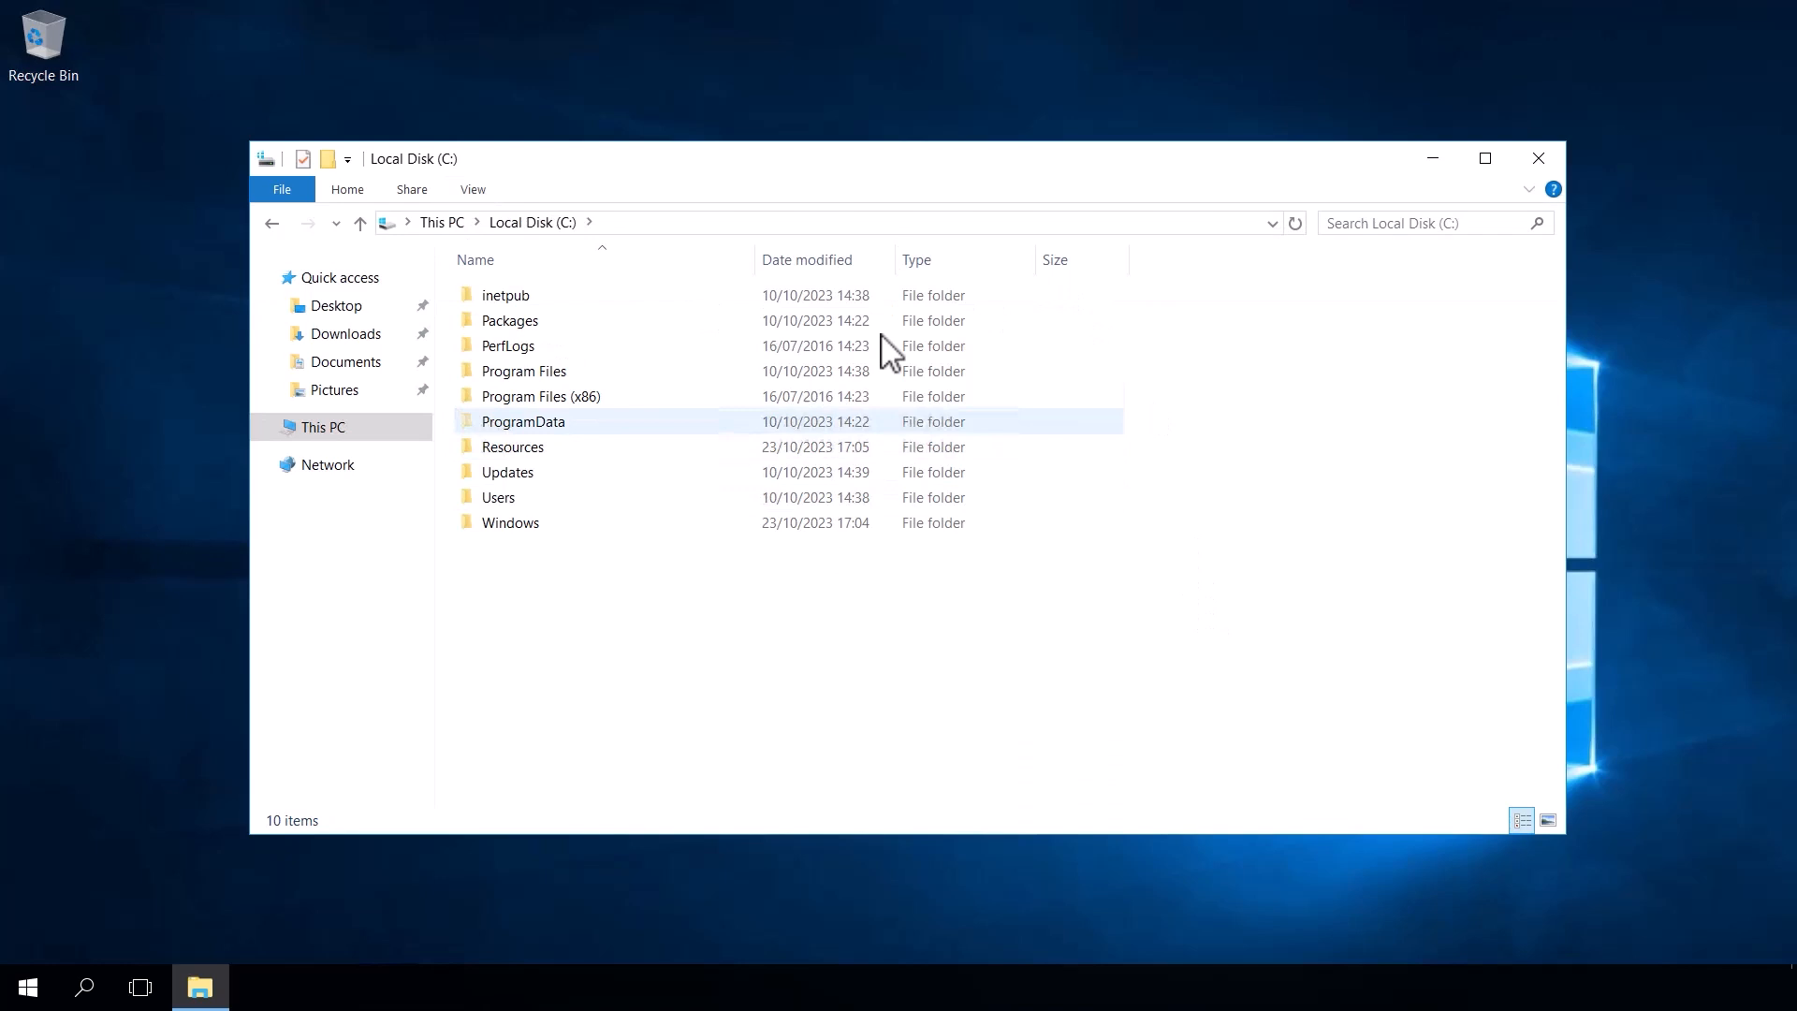
{"action": "mouse_move", "coordinate": [602, 441]}
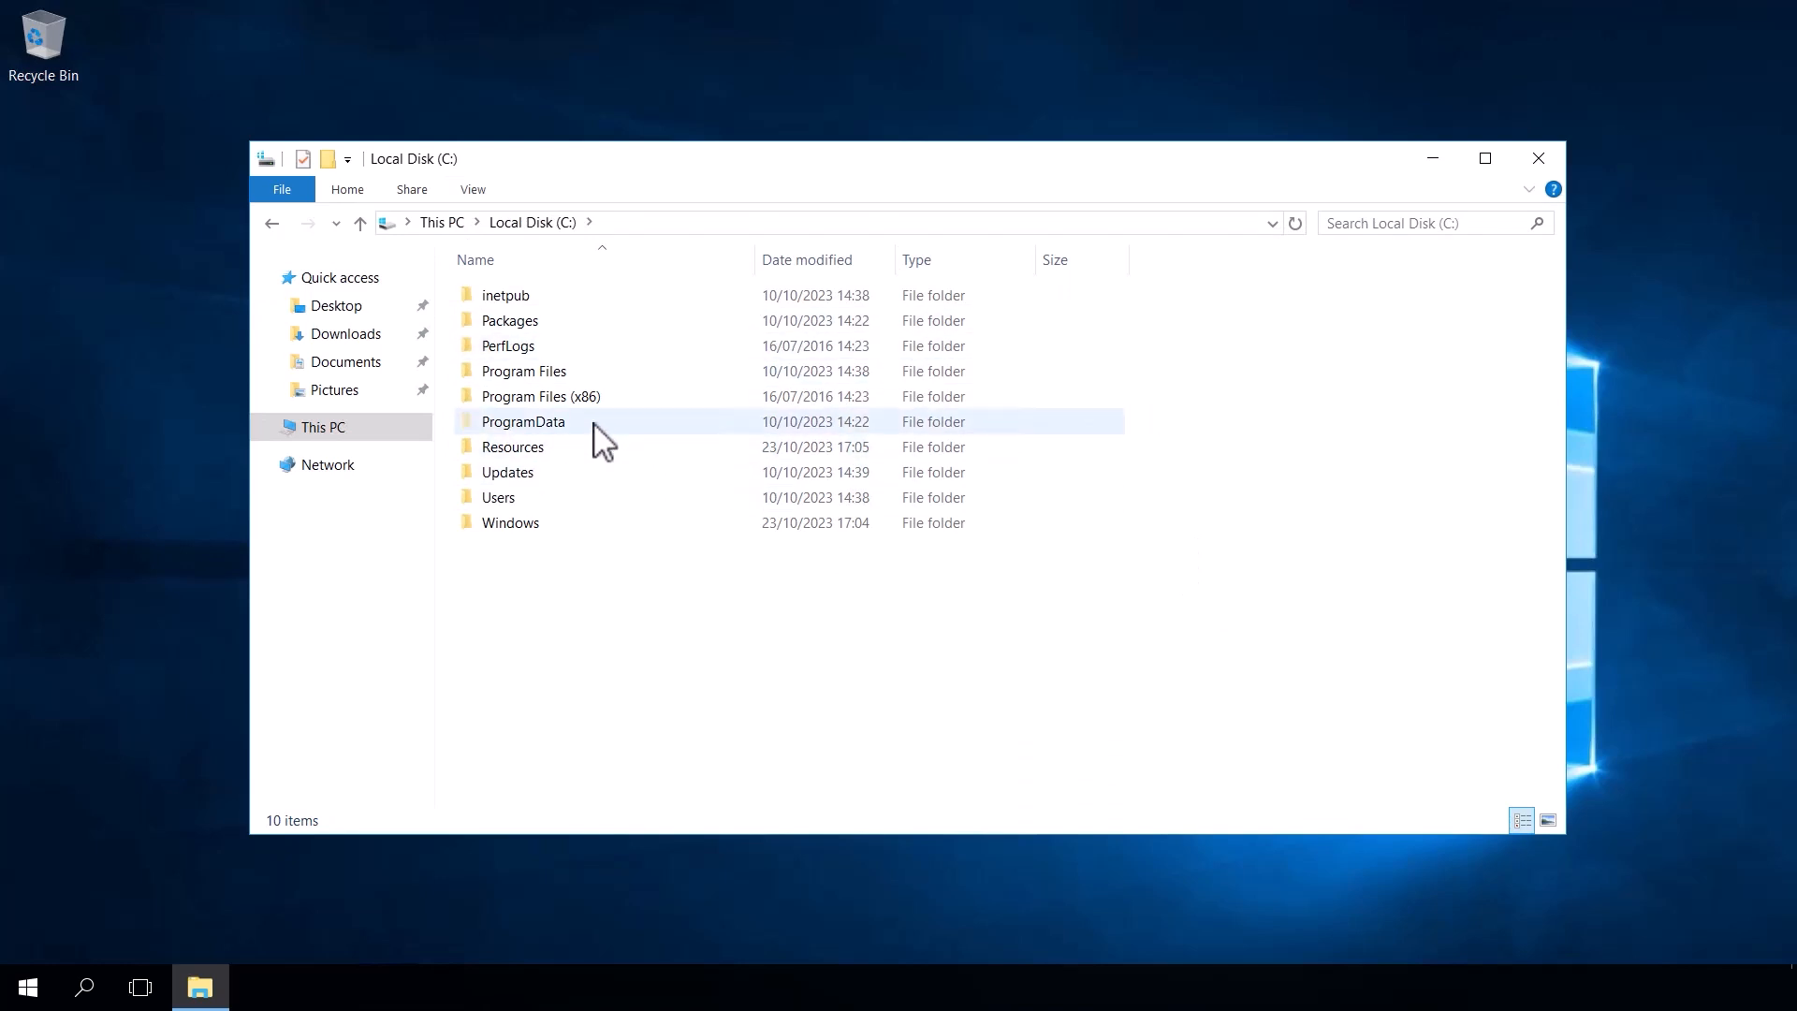
- Open ProgramData\AzureConnectedMachineAgent\Log and select the himds log file
{"action": "double_click", "coordinate": [523, 420]}
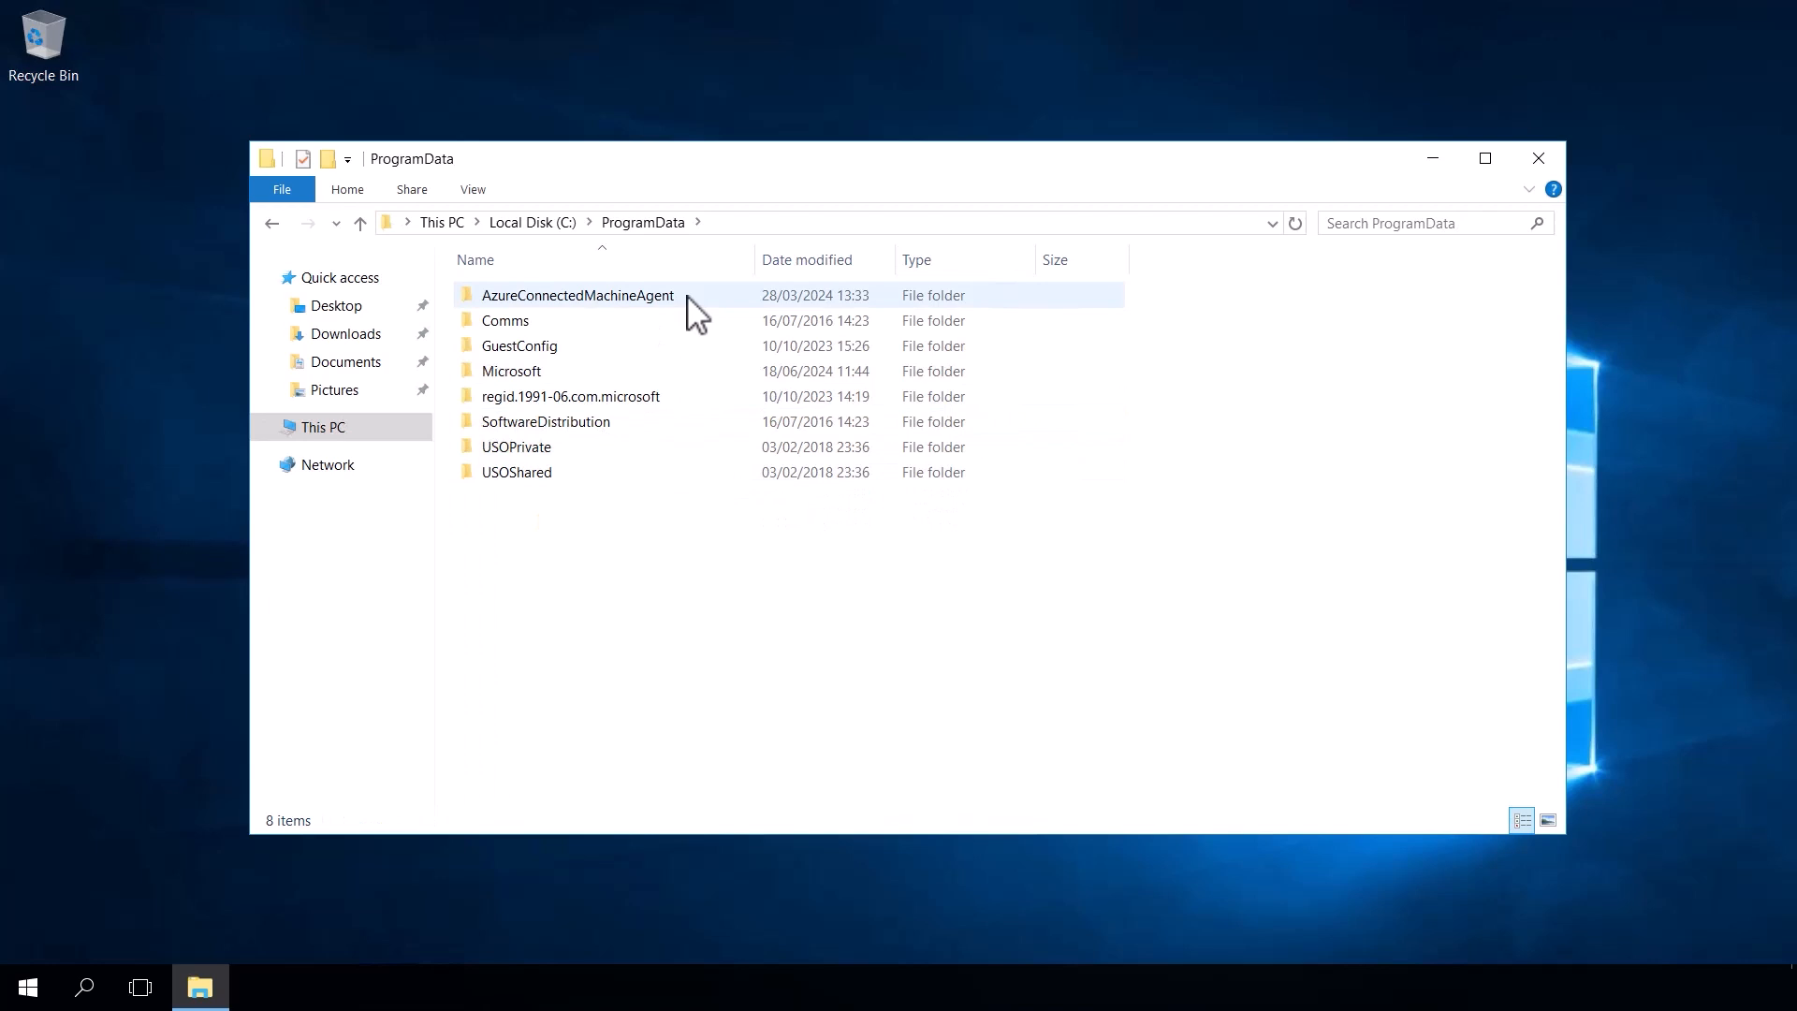
{"action": "double_click", "coordinate": [577, 295]}
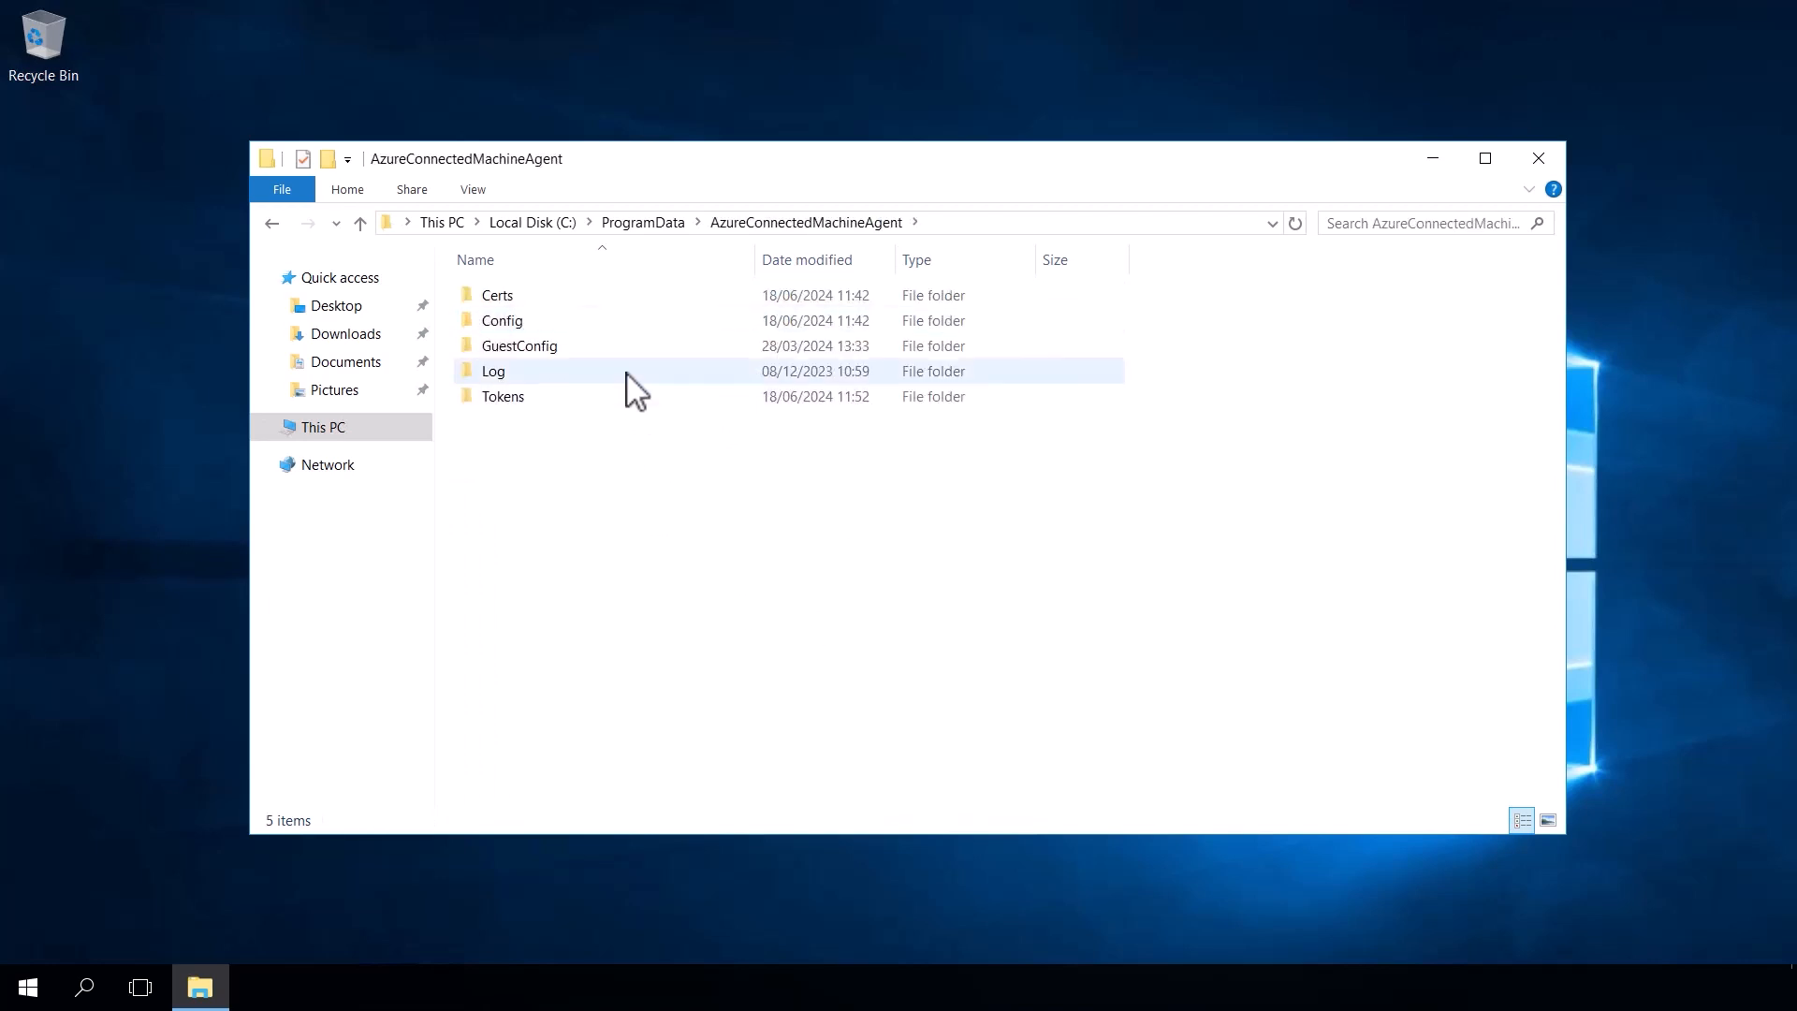
{"action": "double_click", "coordinate": [494, 370]}
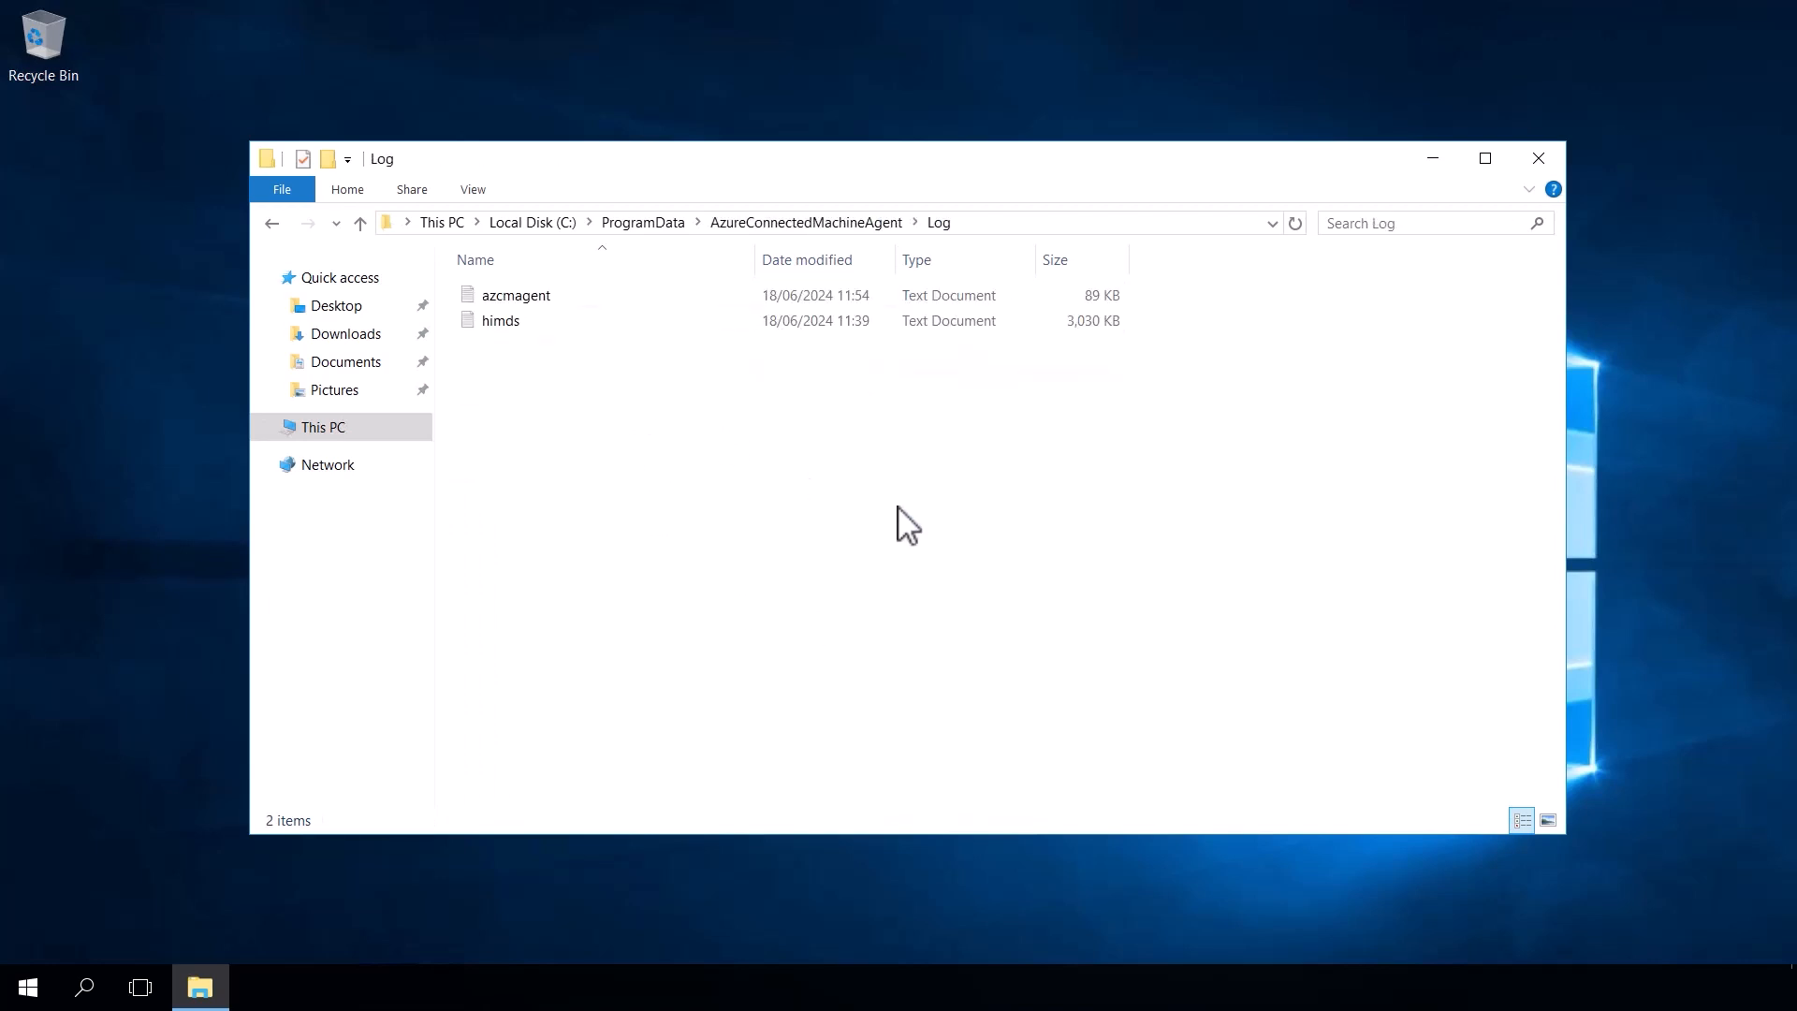
{"action": "left_click", "coordinate": [500, 321]}
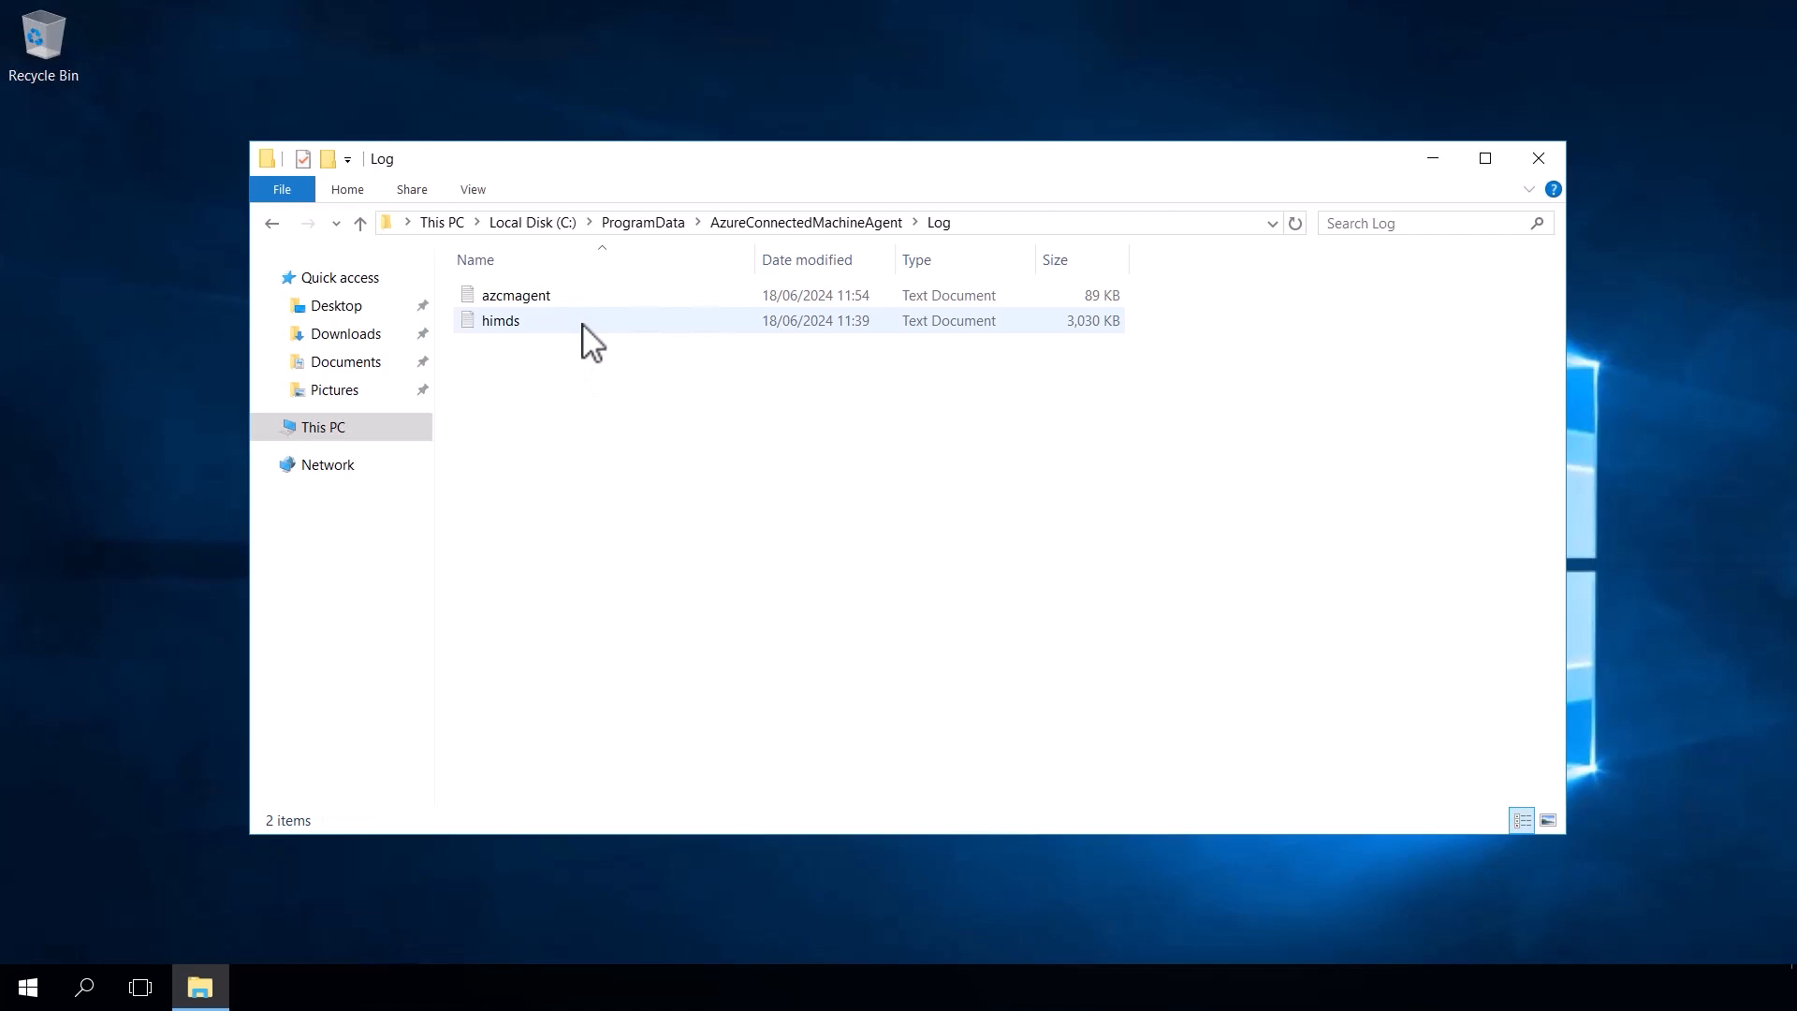
{"action": "left_click", "coordinate": [501, 320]}
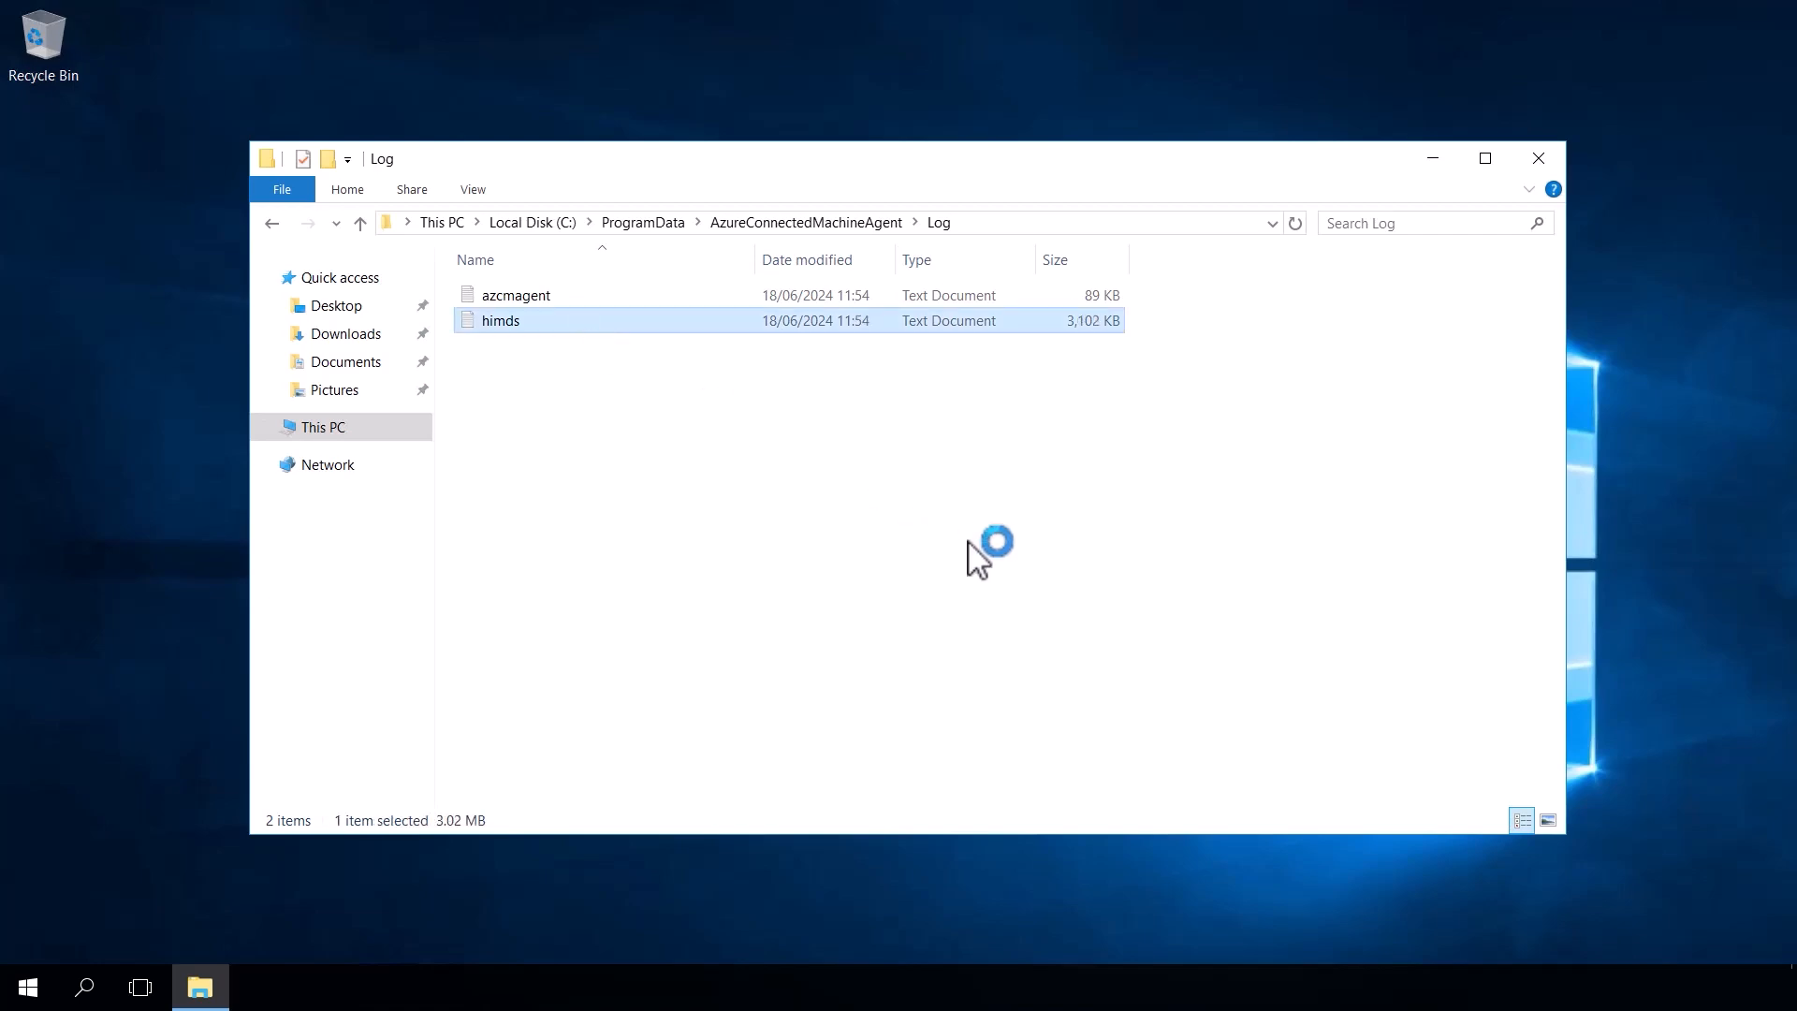
{"action": "double_click", "coordinate": [499, 320]}
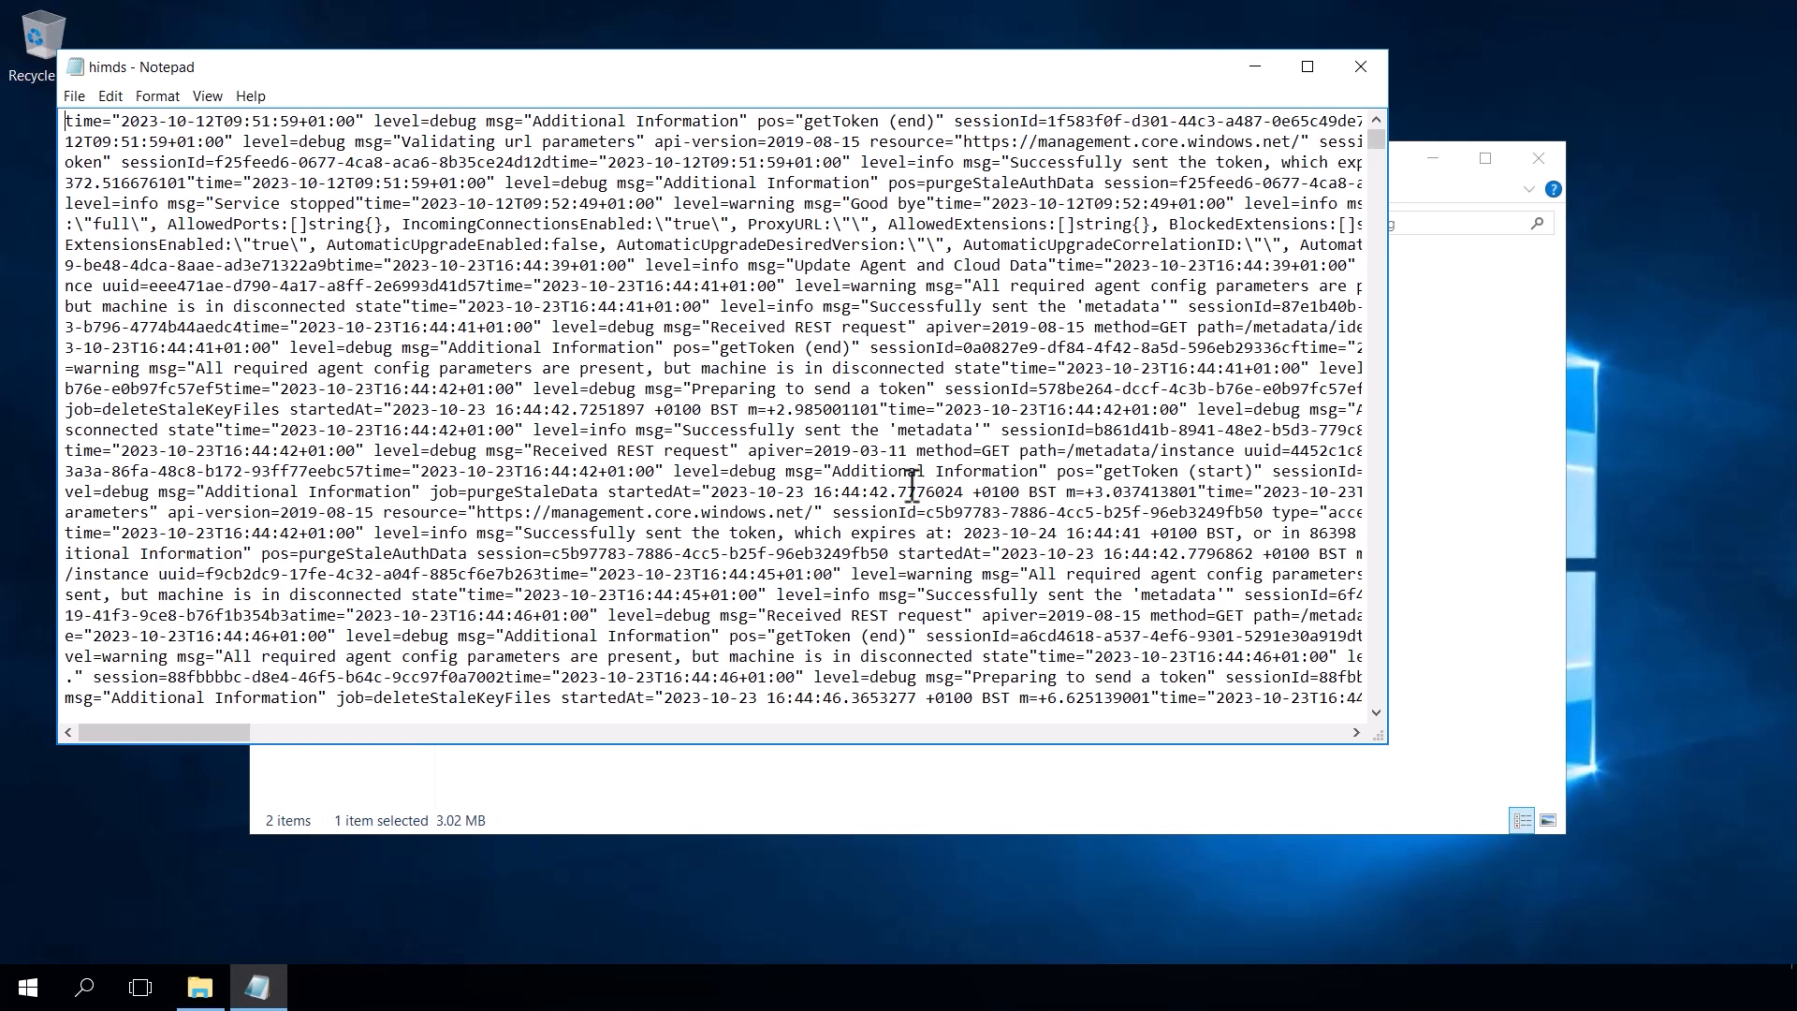
{"action": "mouse_move", "coordinate": [1360, 66]}
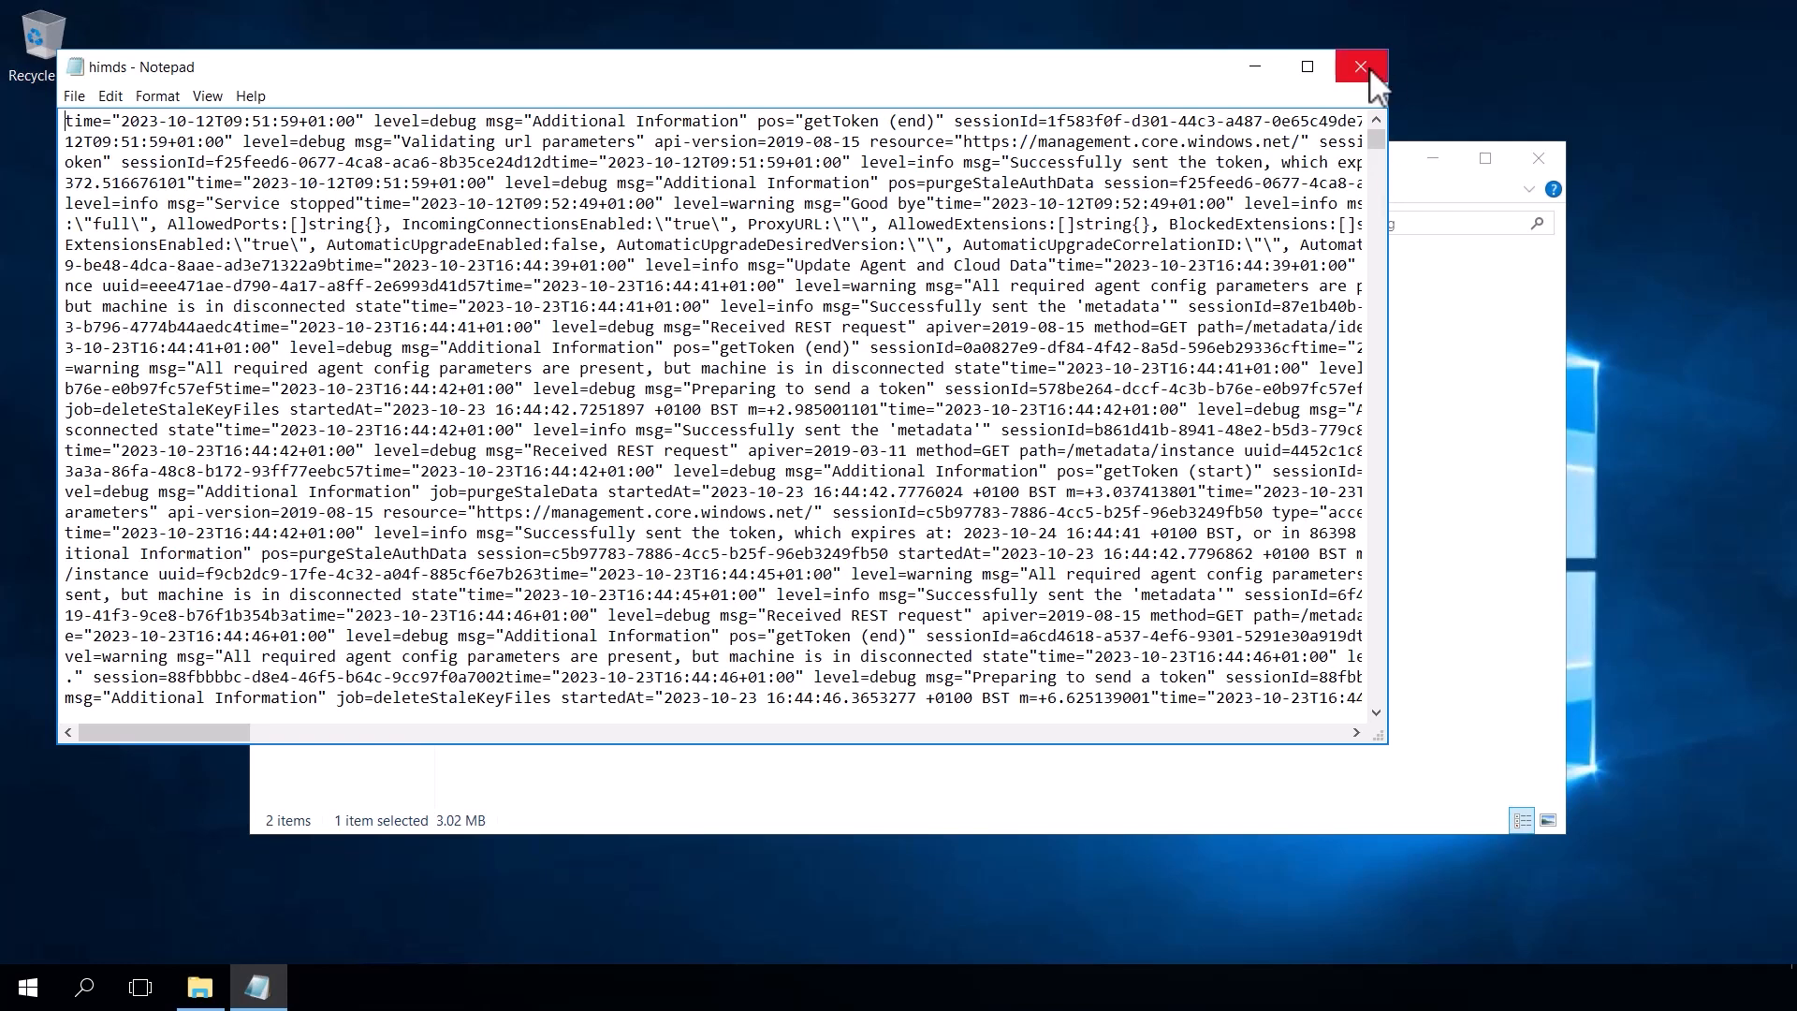
{"action": "left_click", "coordinate": [1361, 67]}
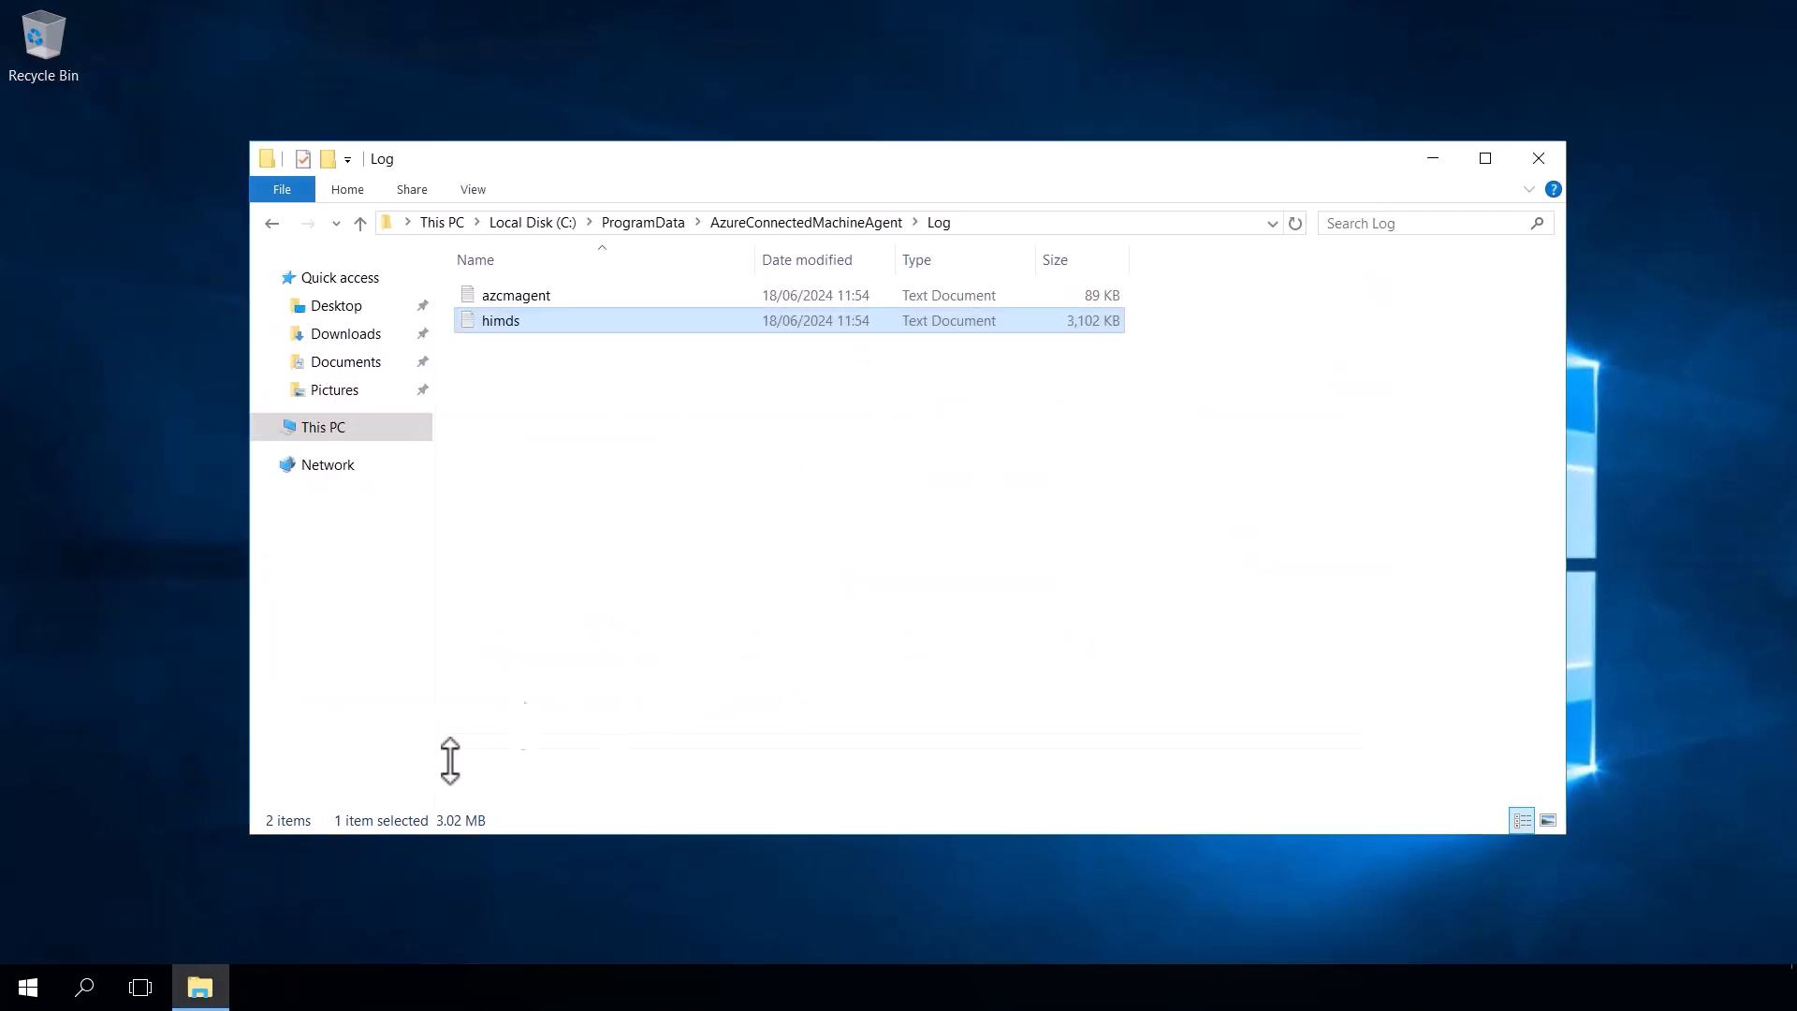
{"action": "left_click", "coordinate": [25, 986]}
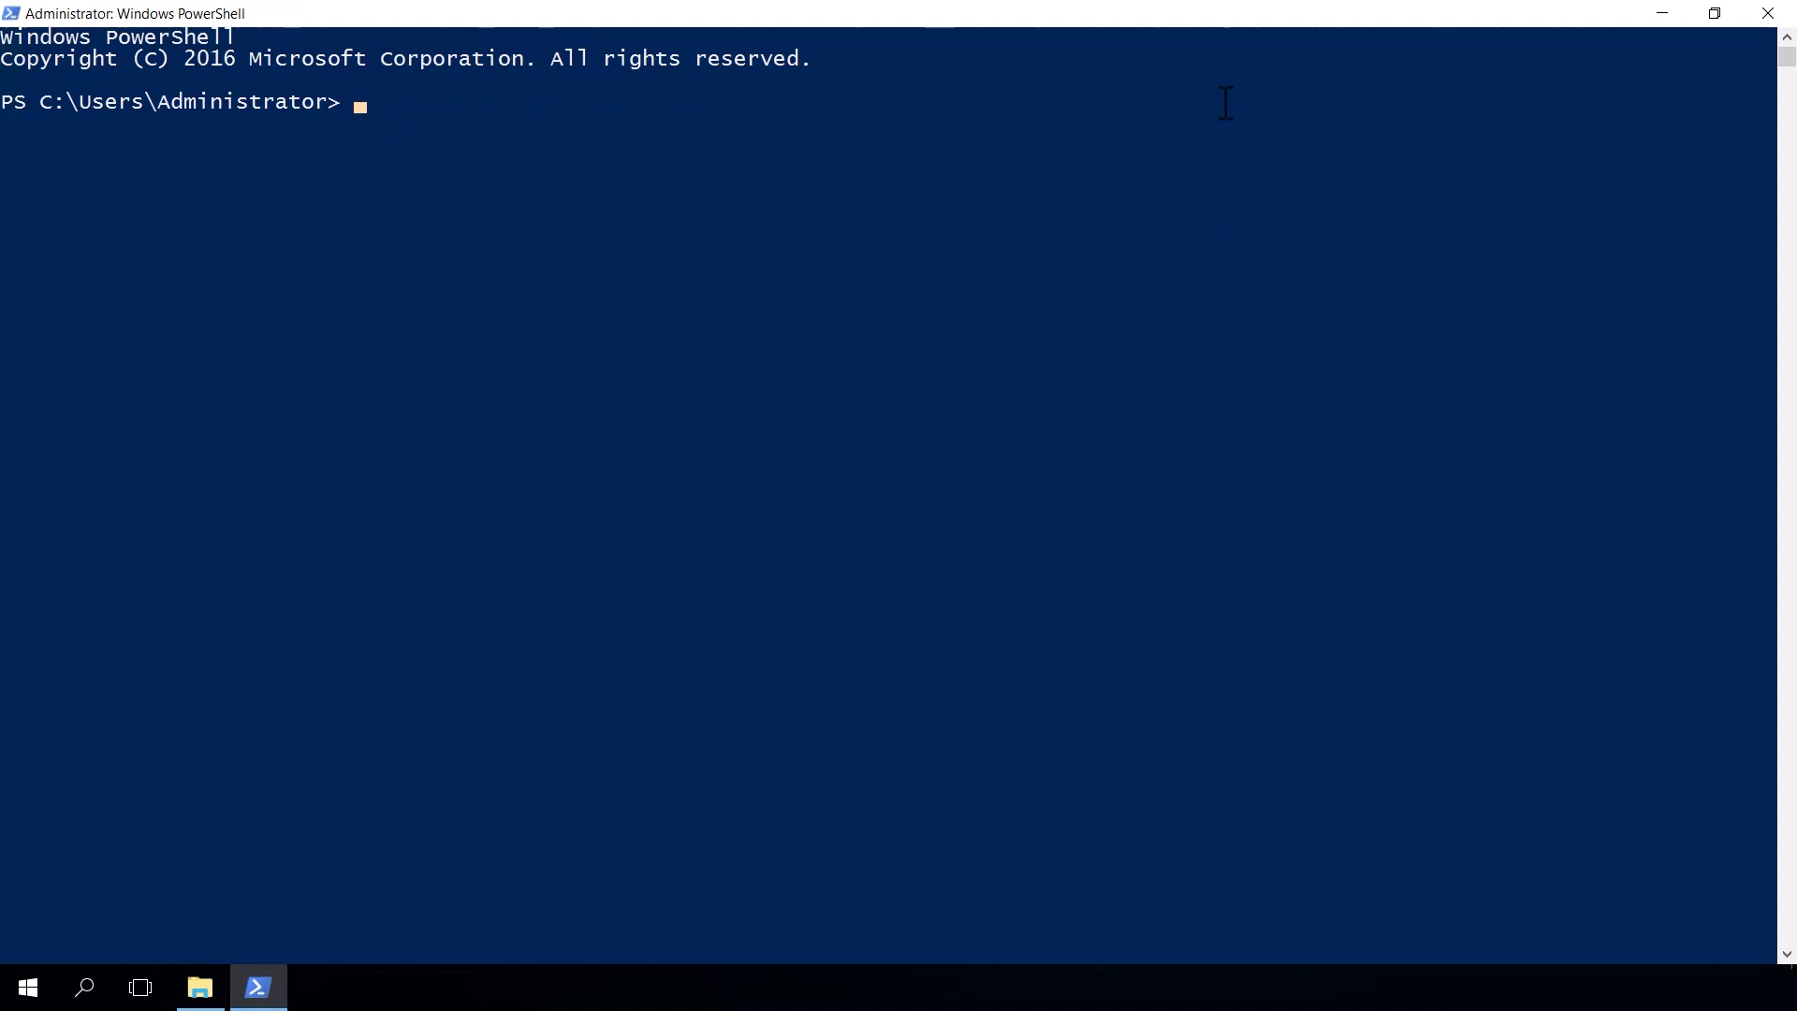
- Enter Get-Content C:\ProgramData\AzureConnectedMachineAgent\Log\himds.log -Tail
{"action": "type", "text": "Get-Content"}
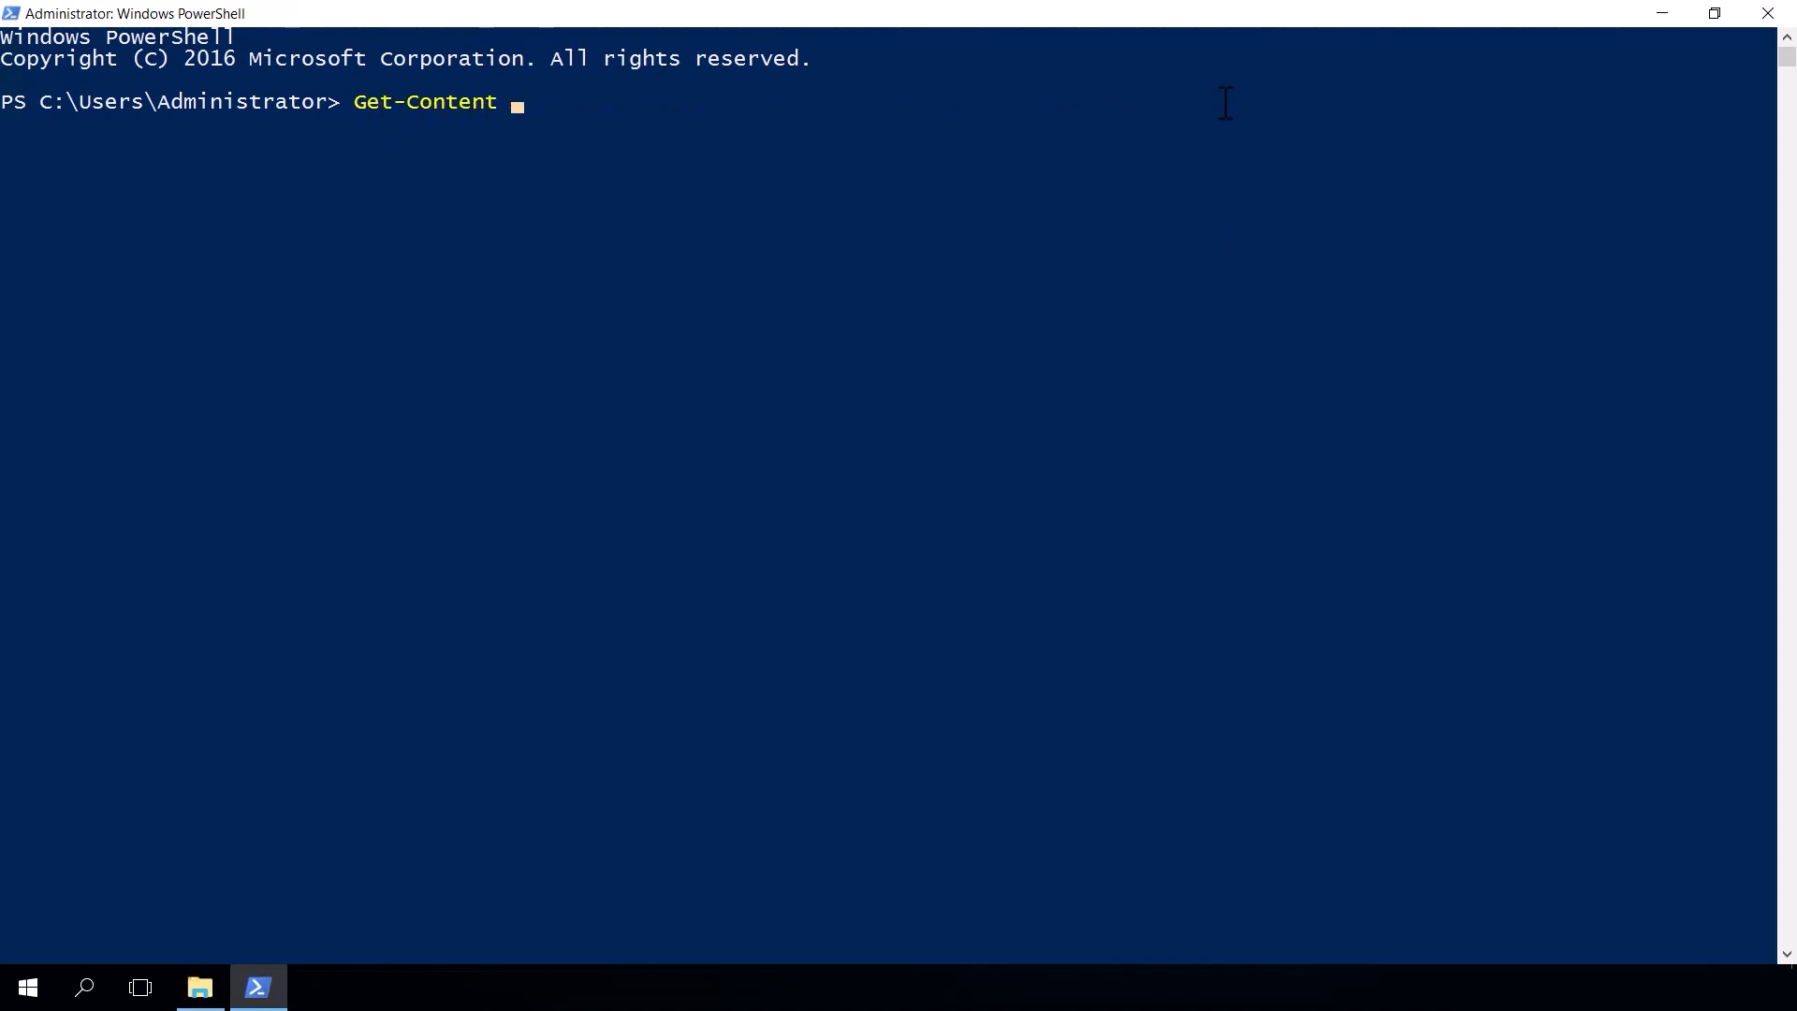
{"action": "type", "text": "C:\\ProgramData\\AzureConnectedMachineAgent\\Log\\himds.log"}
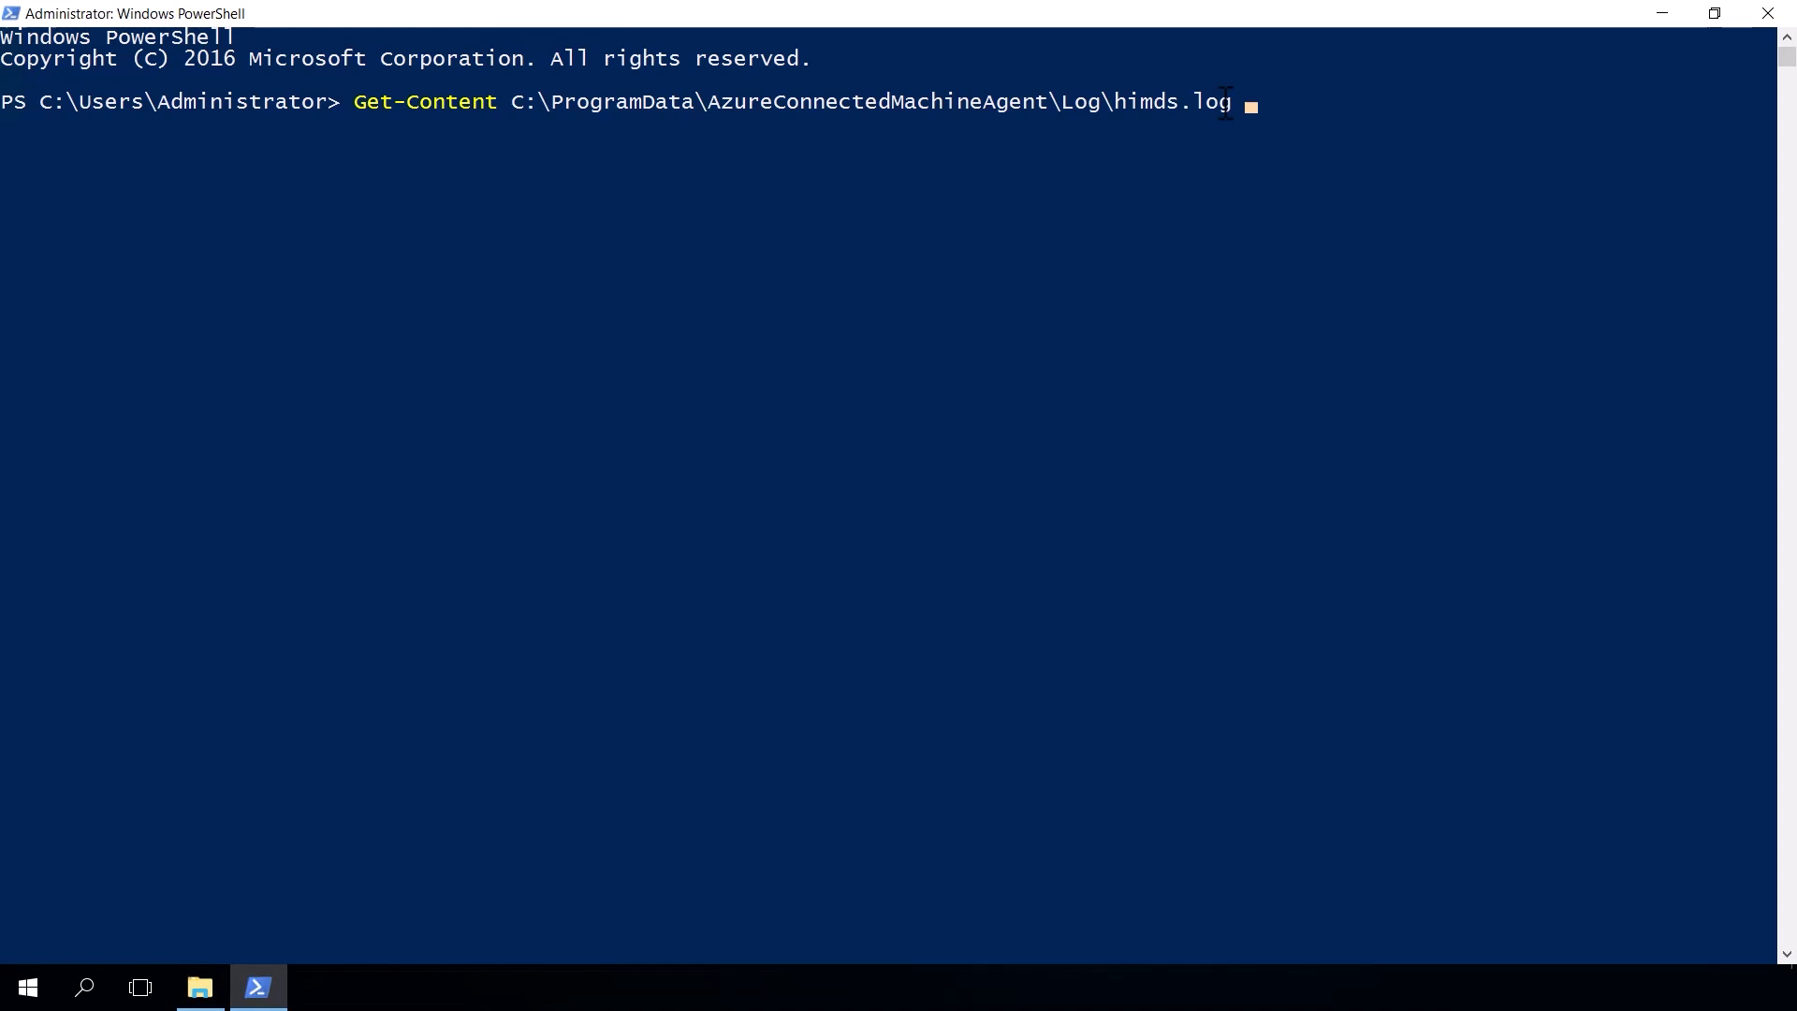
{"action": "type", "text": "-Tail"}
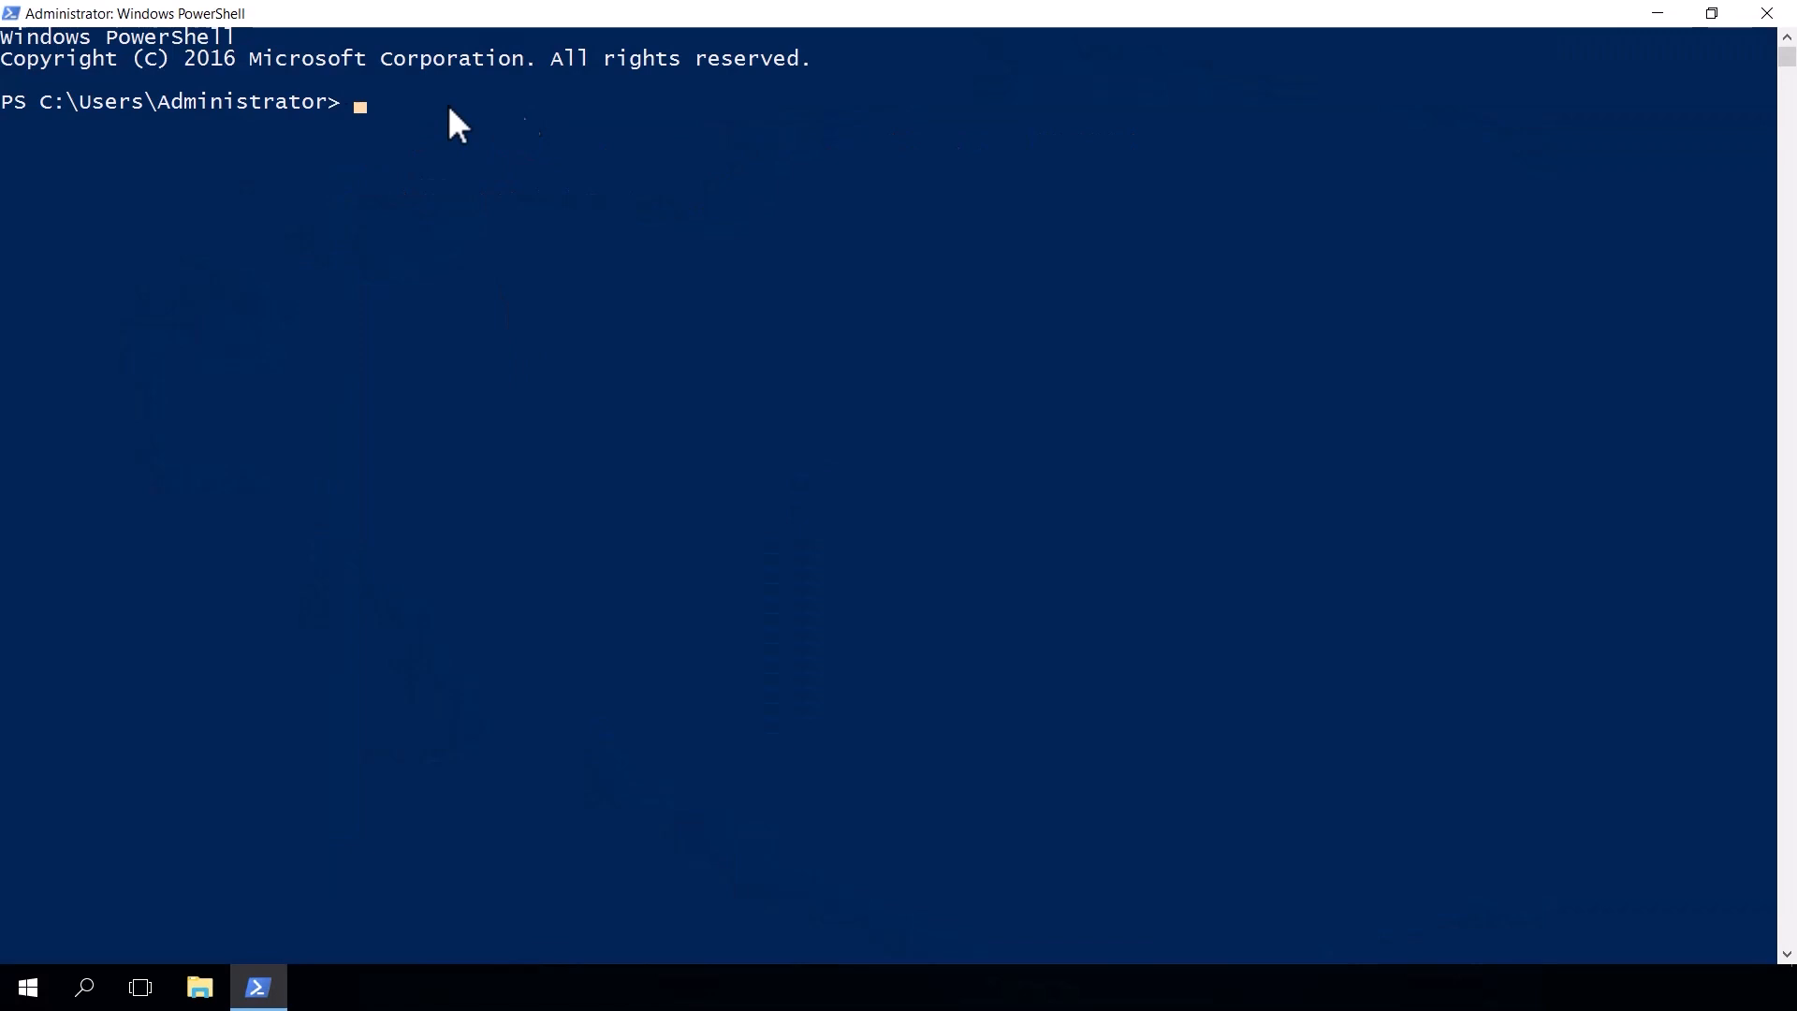
{"action": "mouse_move", "coordinate": [455, 123]}
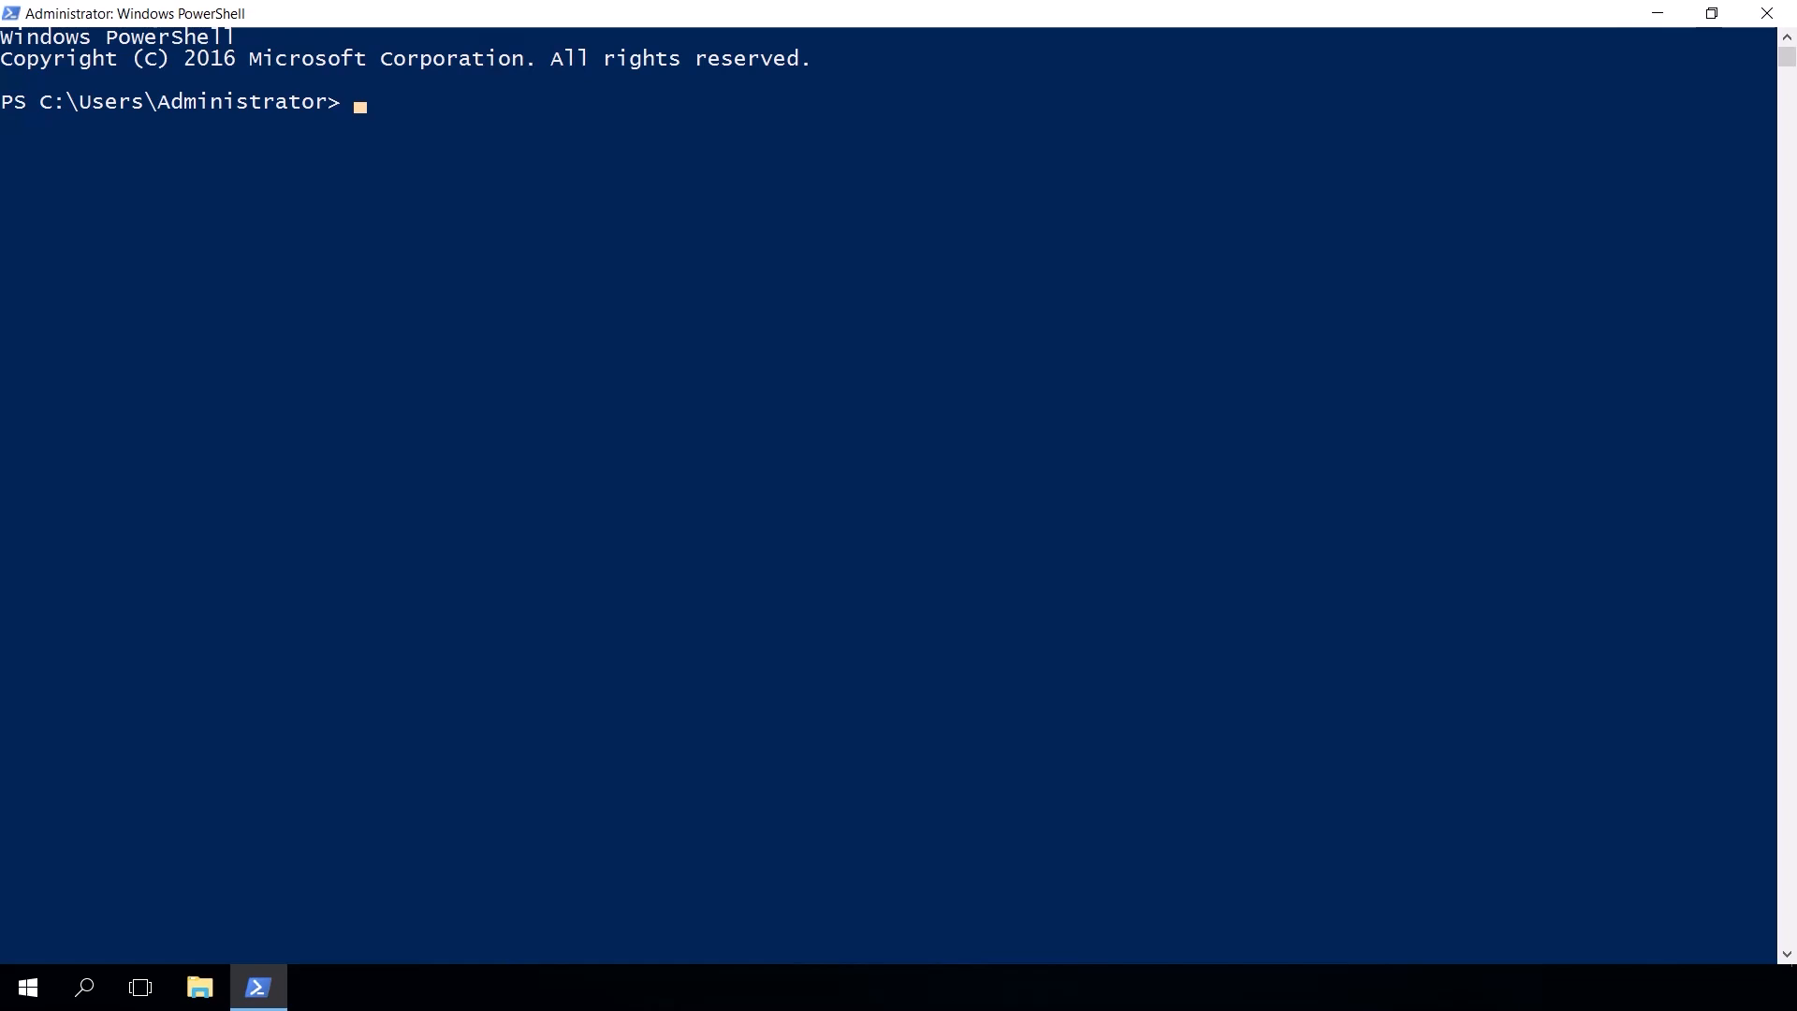
- Run azcmagent config clear proxy.url to remove the proxy setting
{"action": "type", "text": "azcm"}
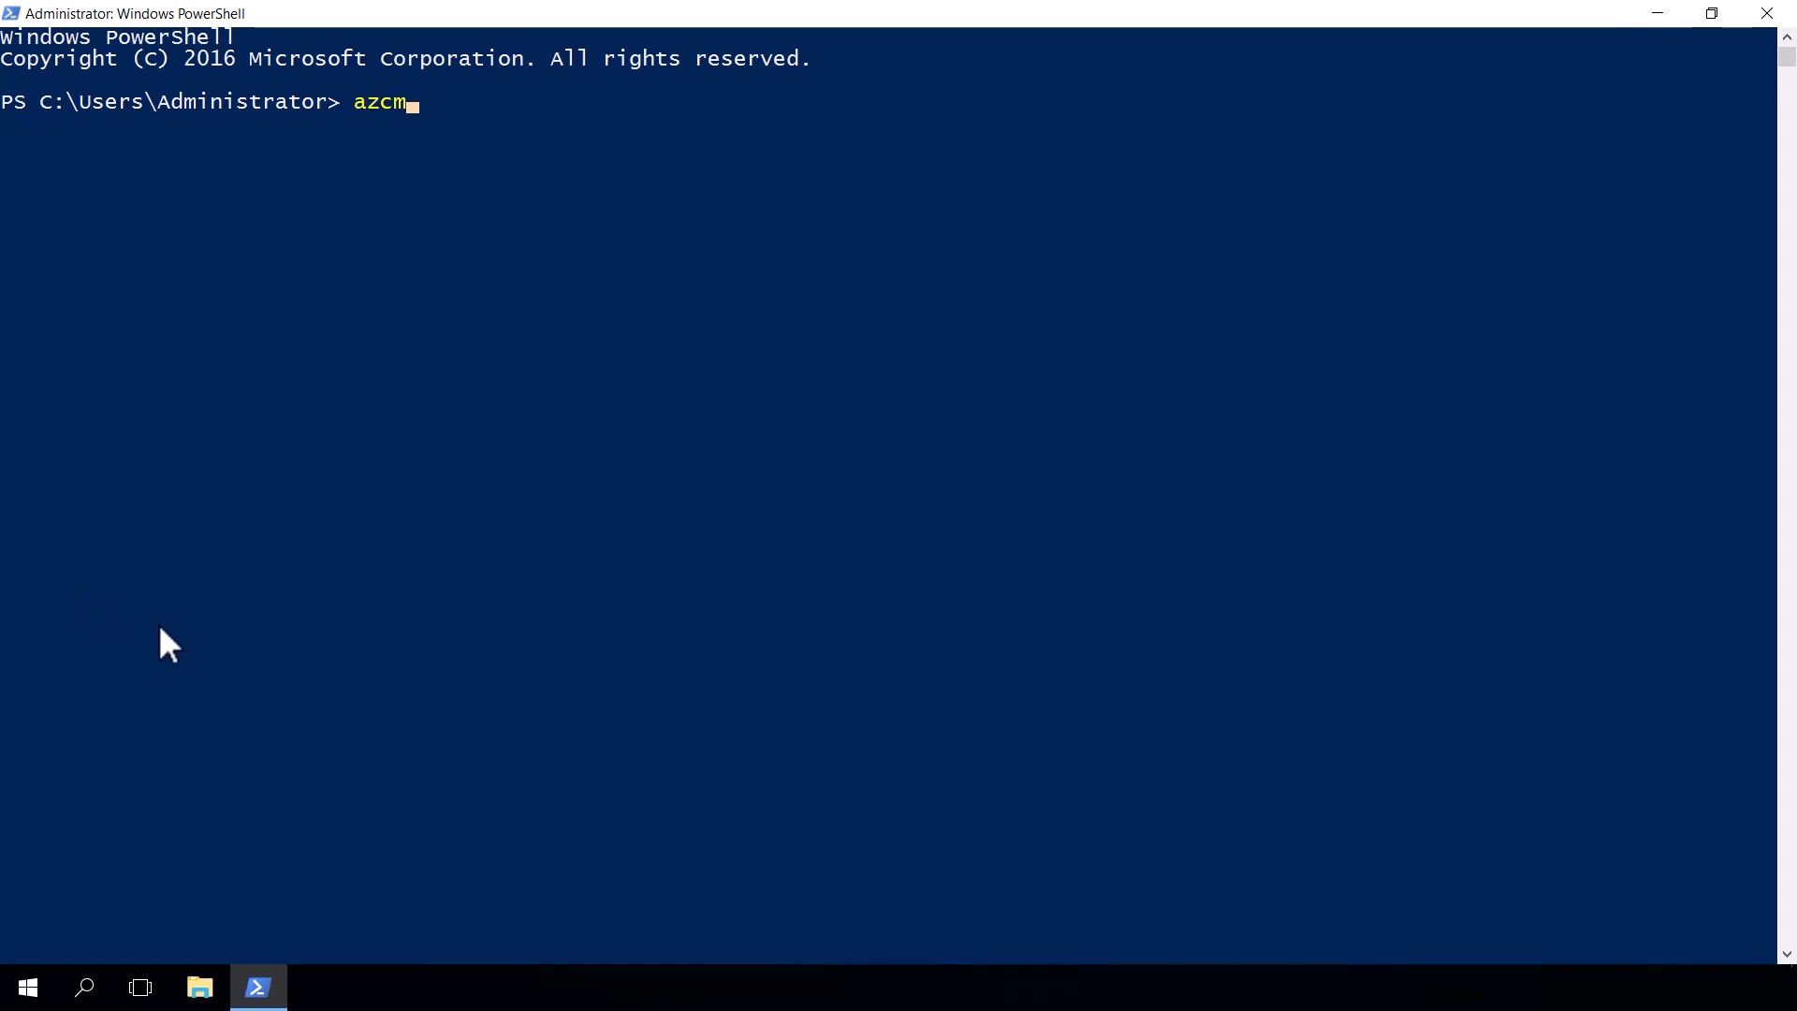
{"action": "type", "text": "agent config"}
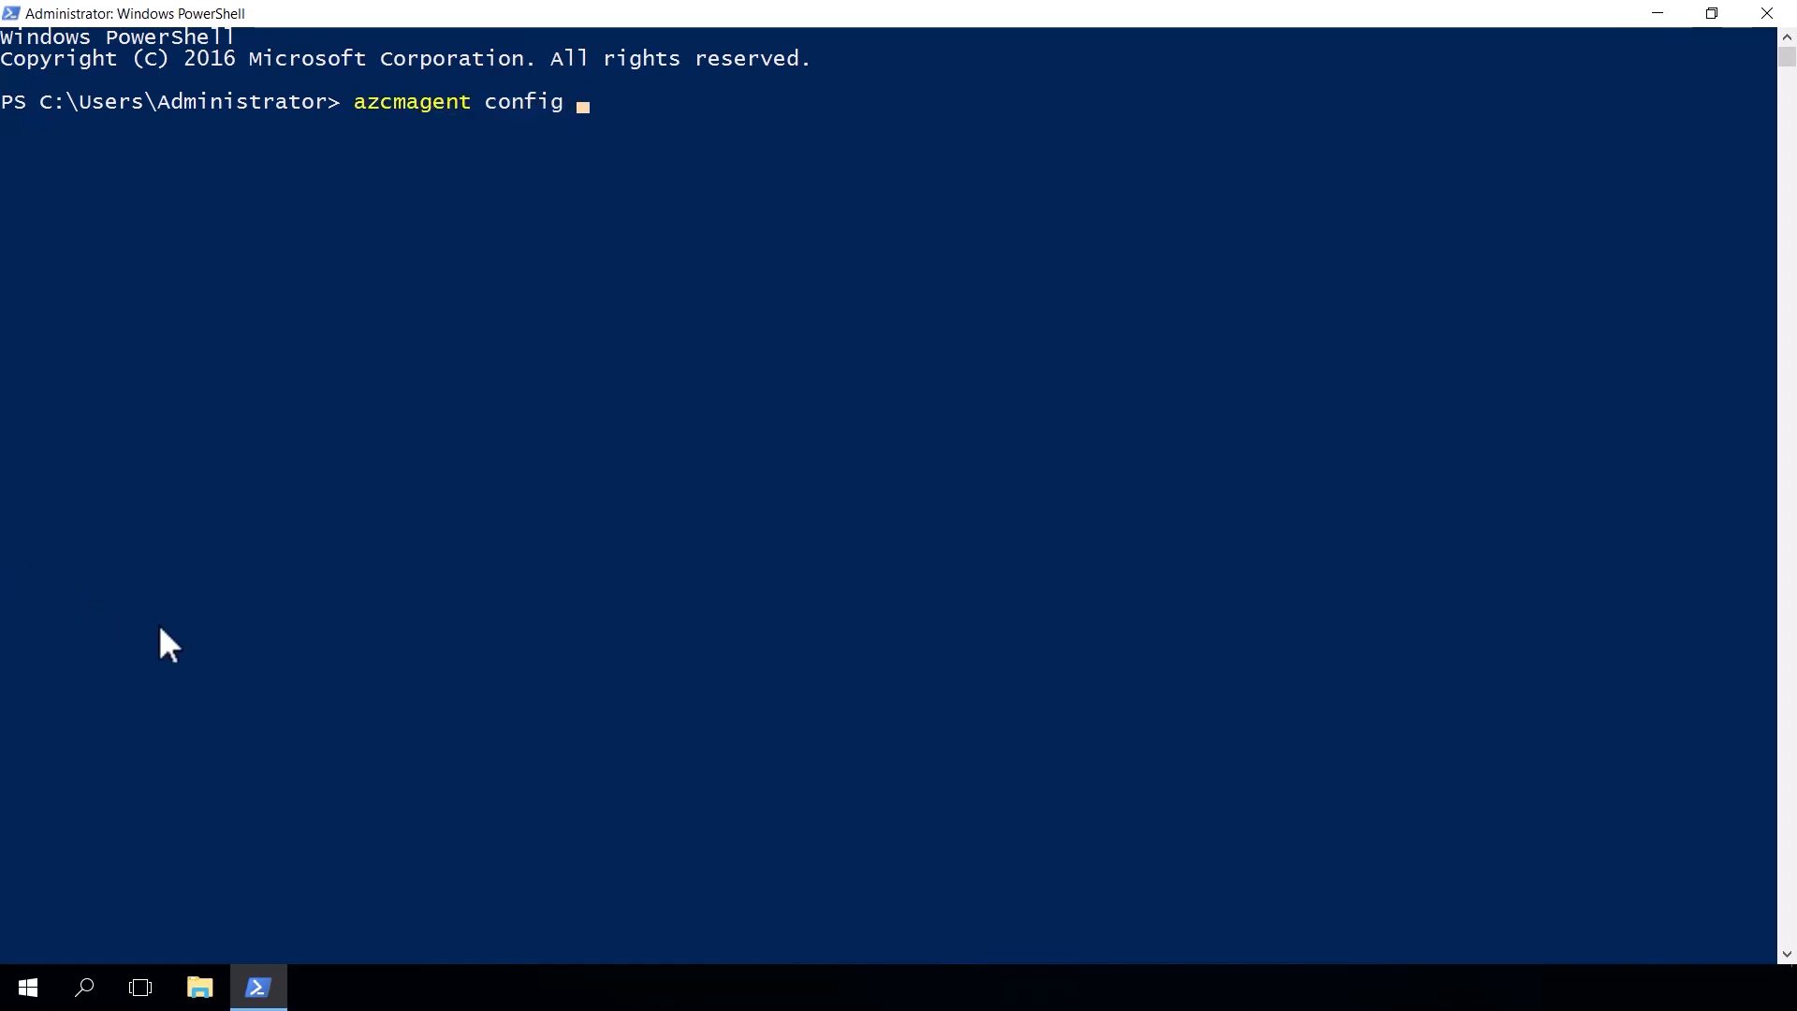
{"action": "type", "text": "clear proxy."}
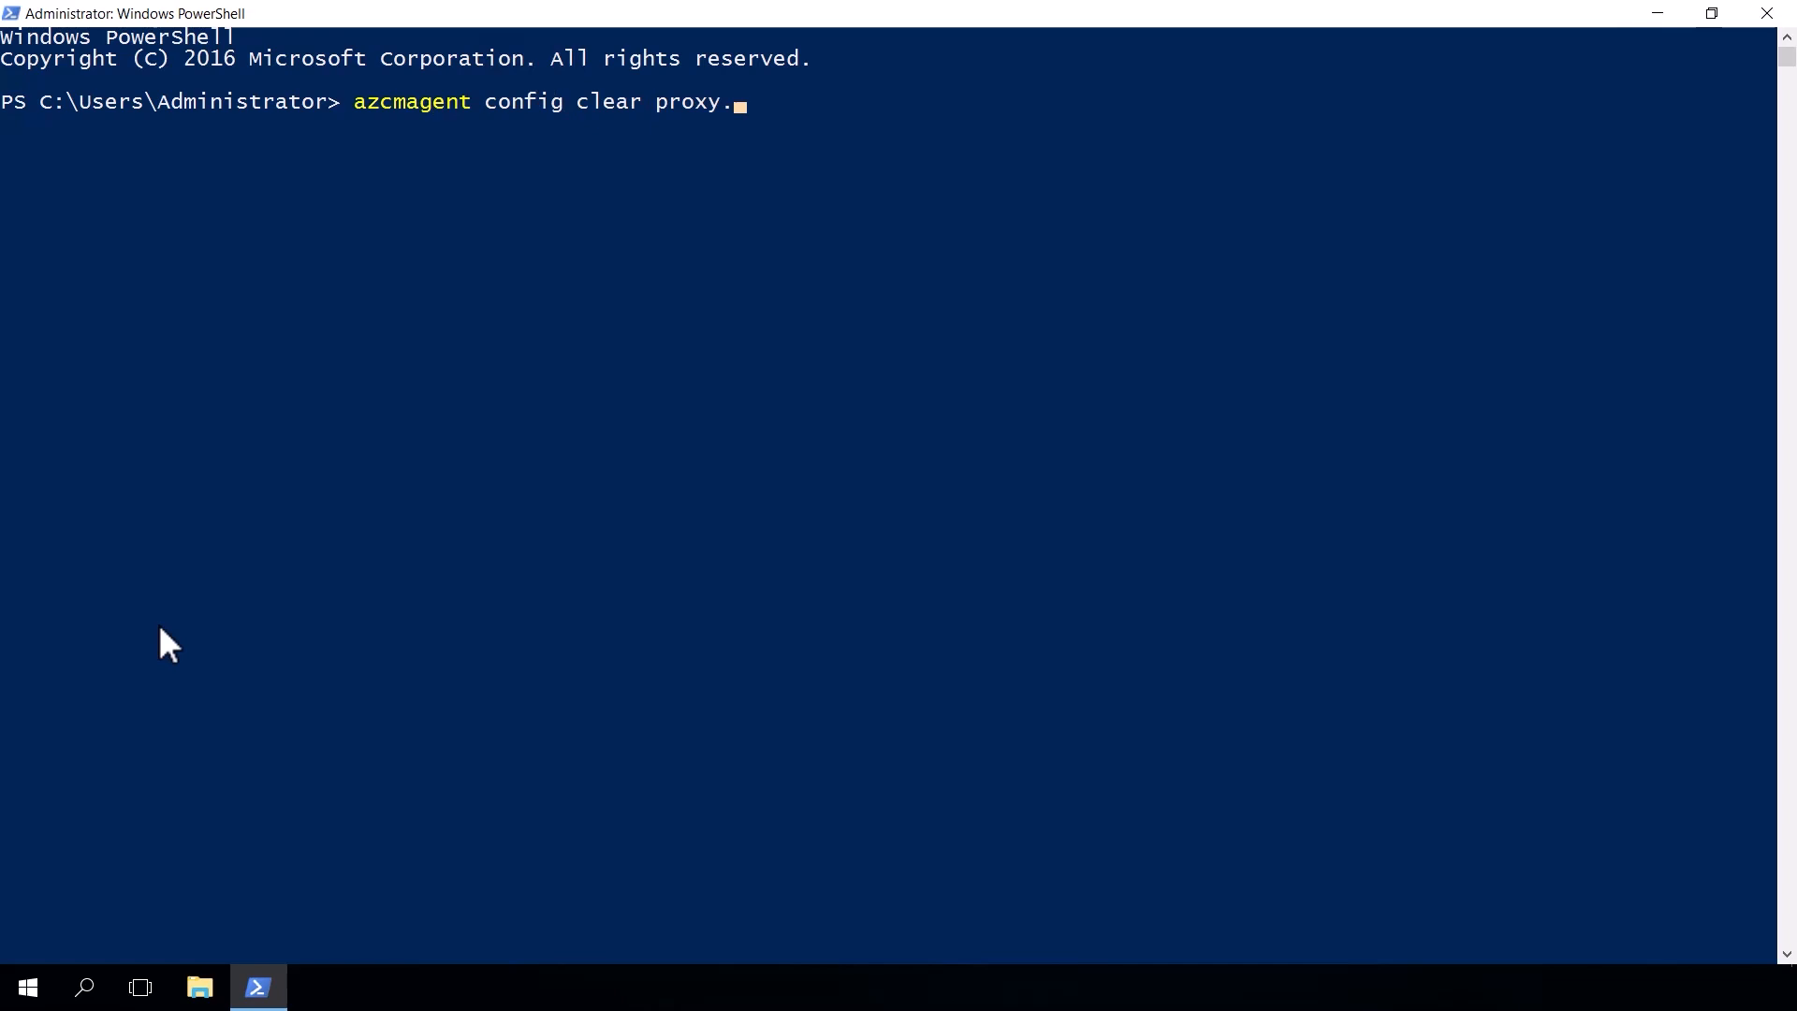
{"action": "key", "text": "Return"}
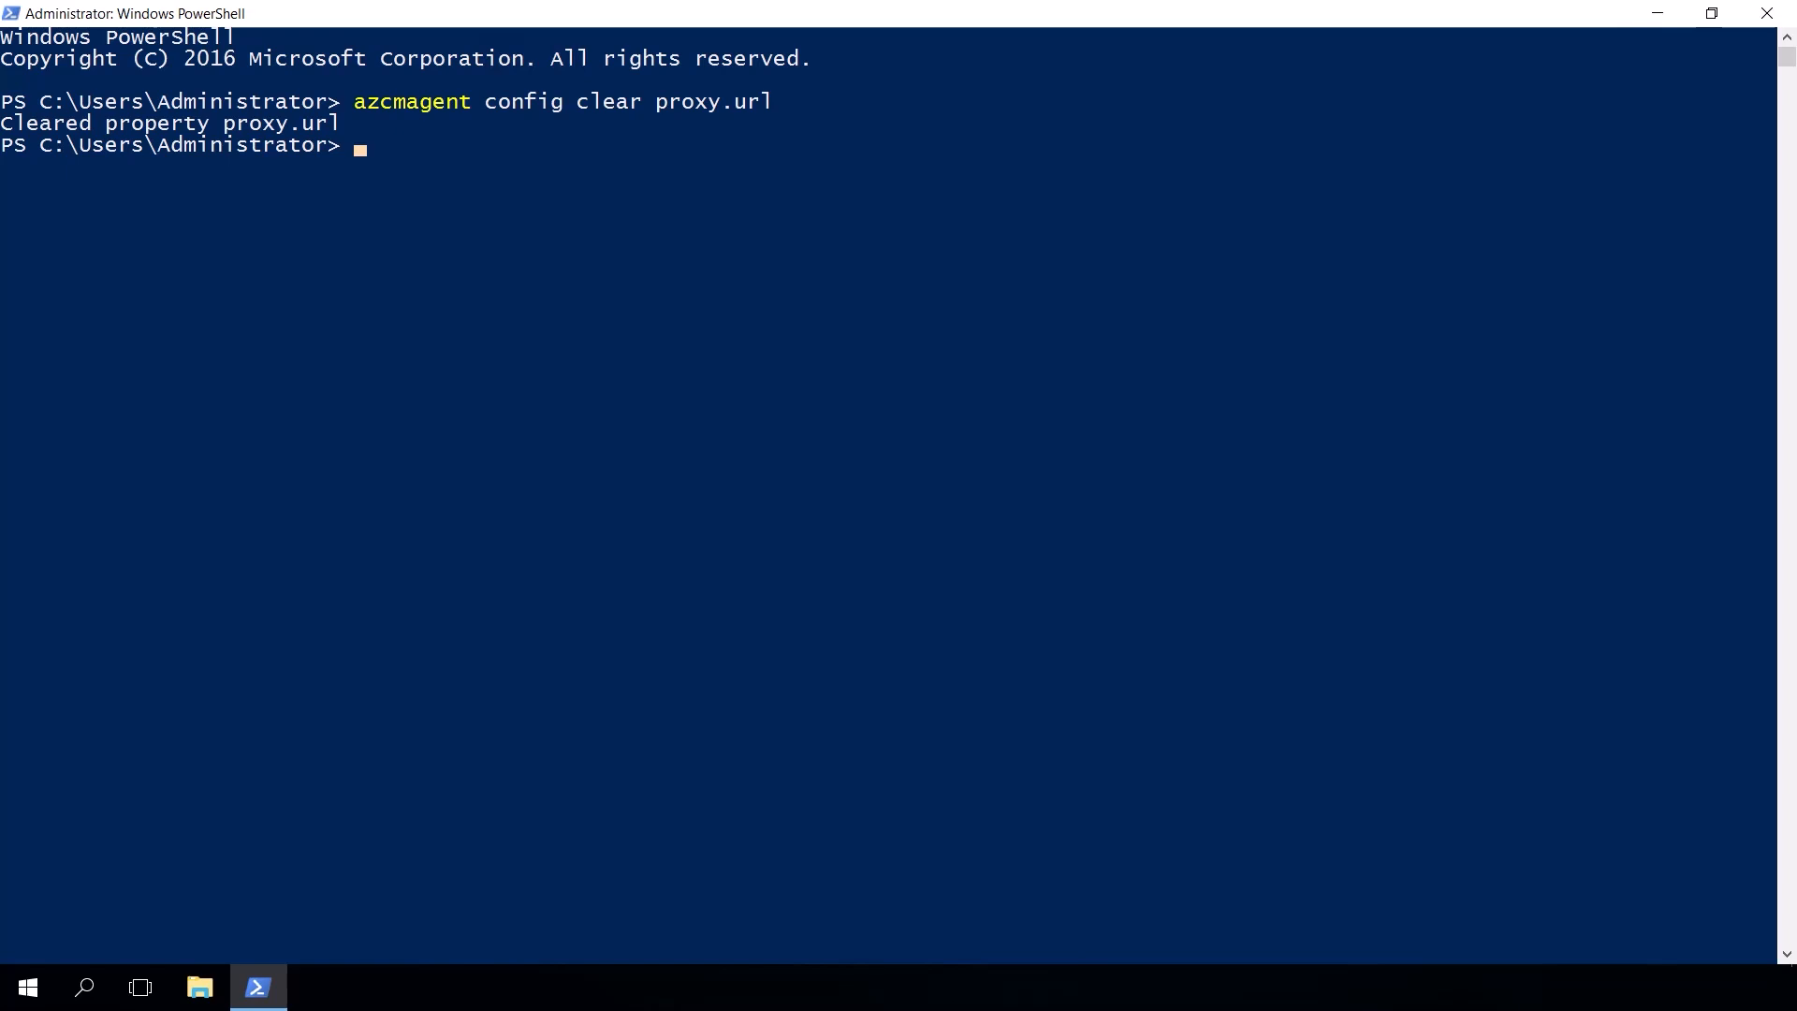
{"action": "mouse_move", "coordinate": [450, 482]}
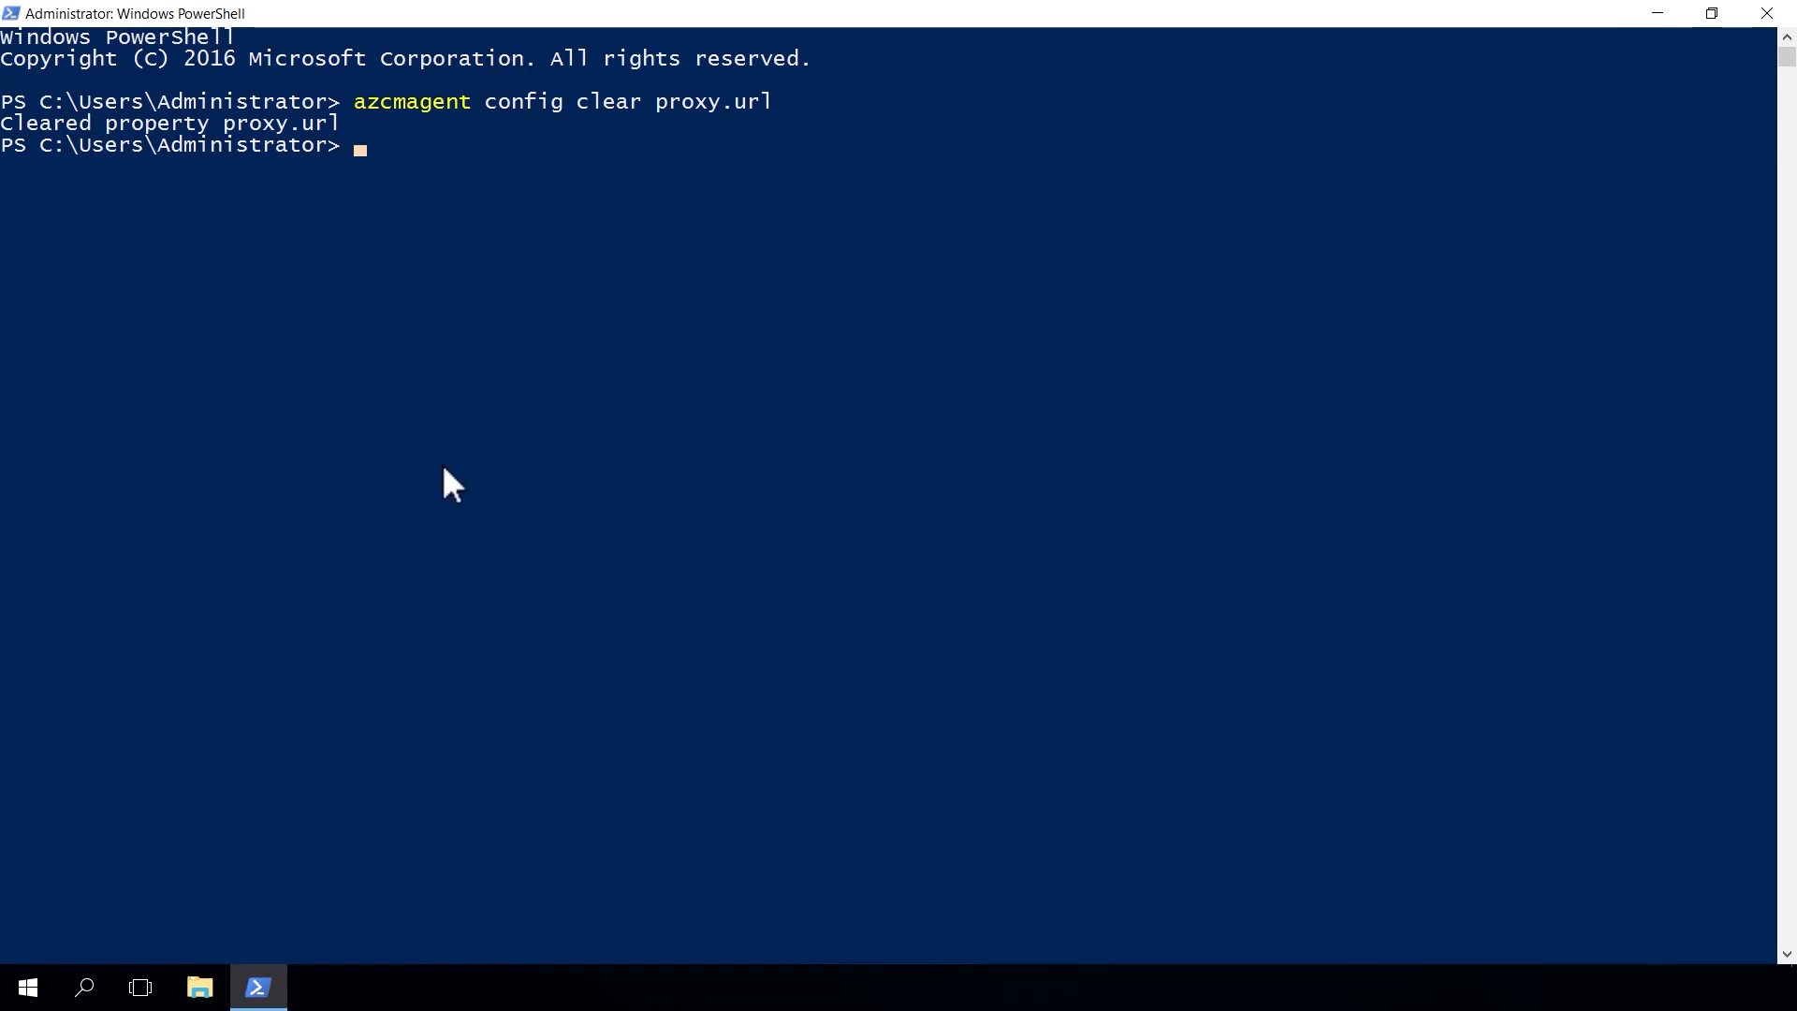
{"action": "left_click", "coordinate": [439, 468]}
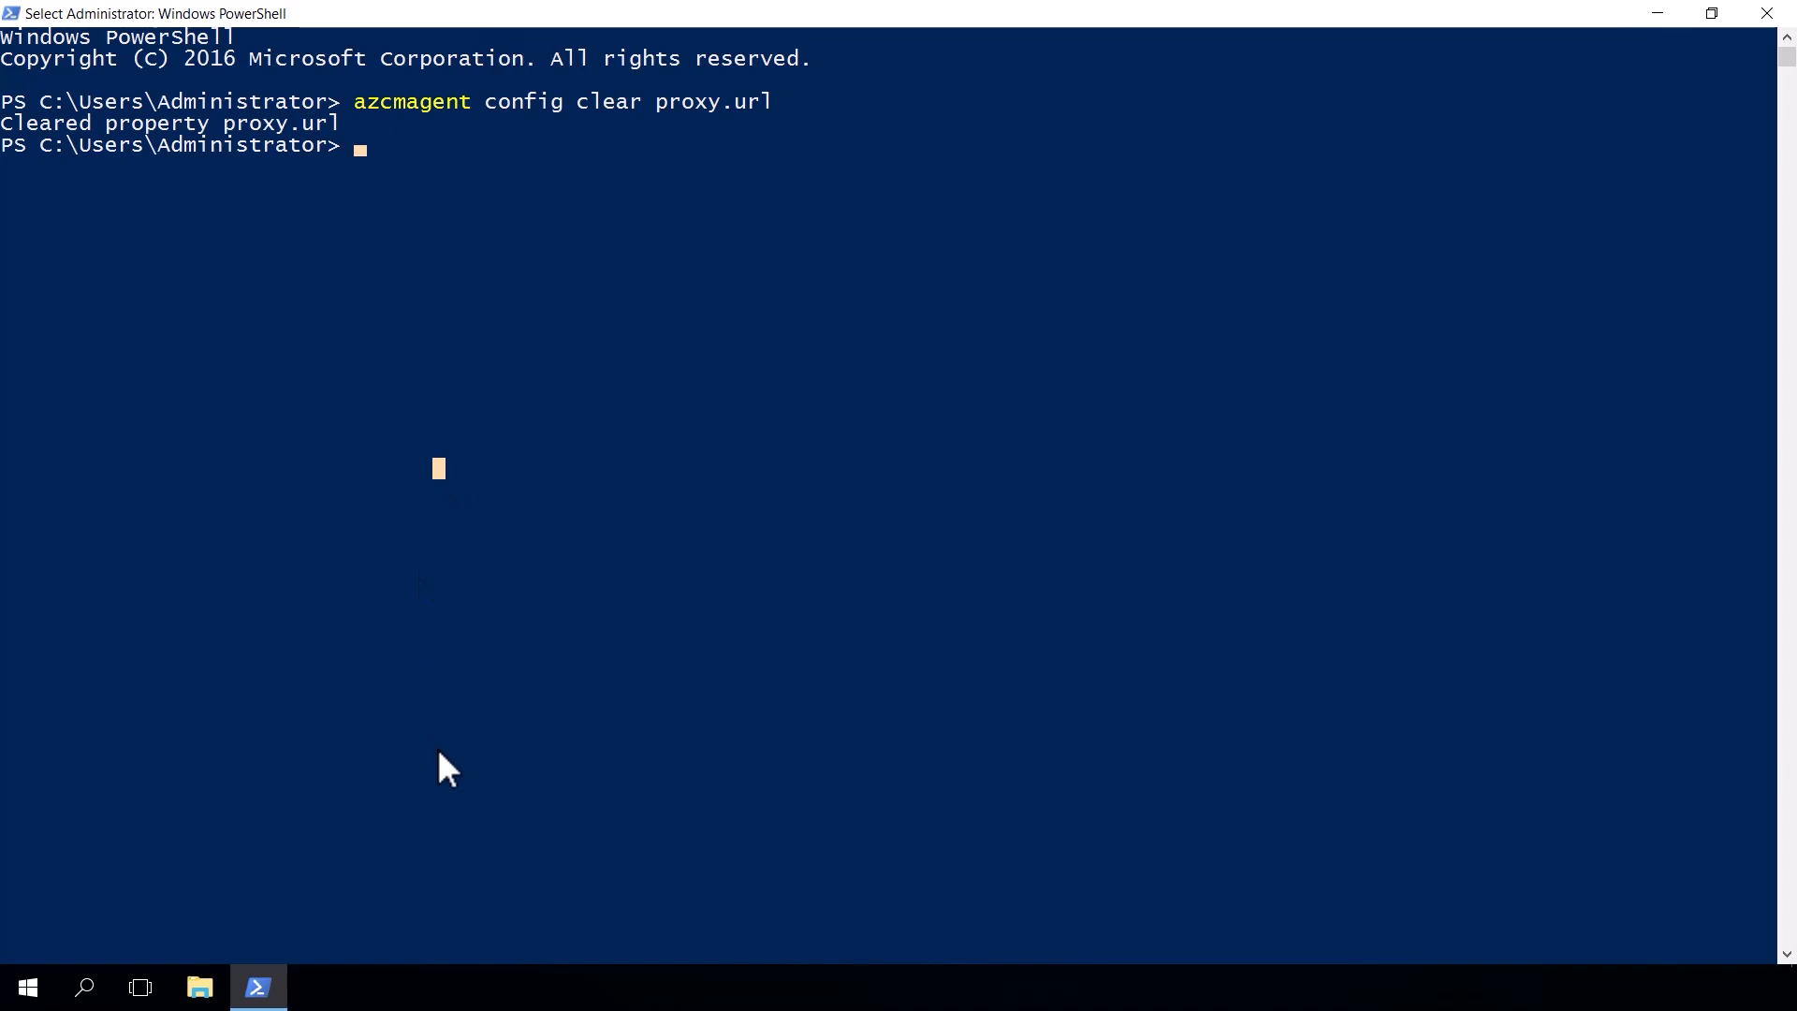
{"action": "type", "text": "azcmagent"}
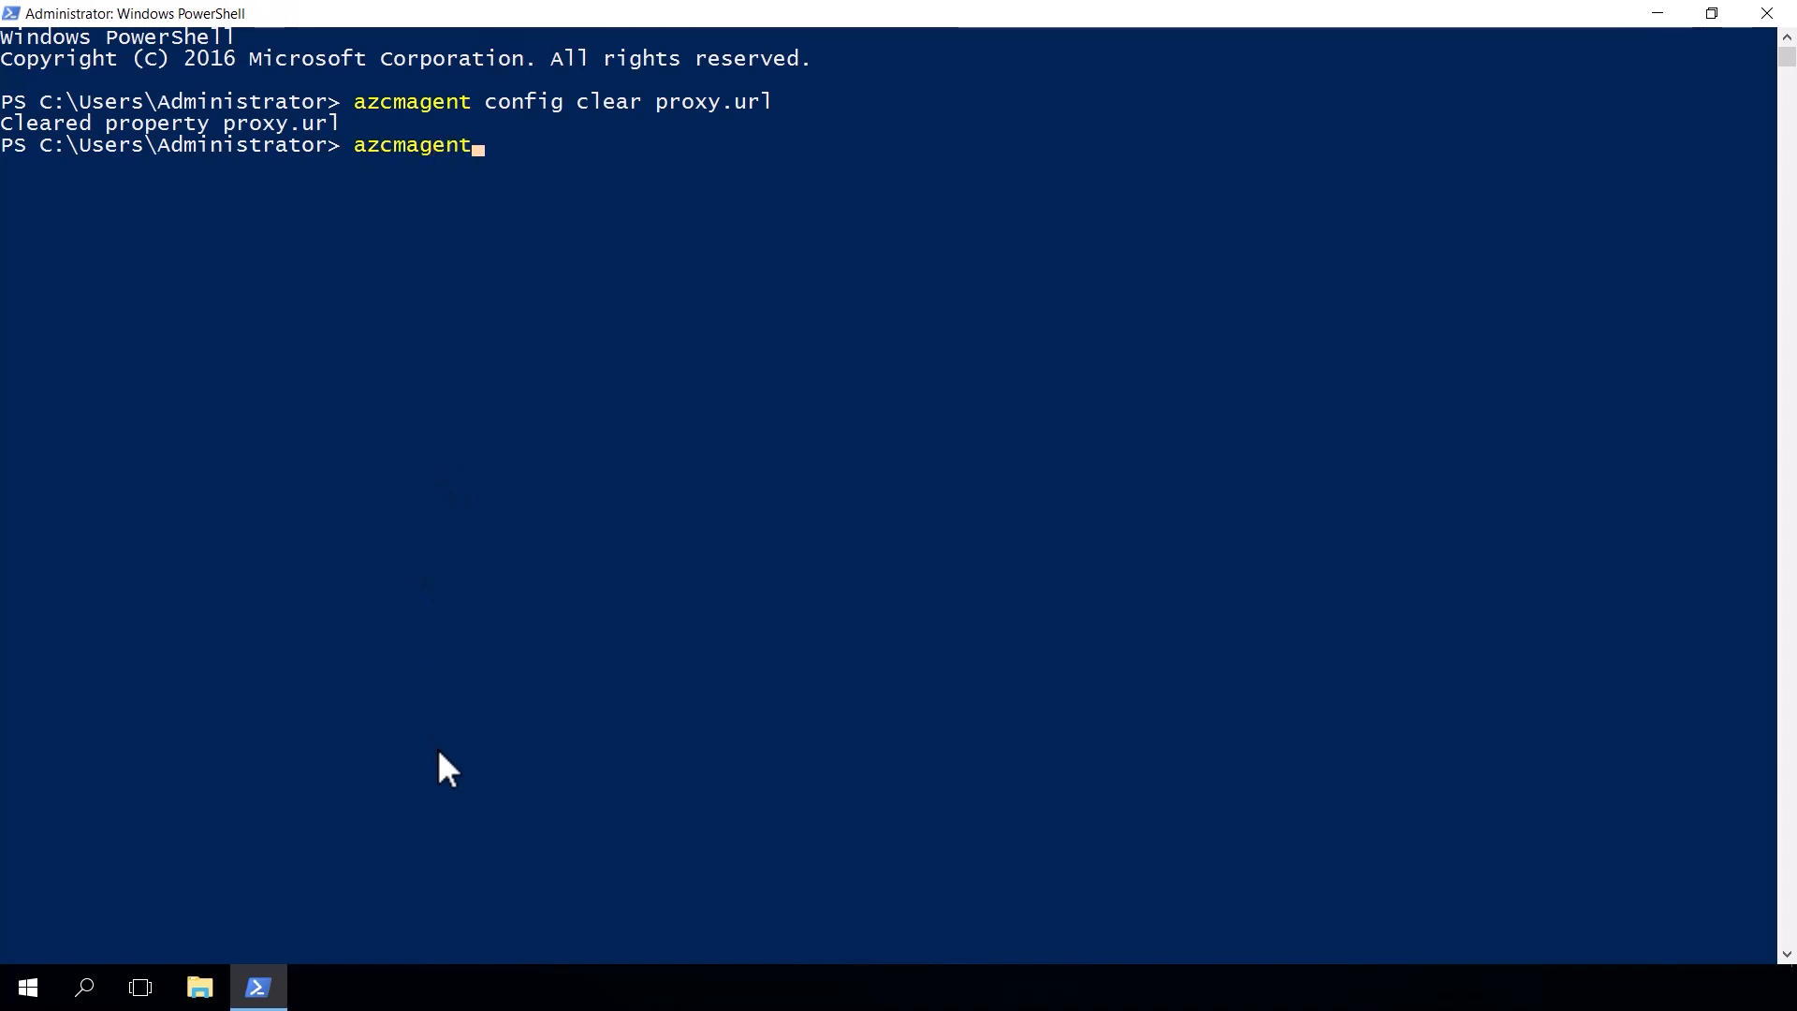
{"action": "type", "text": "config"}
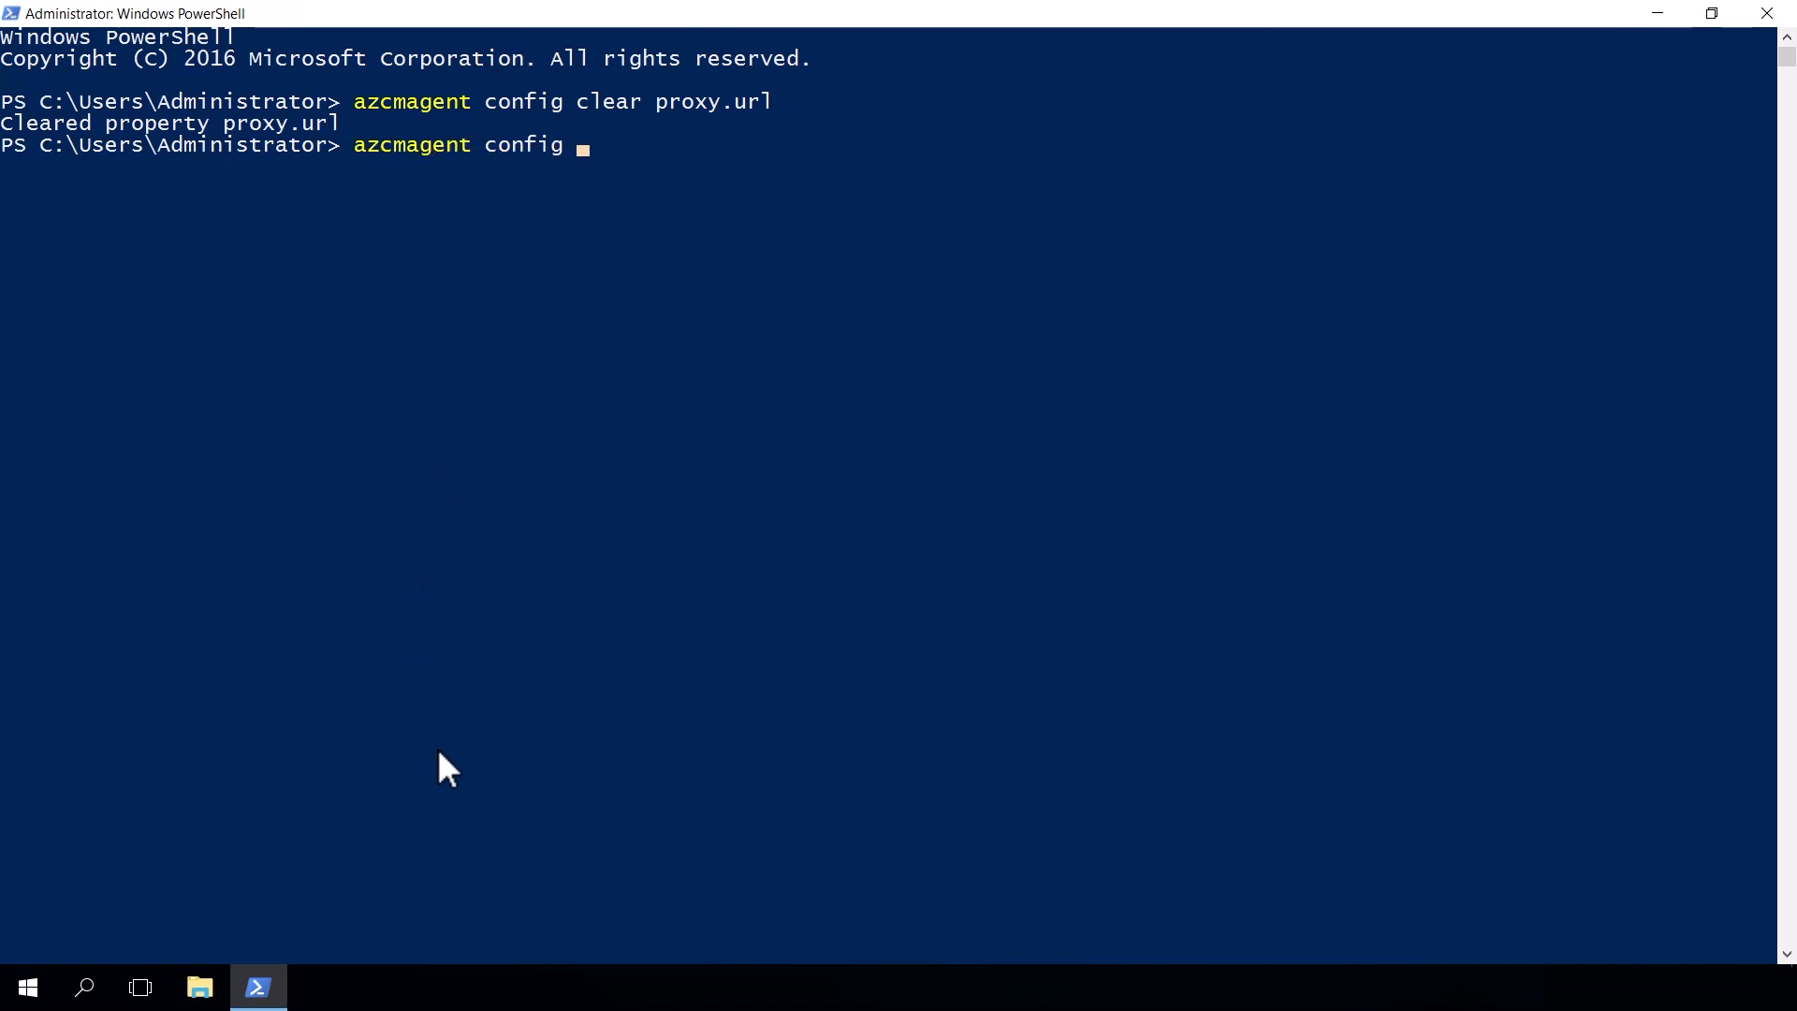
{"action": "type", "text": "set proxy"}
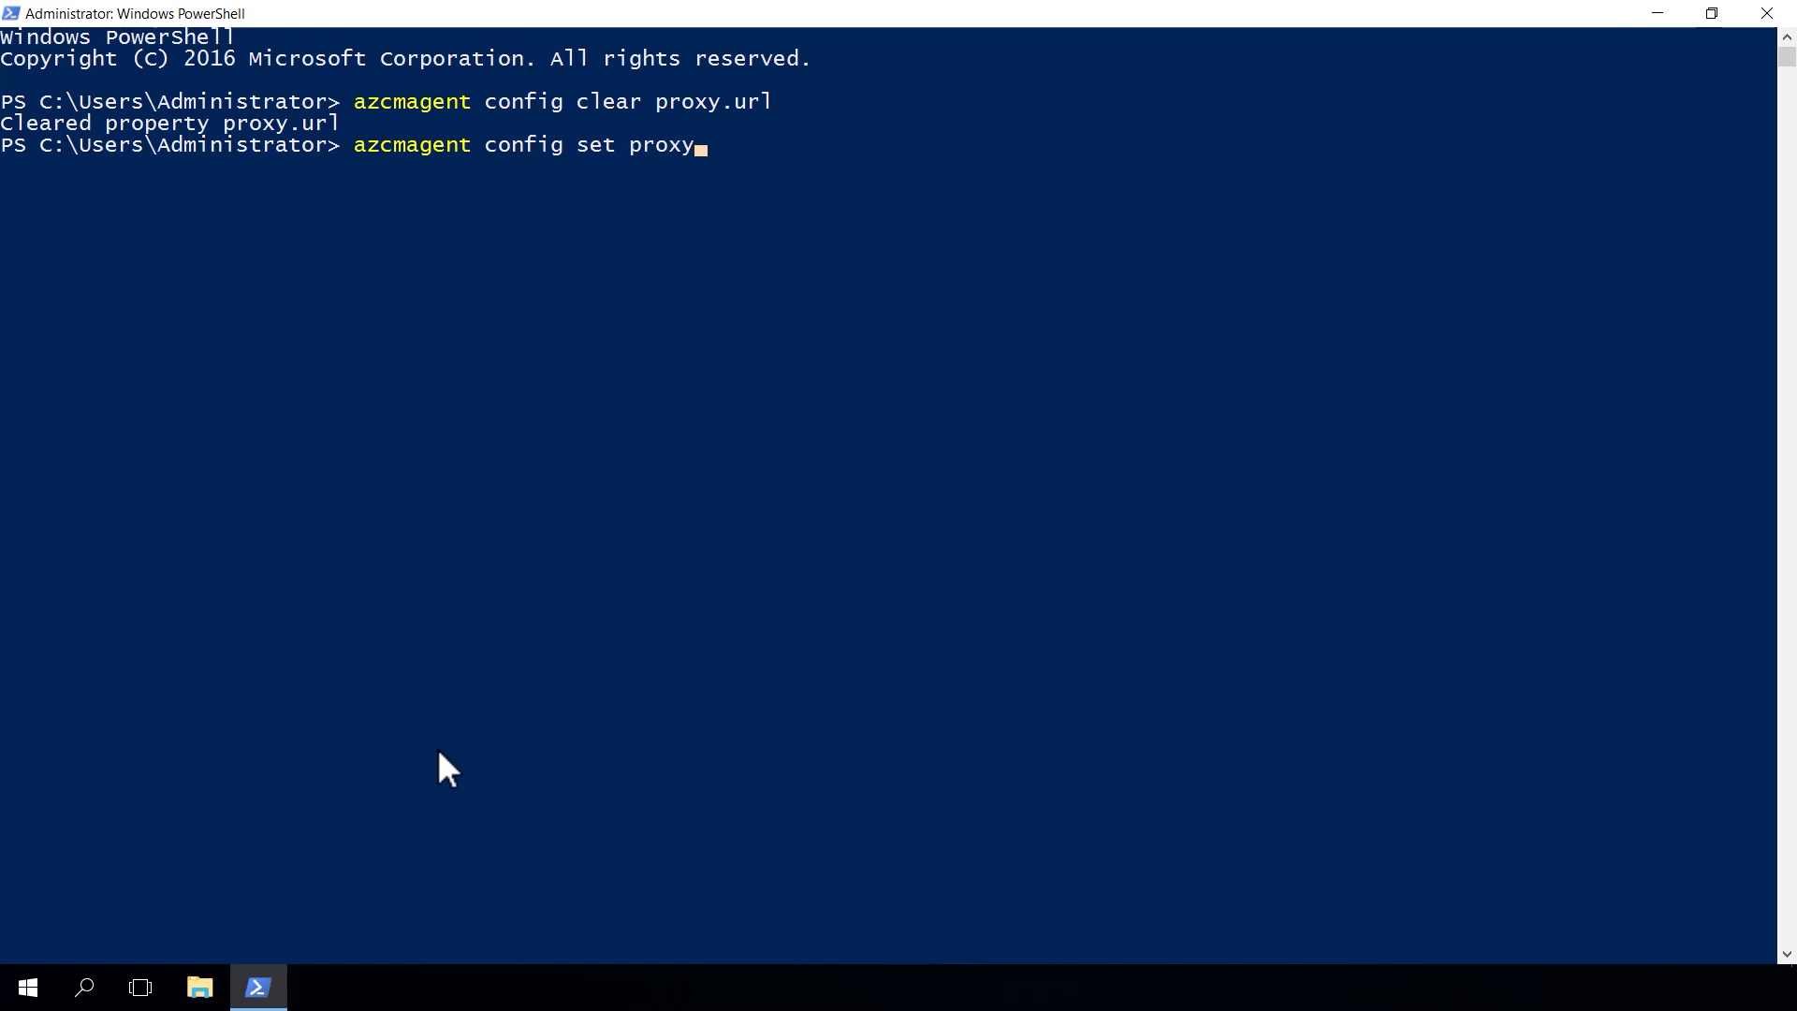
{"action": "type", "text": ".url"}
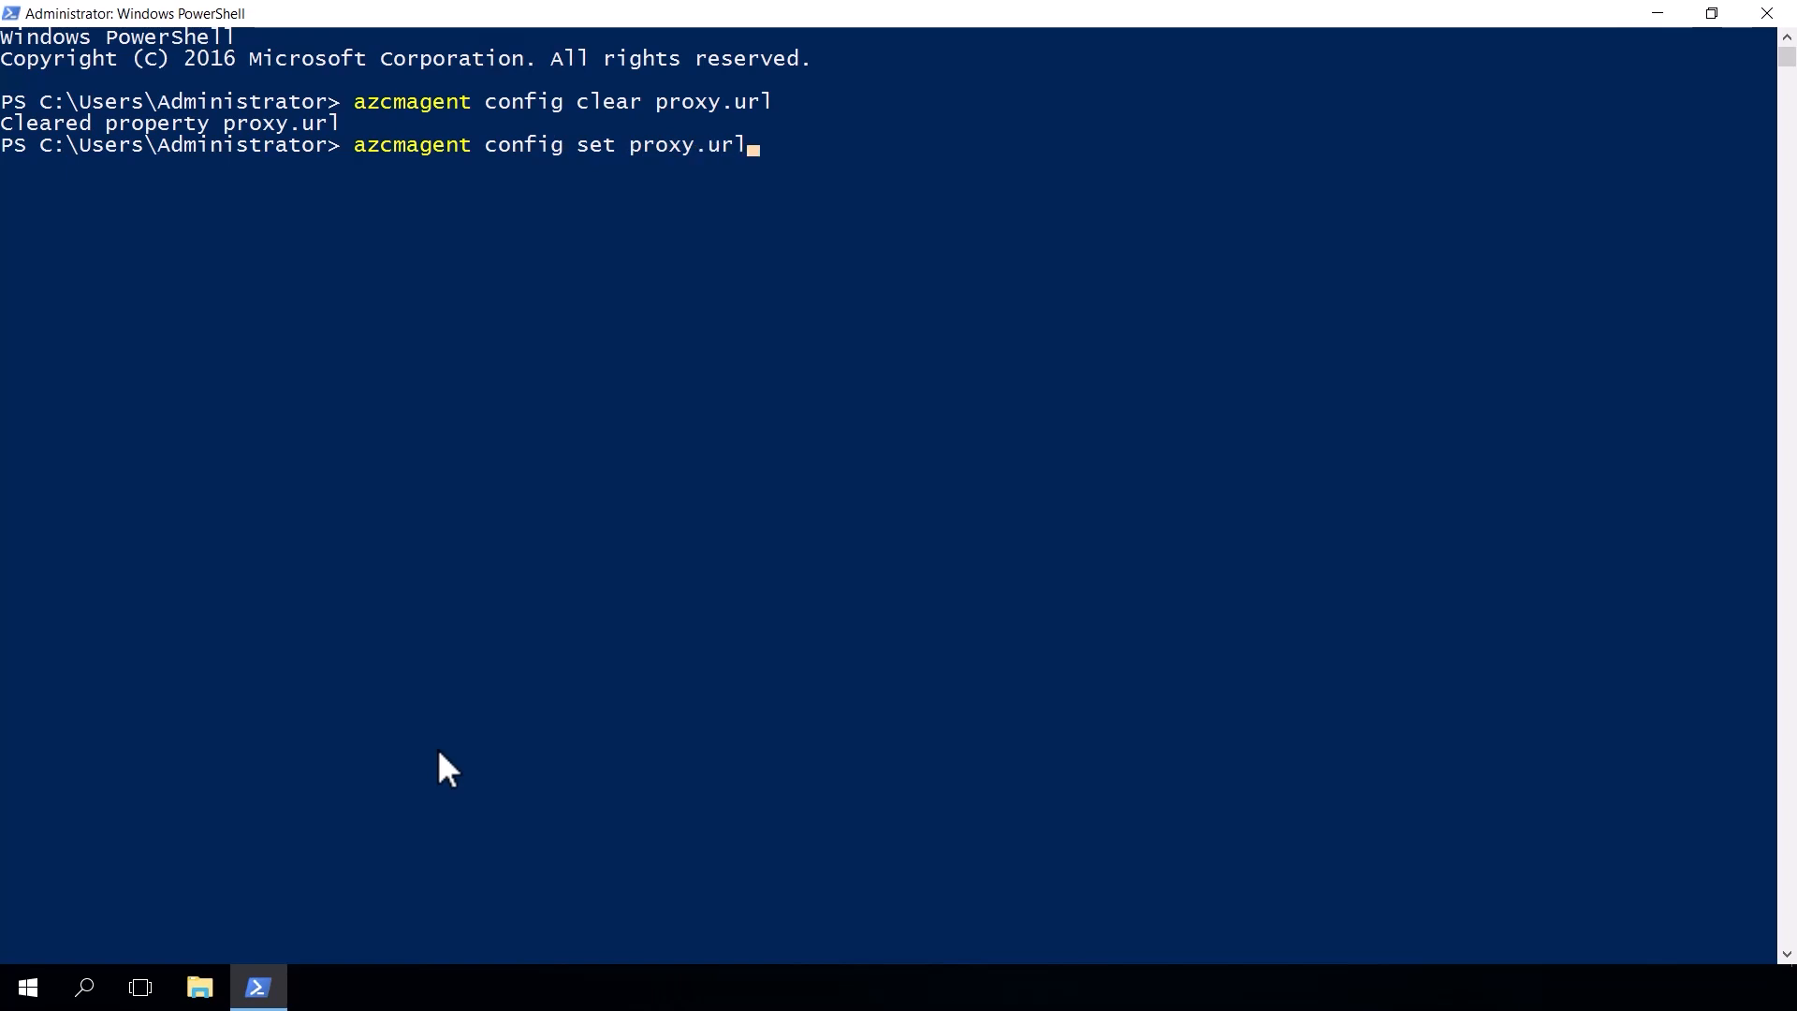
{"action": "type", "text": "http://"}
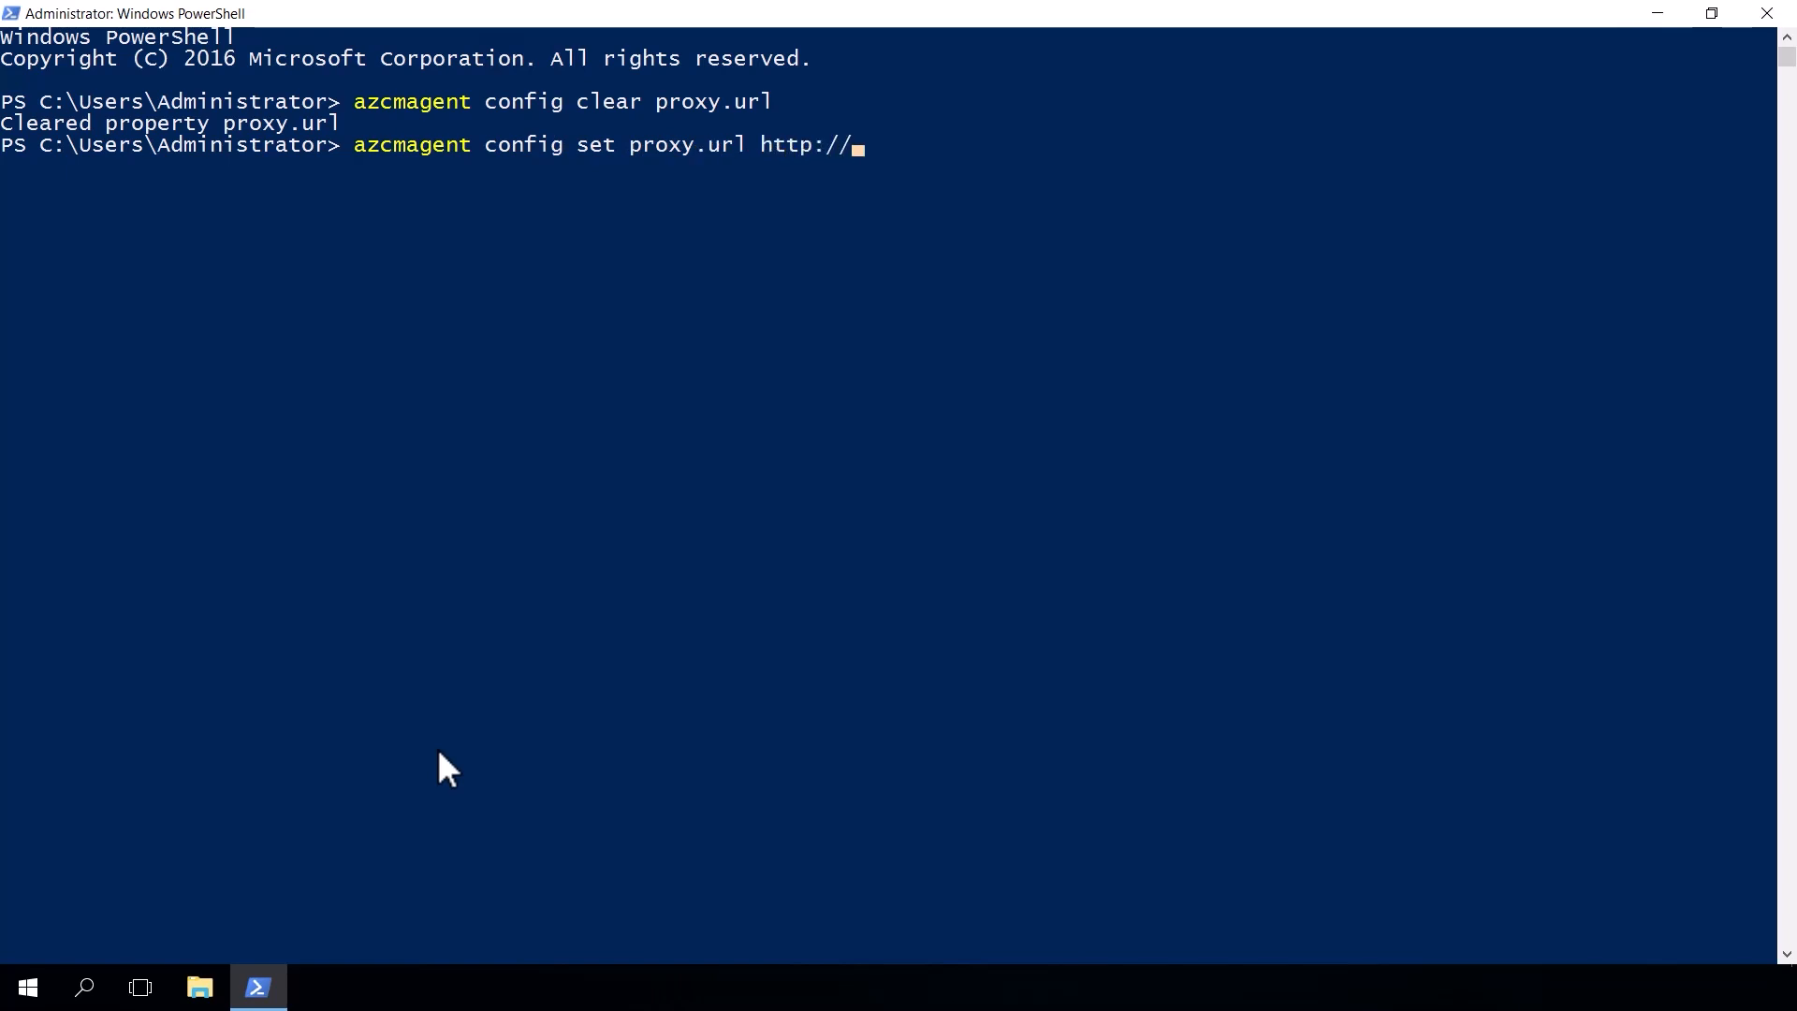
{"action": "type", "text": "172.21."}
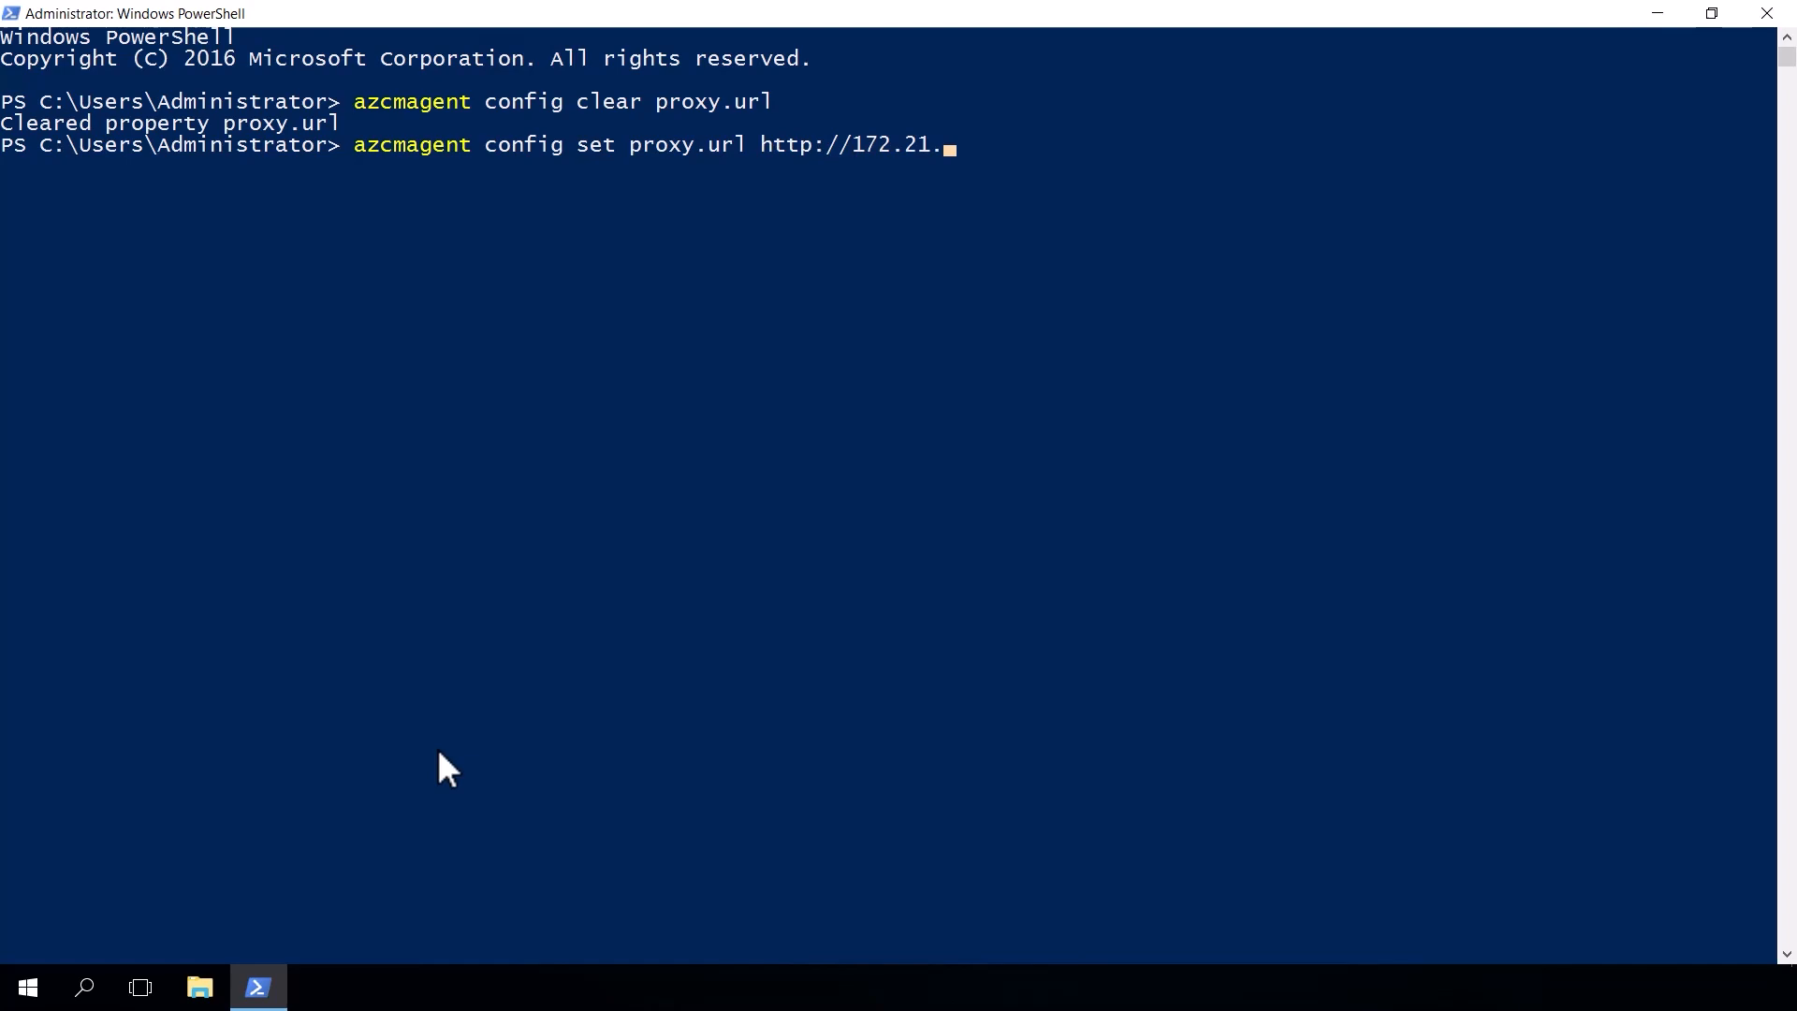
{"action": "type", "text": "21.21:"}
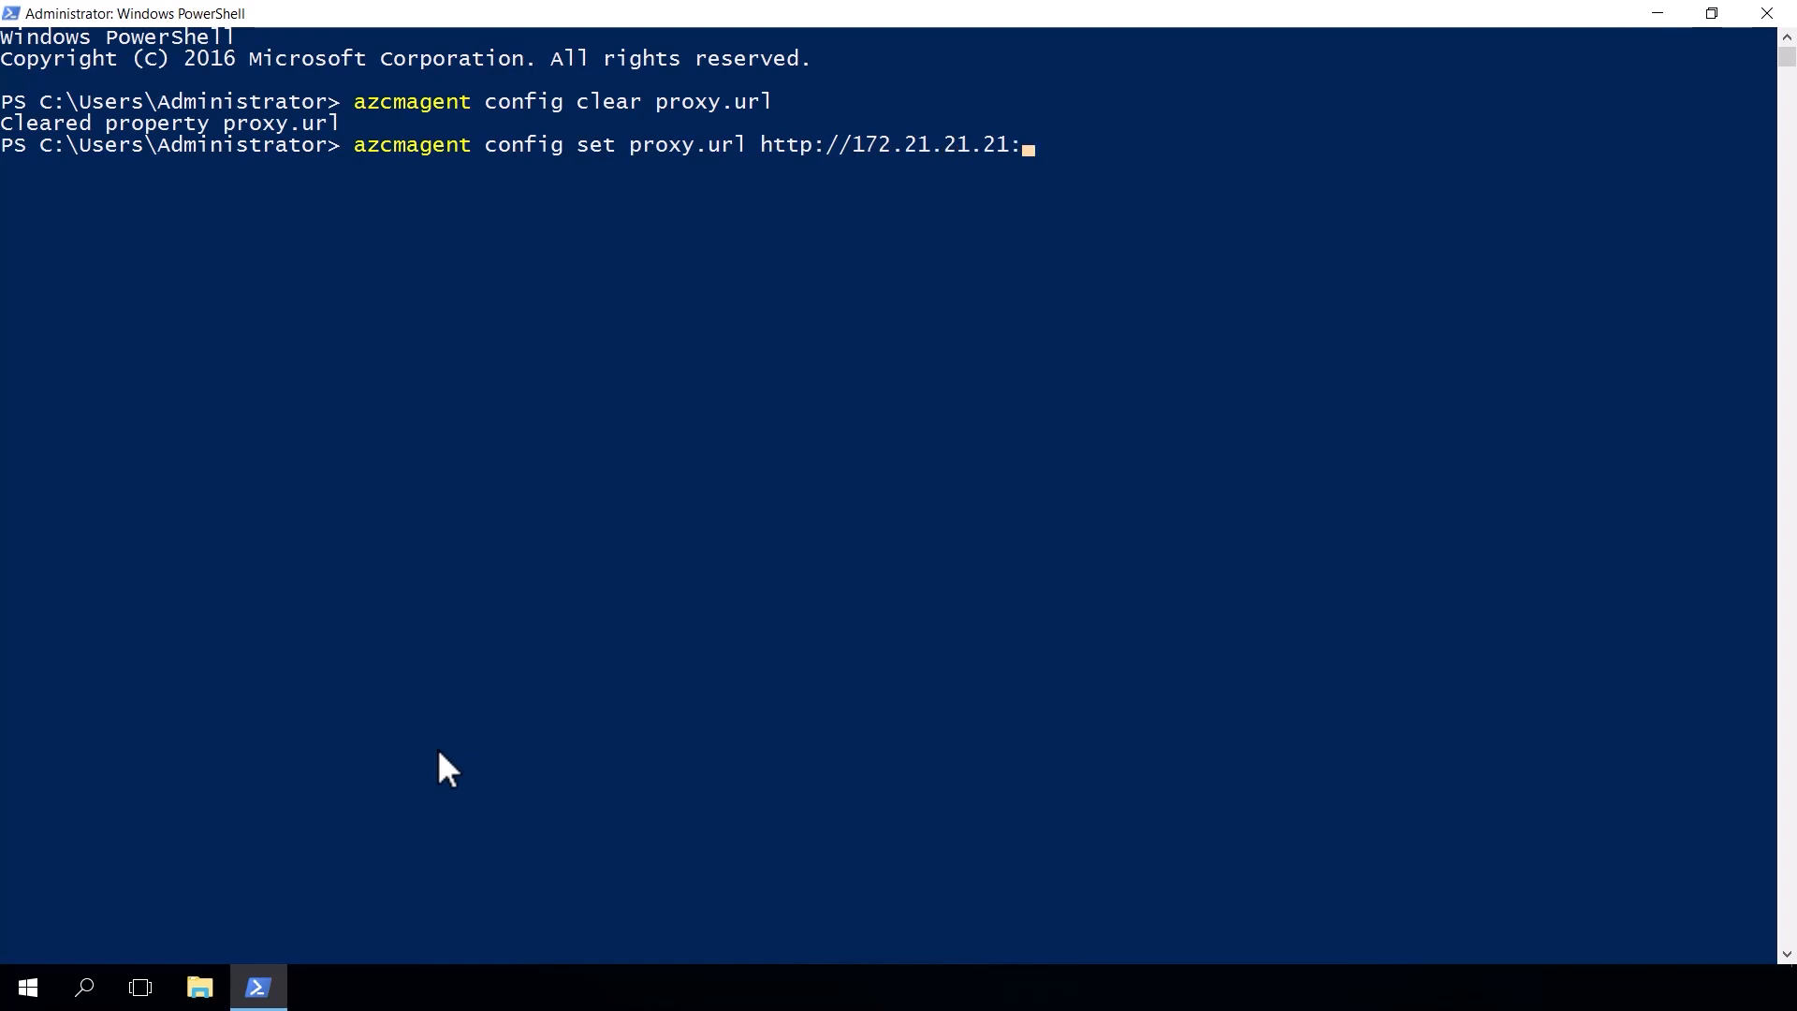
{"action": "type", "text": "180"}
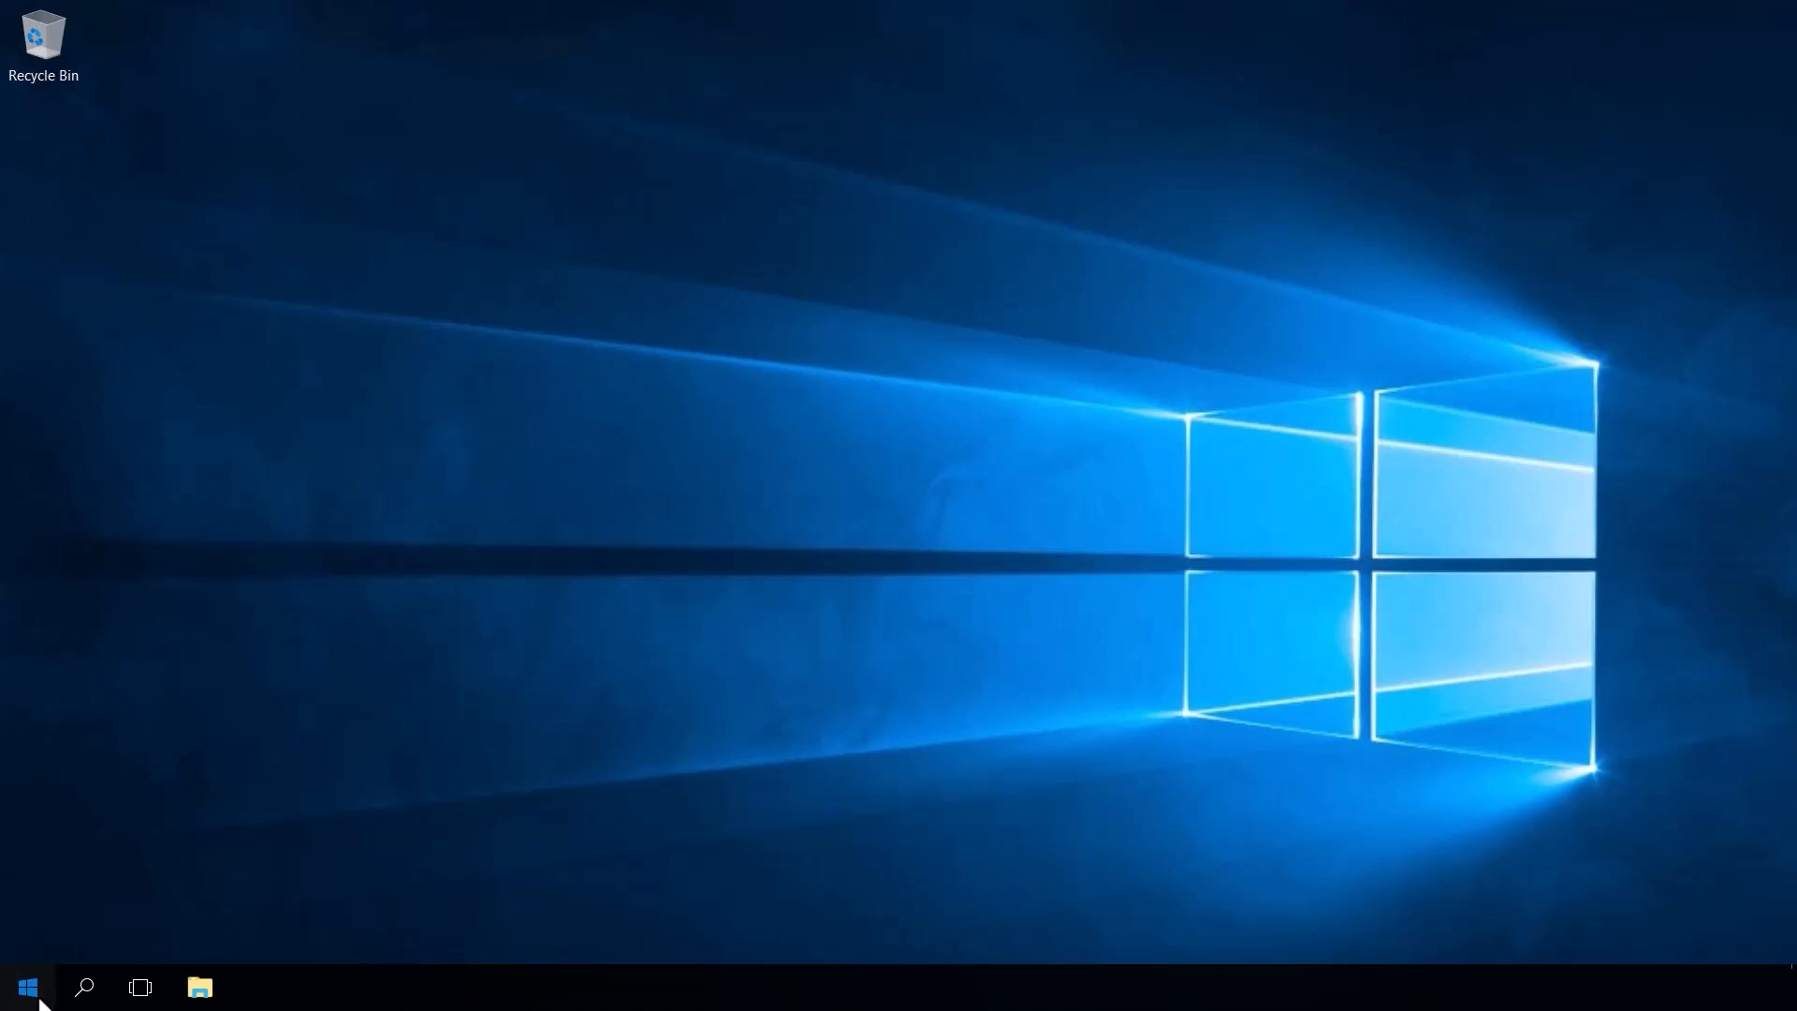
- In a new PowerShell console, run azcmagent check --location uksouth
{"action": "left_click", "coordinate": [25, 986]}
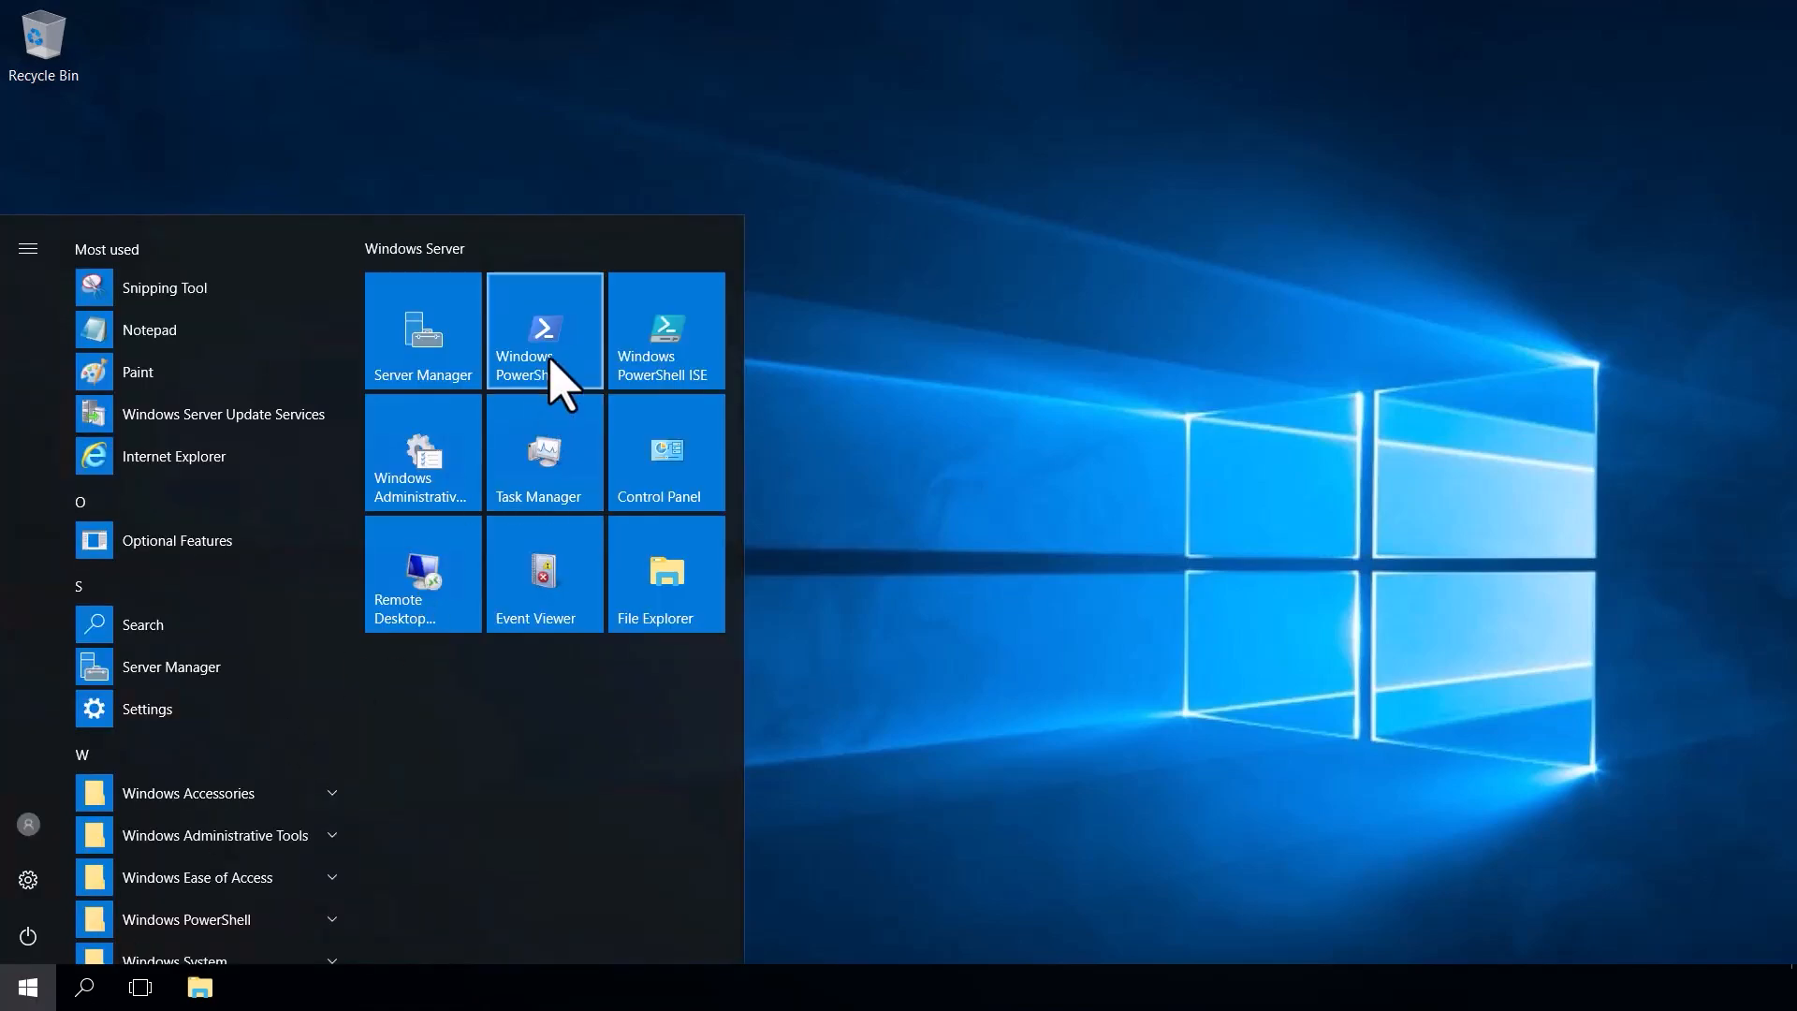
{"action": "left_click", "coordinate": [542, 331]}
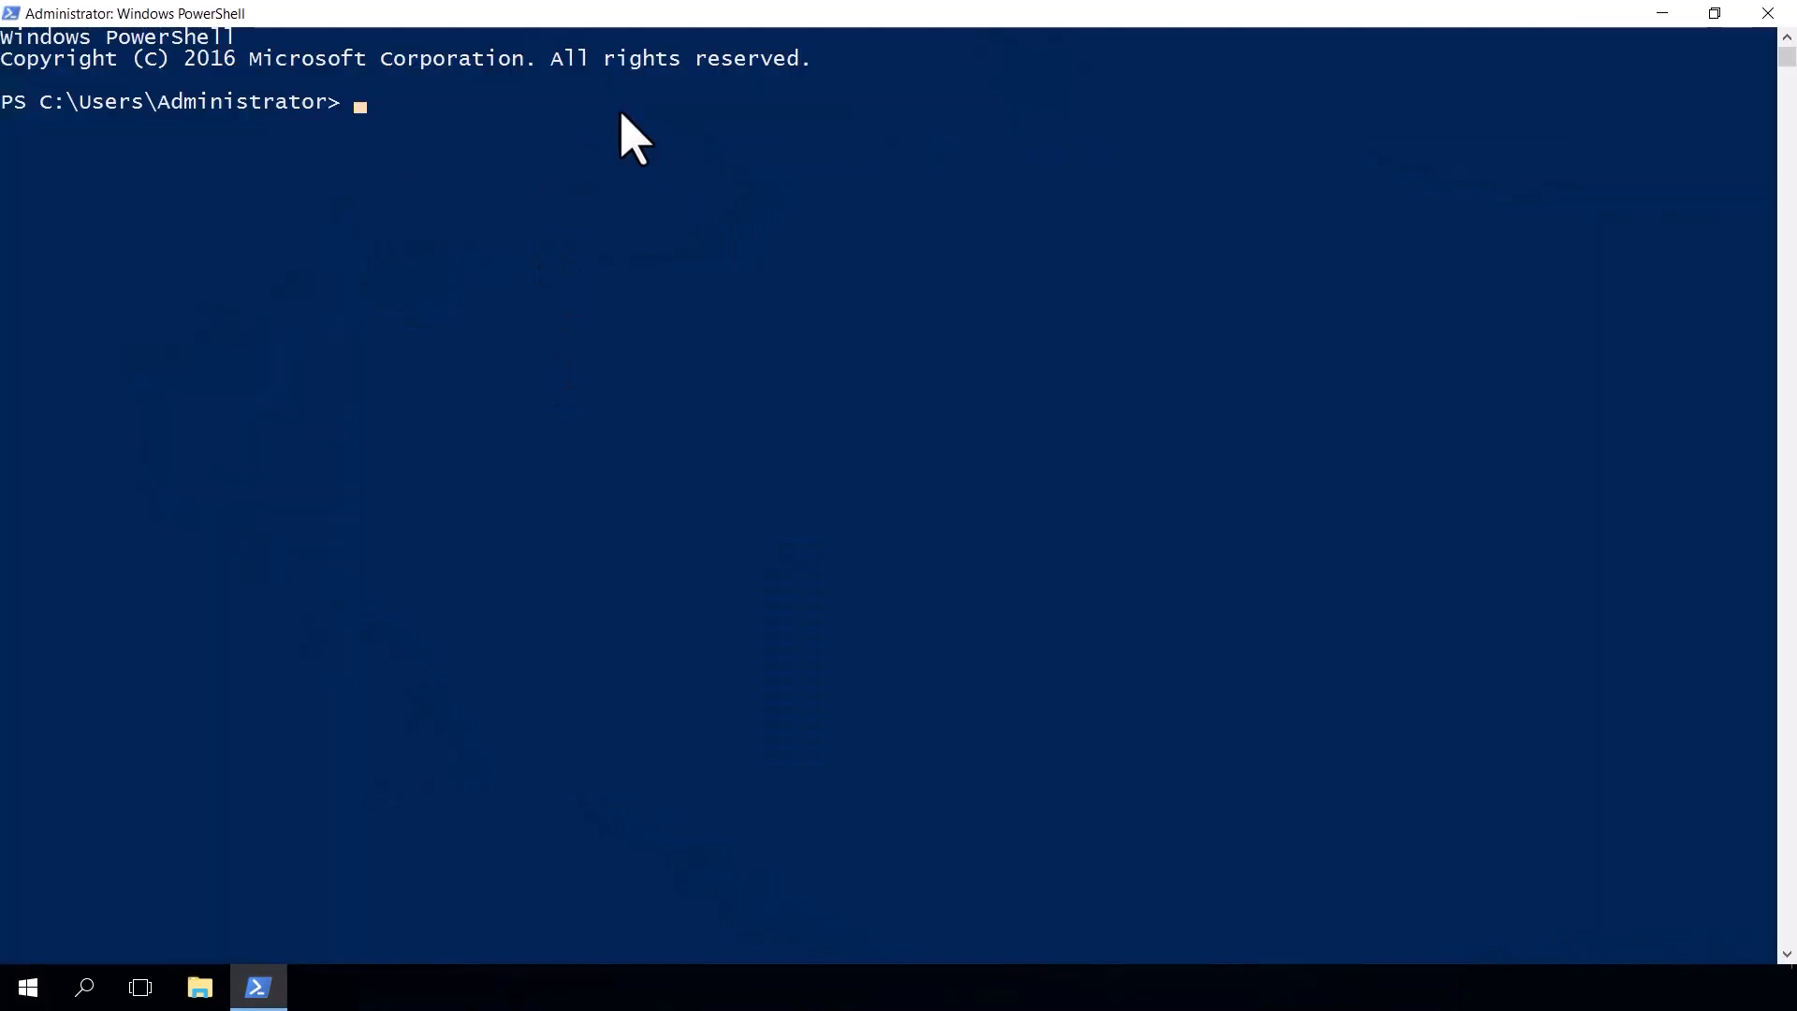
{"action": "type", "text": "azcmagent"}
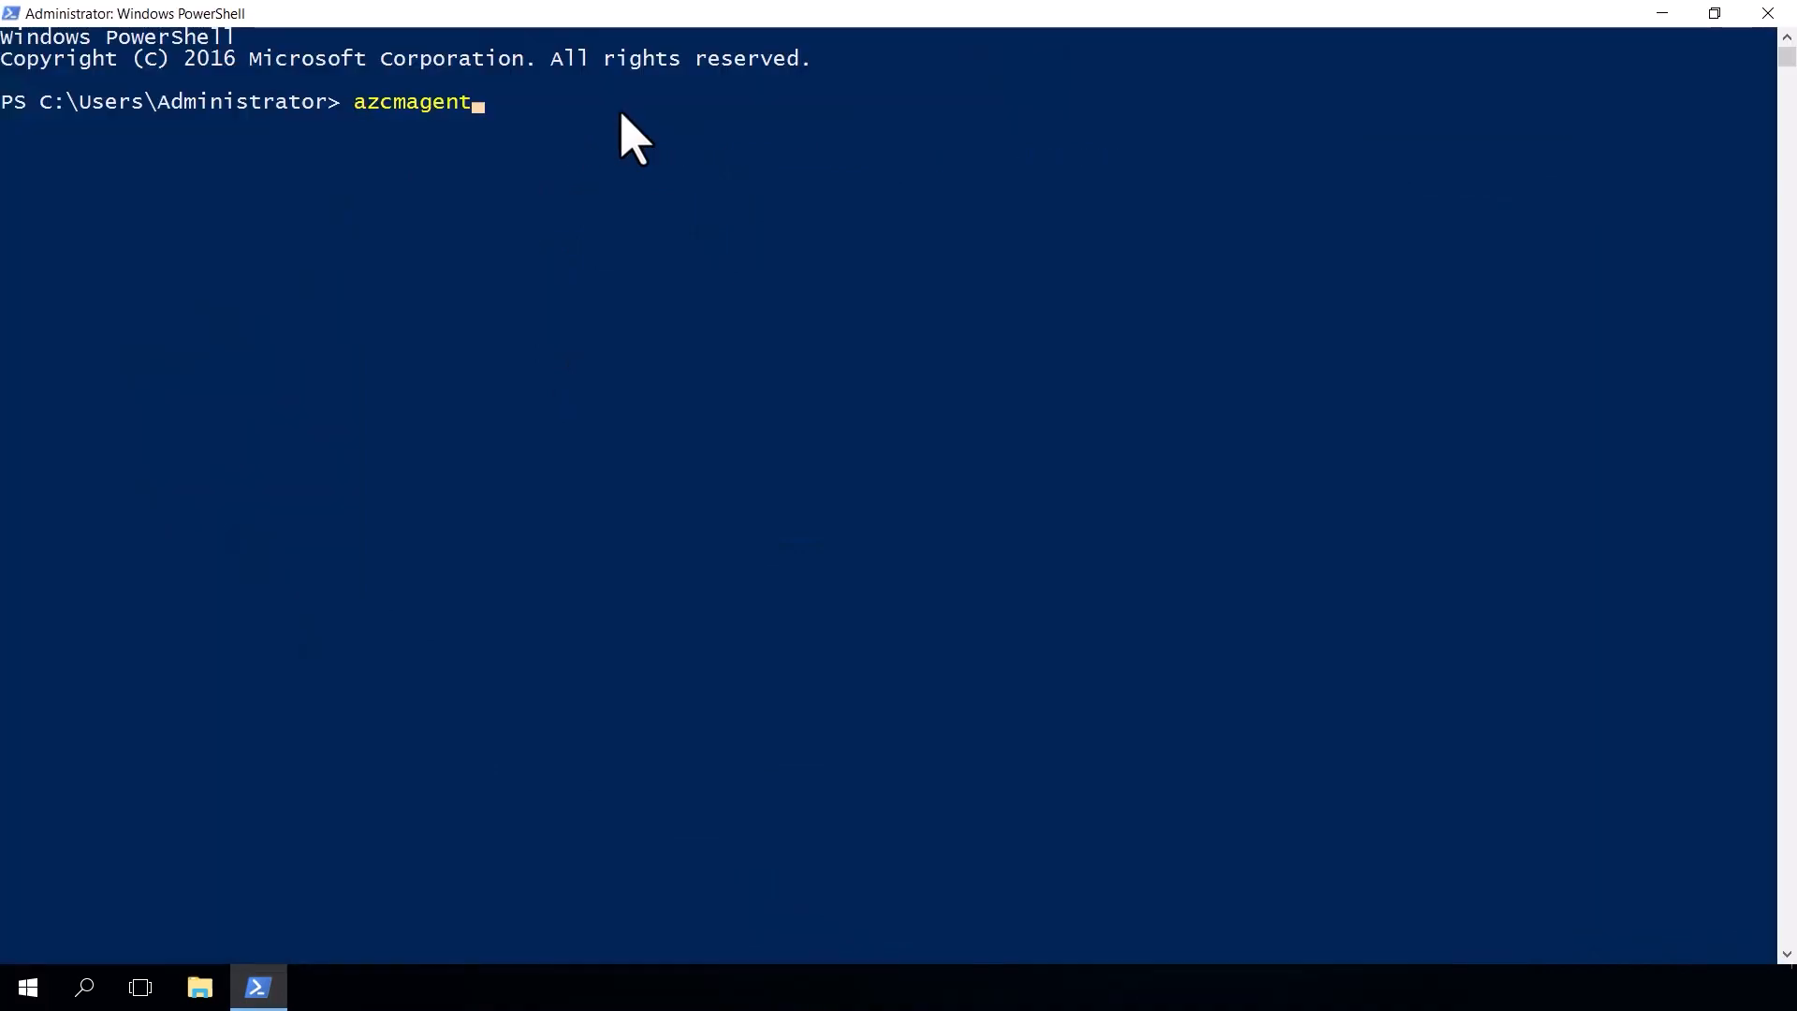
{"action": "type", "text": "check"}
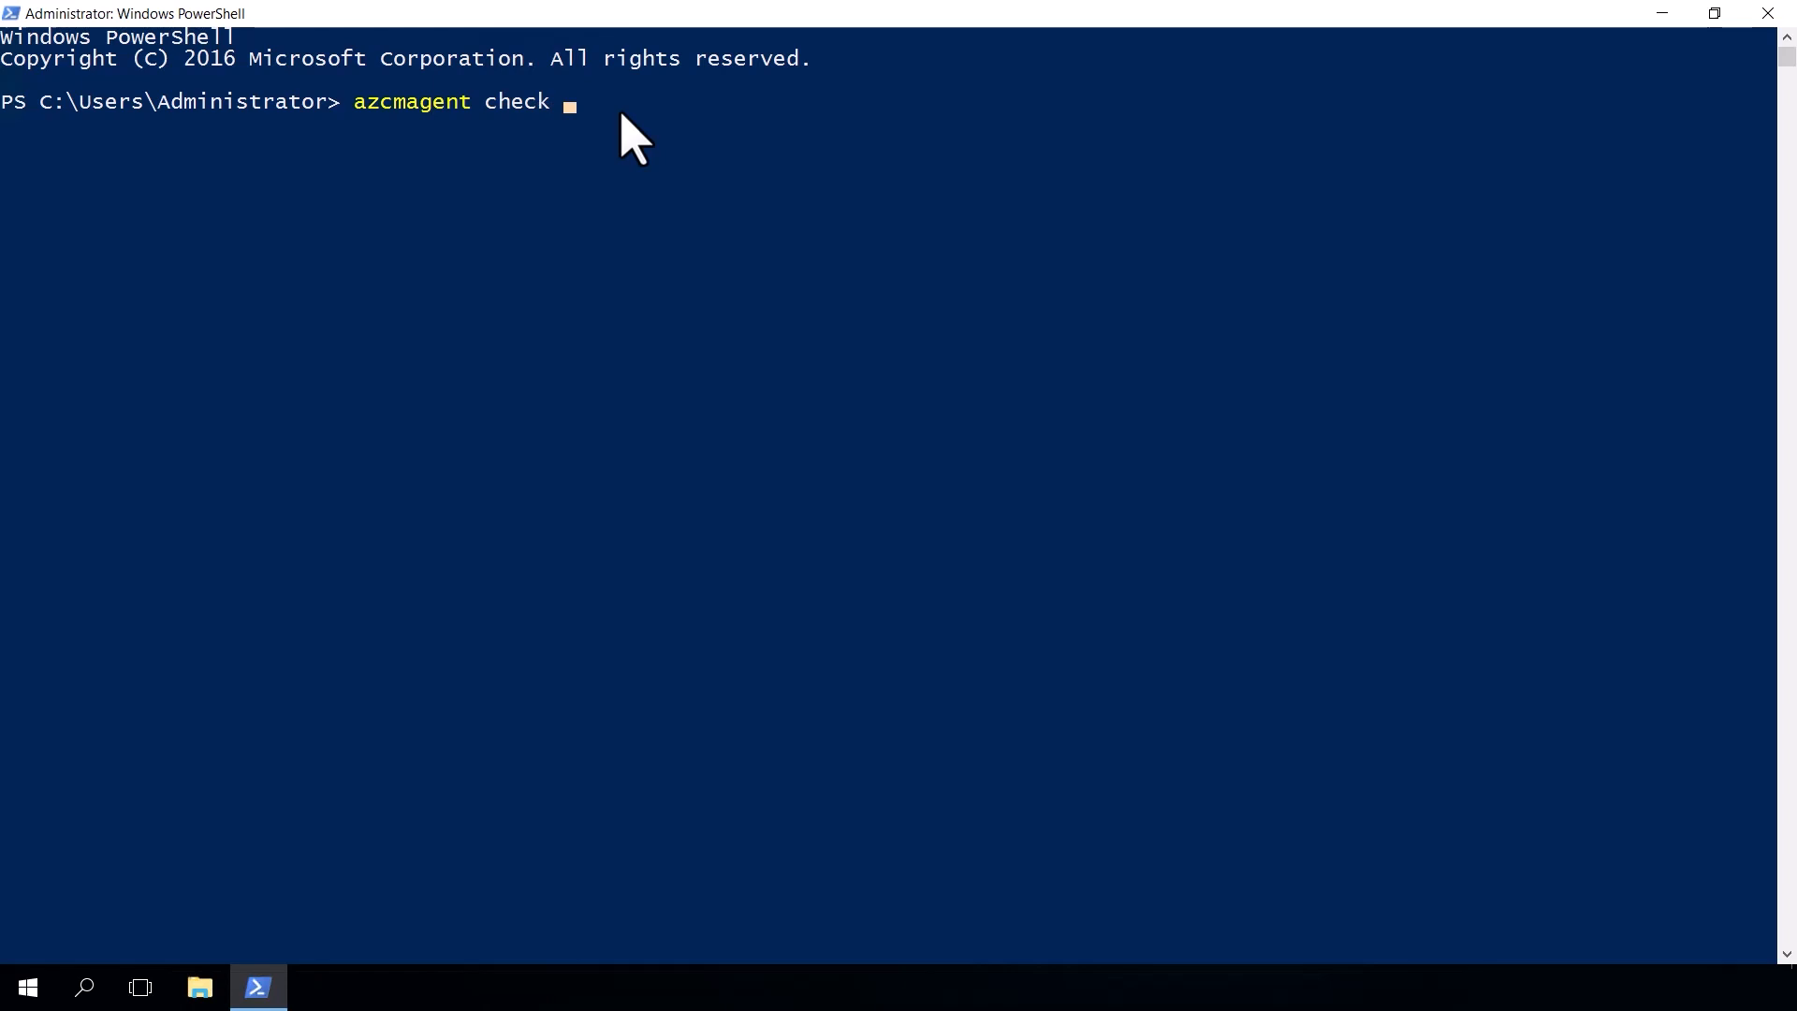
{"action": "type", "text": "--location"}
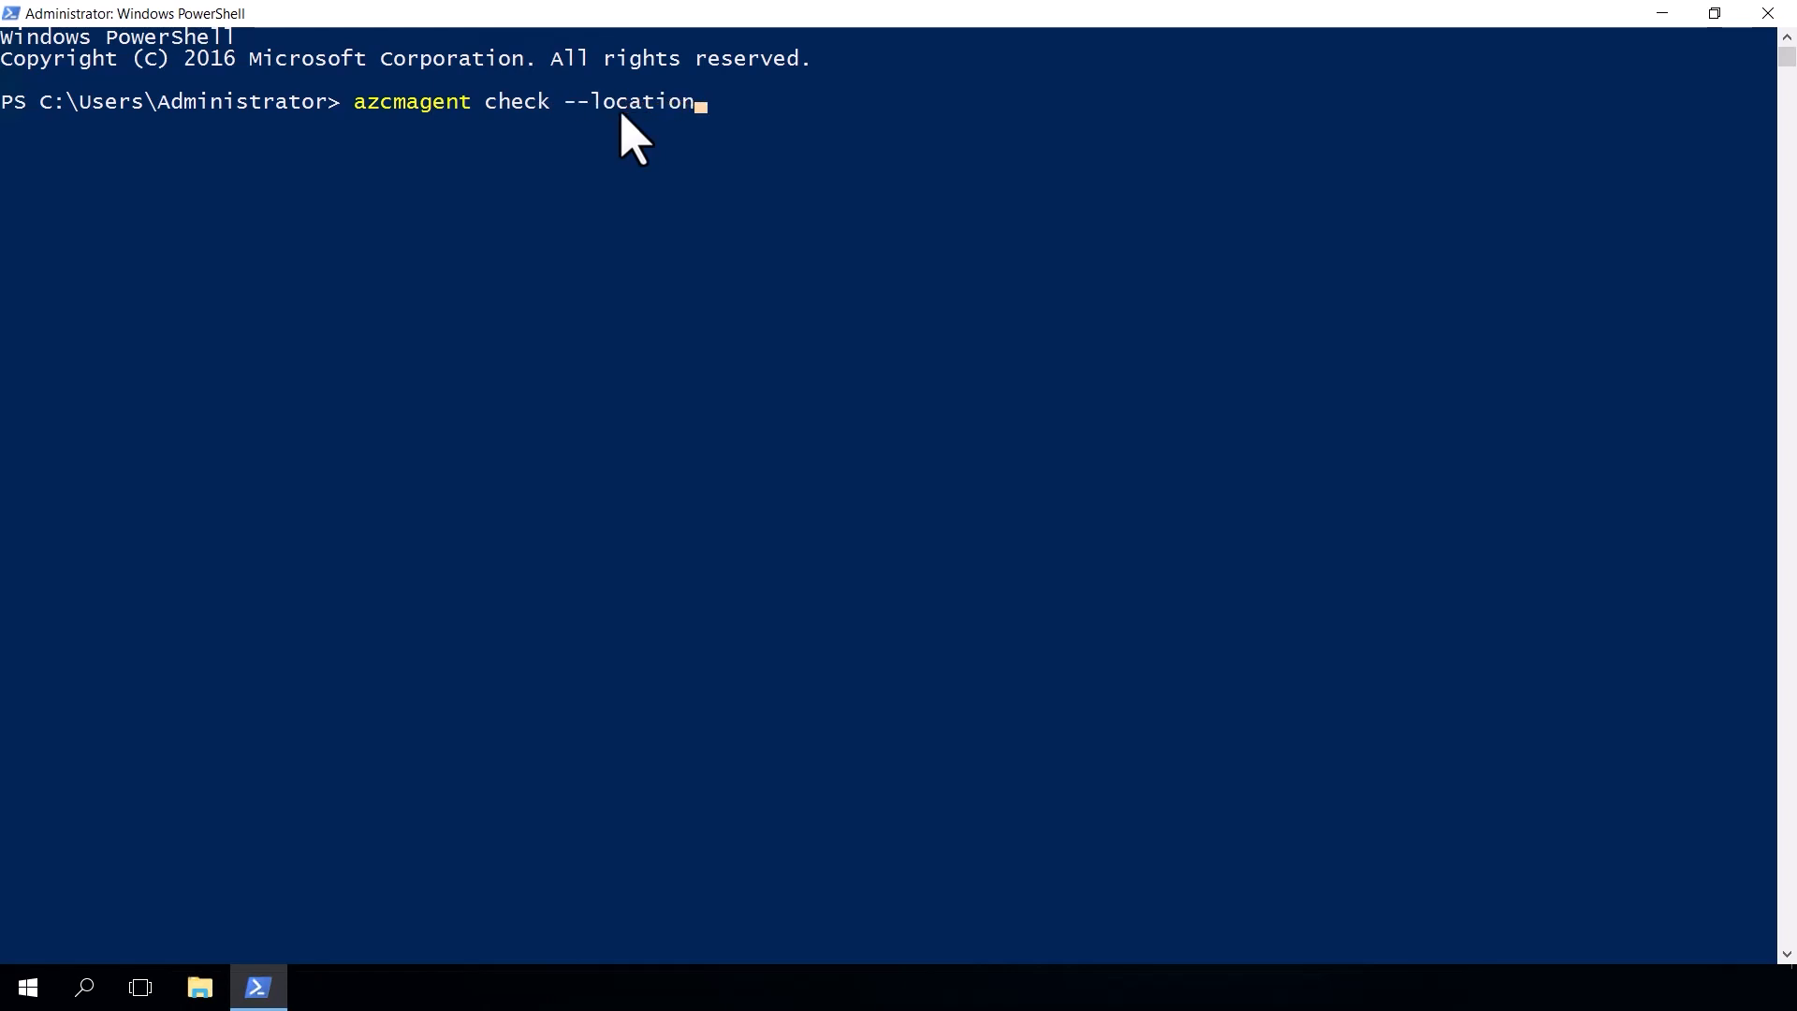
{"action": "type", "text": "uksouth"}
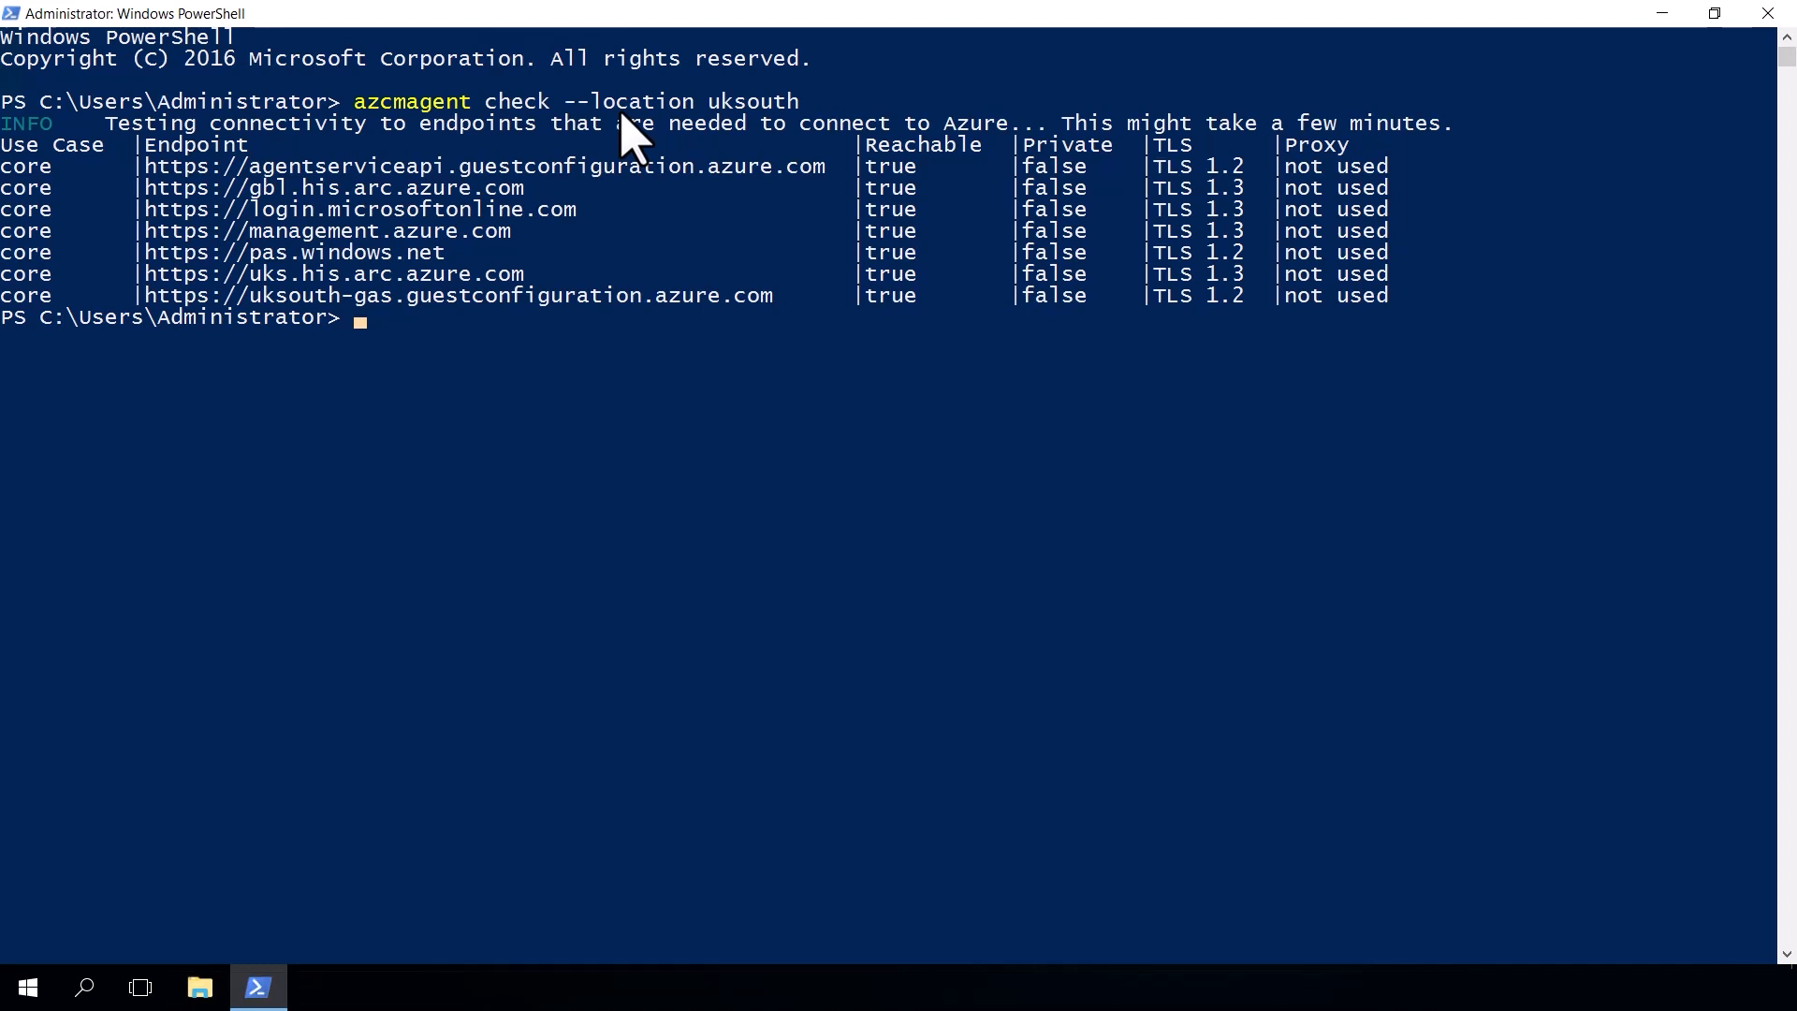
{"action": "type", "text": "azcmagent check"}
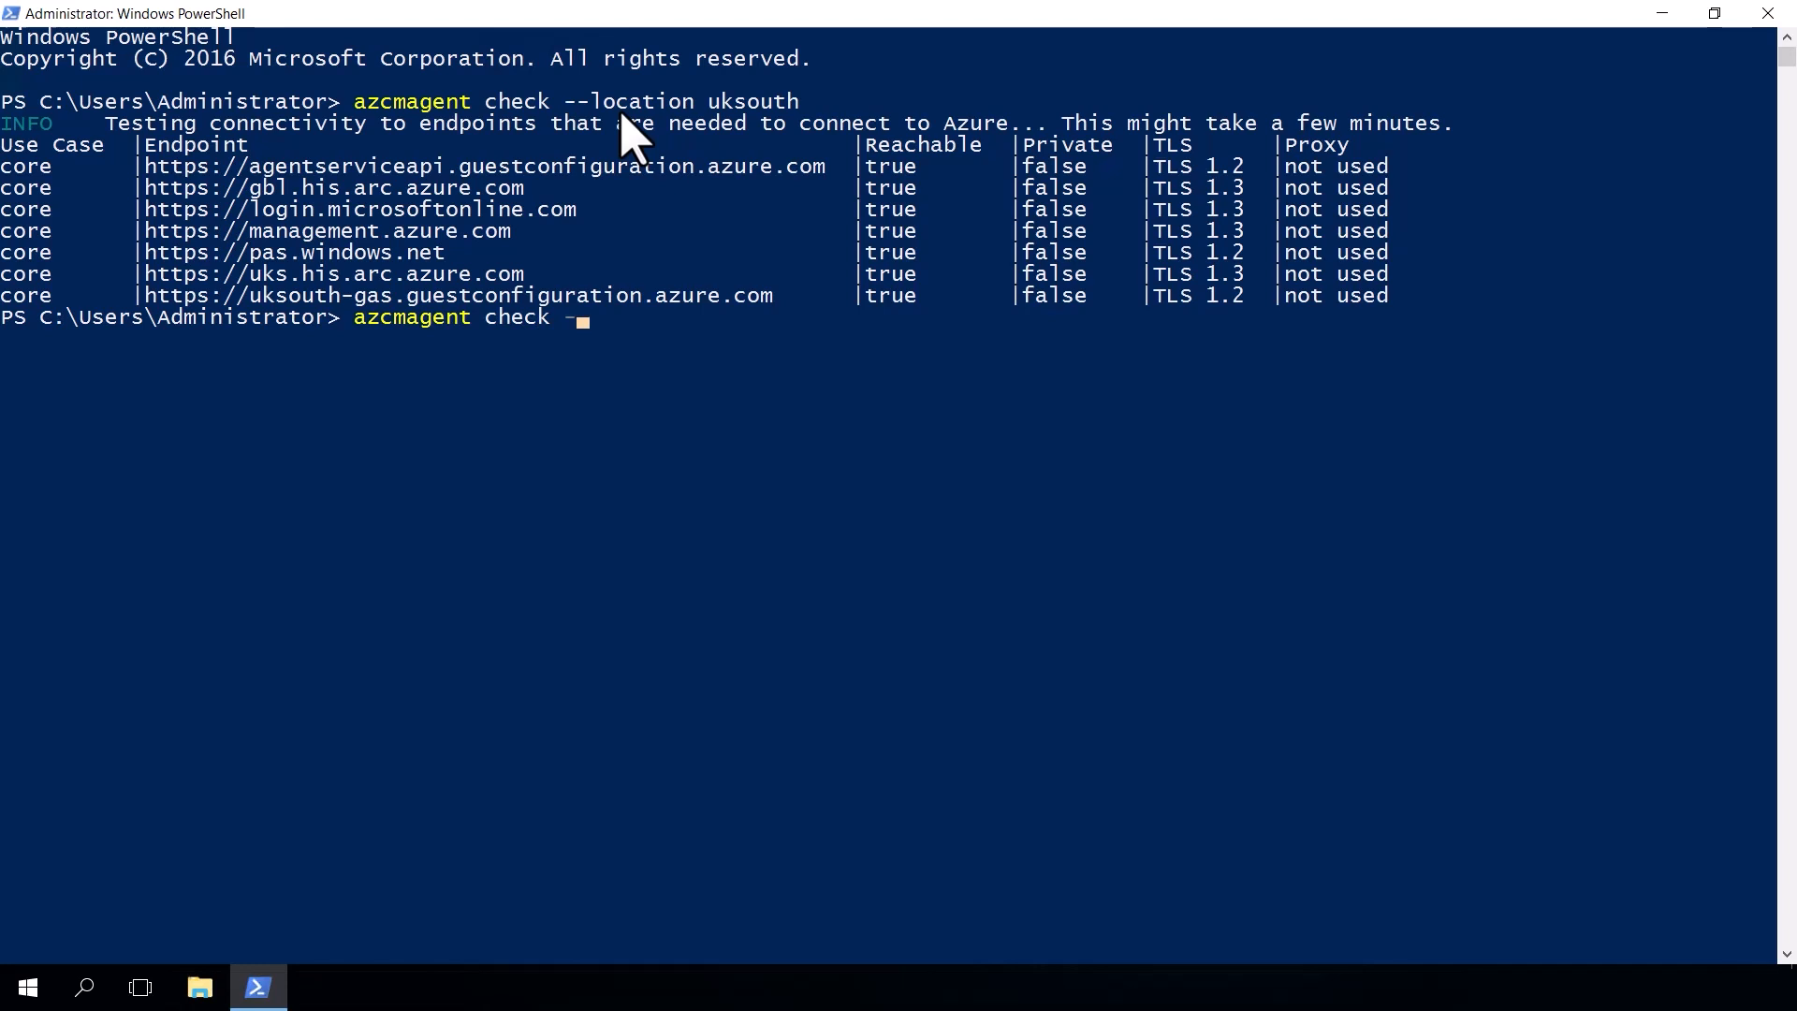
- Complete azcmagent check --extensions sql --location uksouth
{"action": "type", "text": "-extens"}
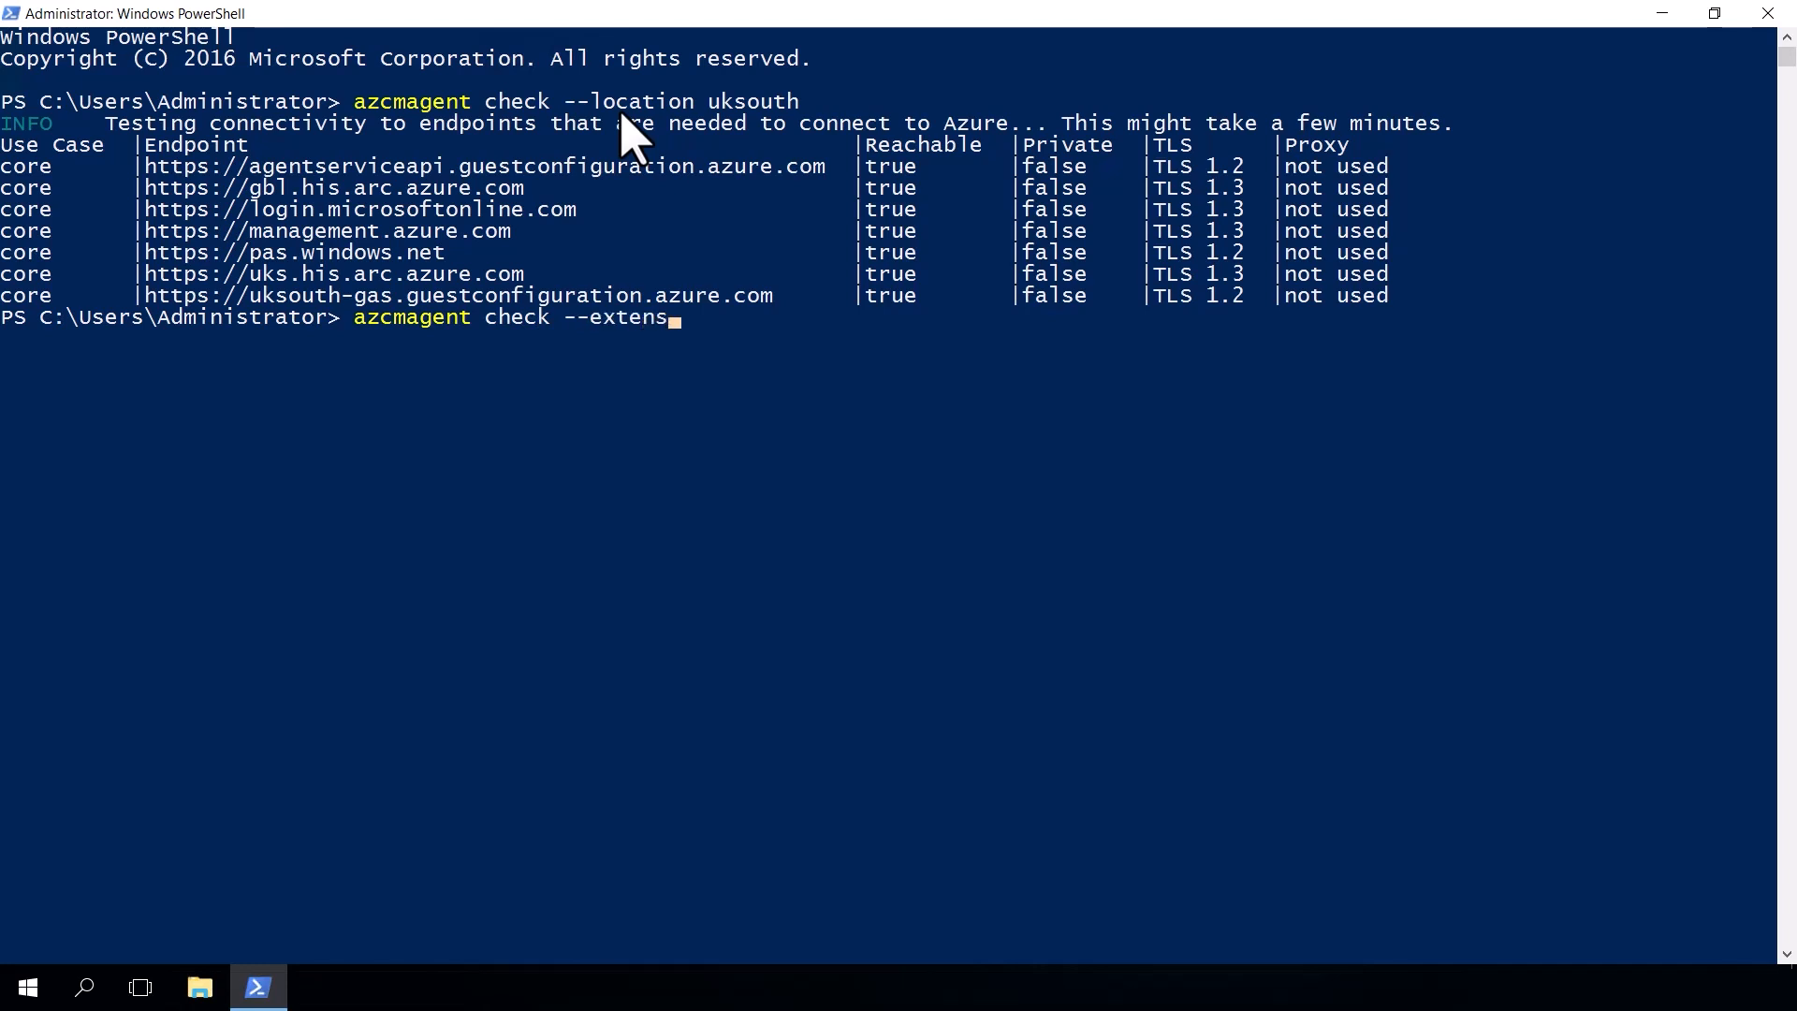
{"action": "type", "text": "ions sql"}
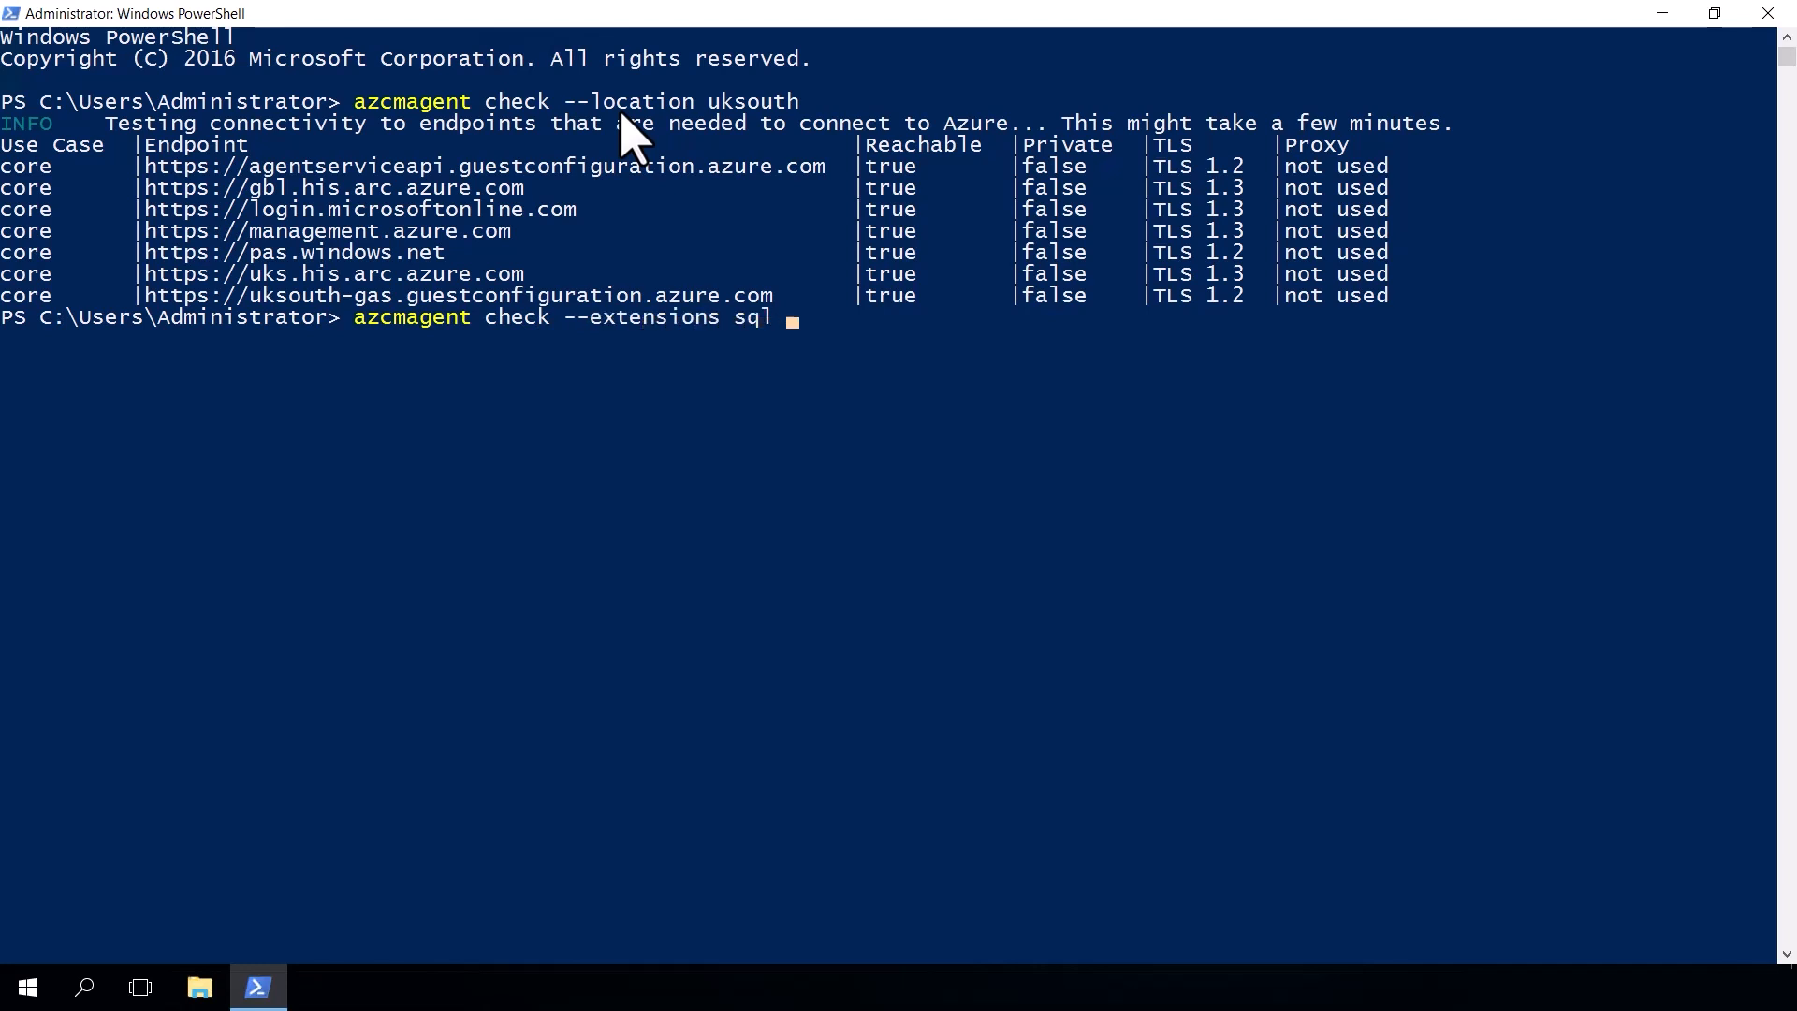
{"action": "type", "text": "--location"}
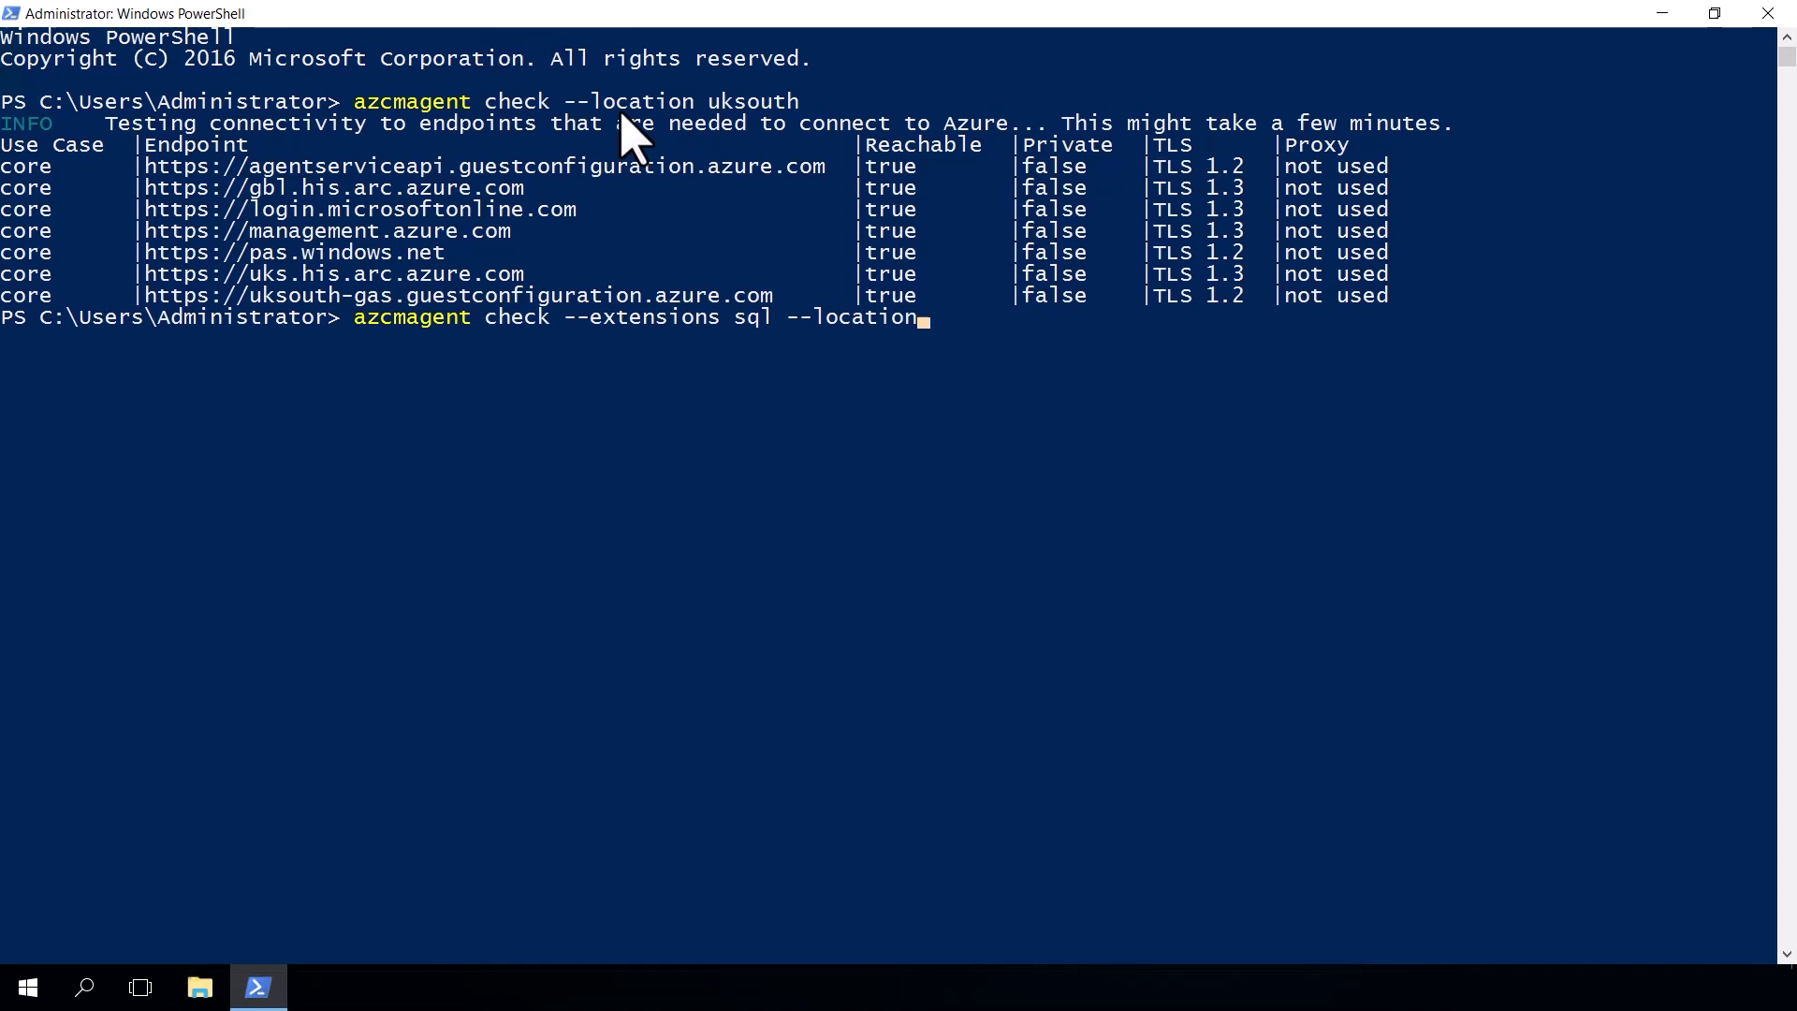
{"action": "type", "text": "uksouth"}
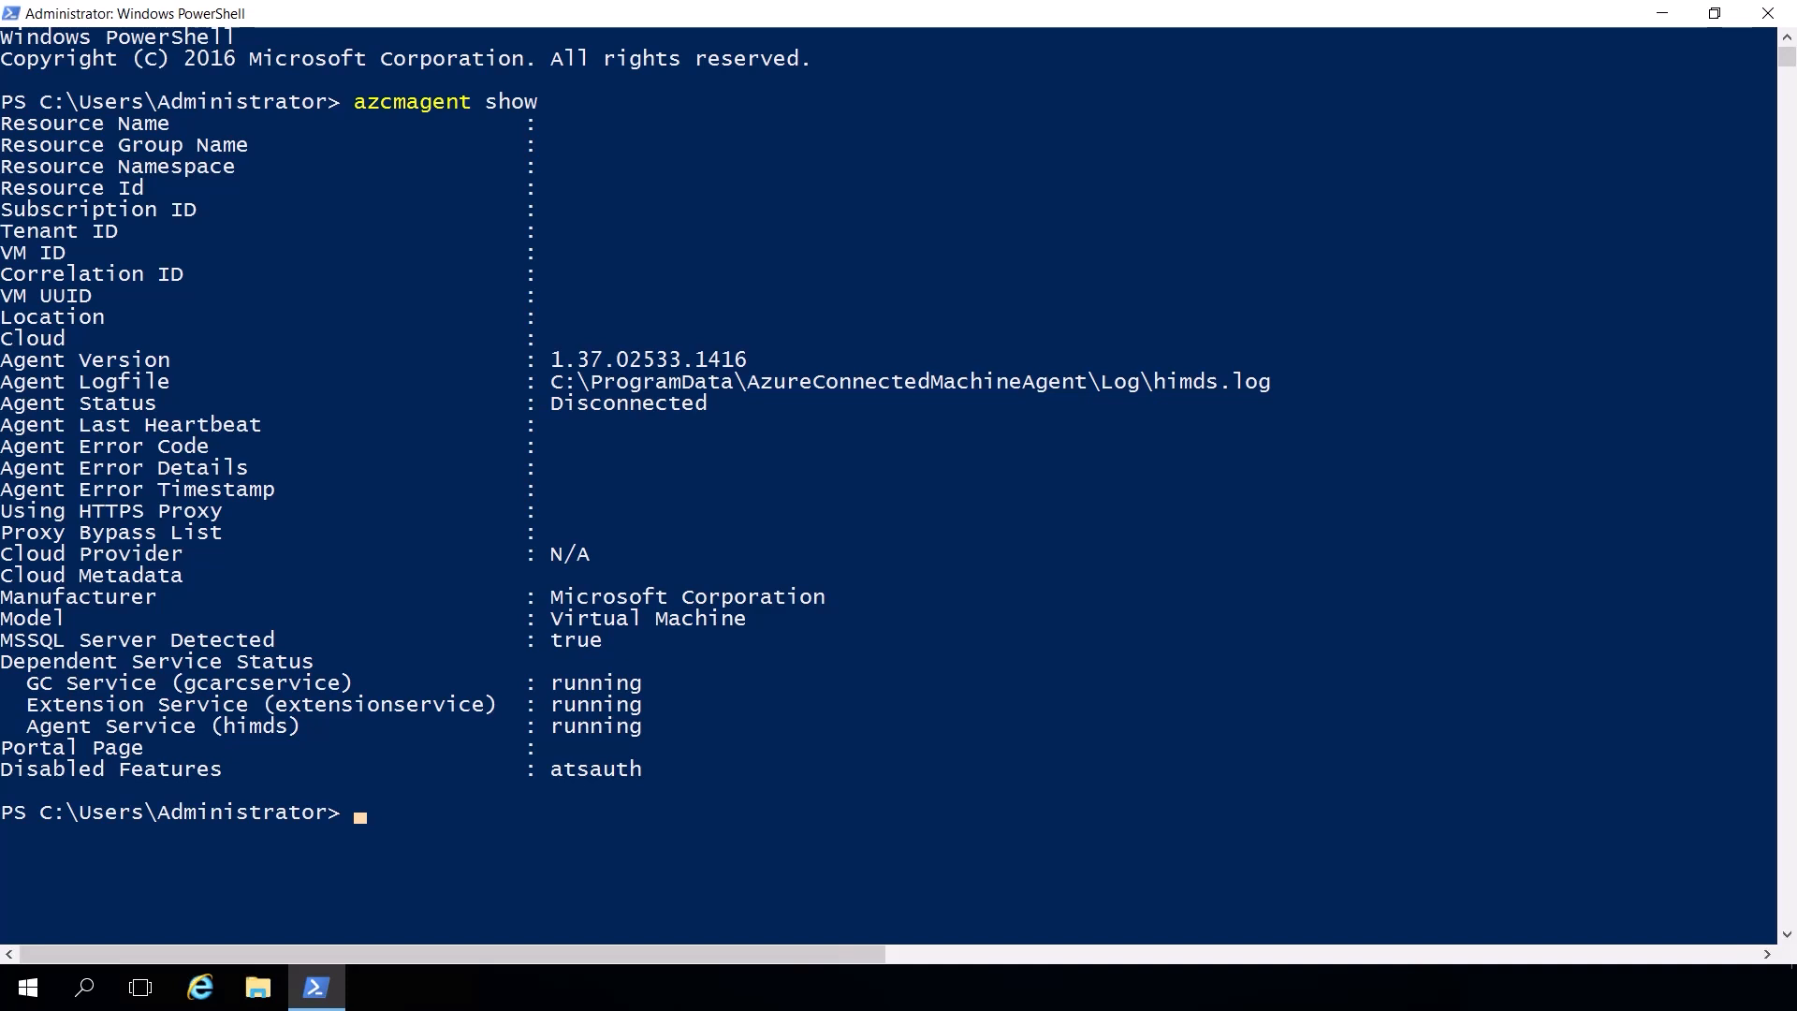
- Review the azcmagent show output reporting the agent as Disconnected, then clear the console
{"action": "left_click", "coordinate": [648, 281]}
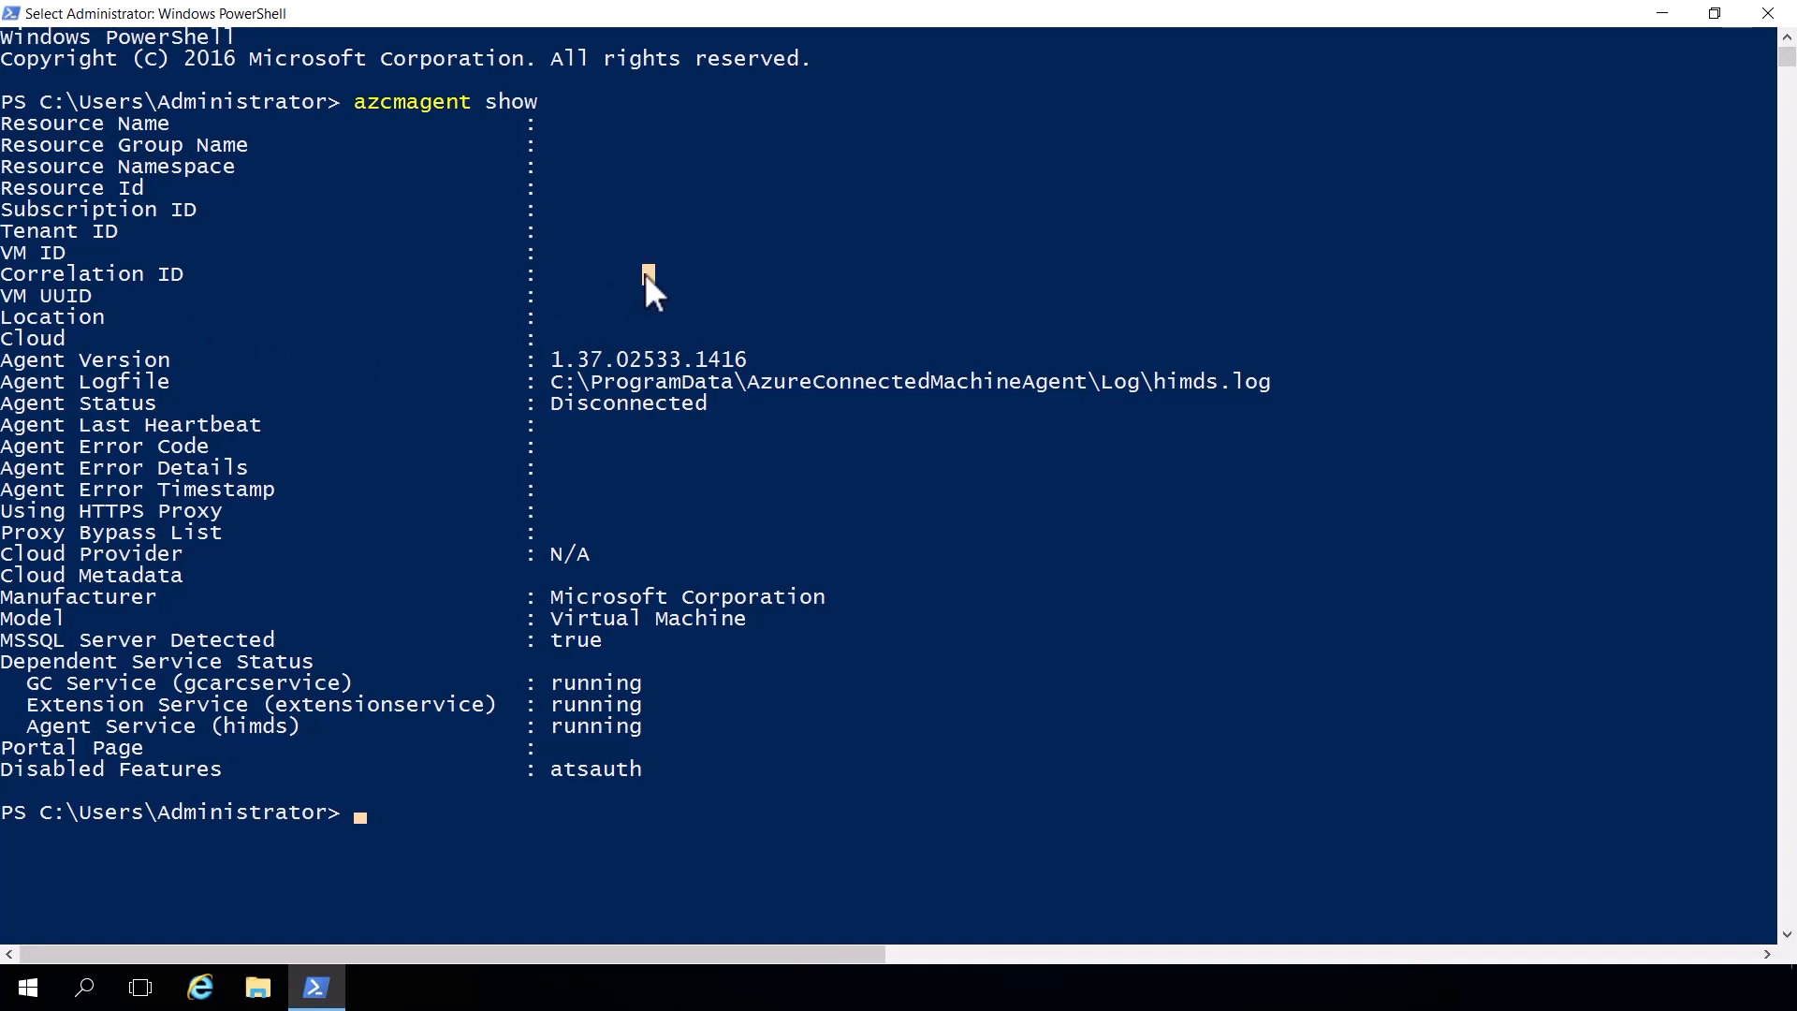
{"action": "type", "text": "clear"}
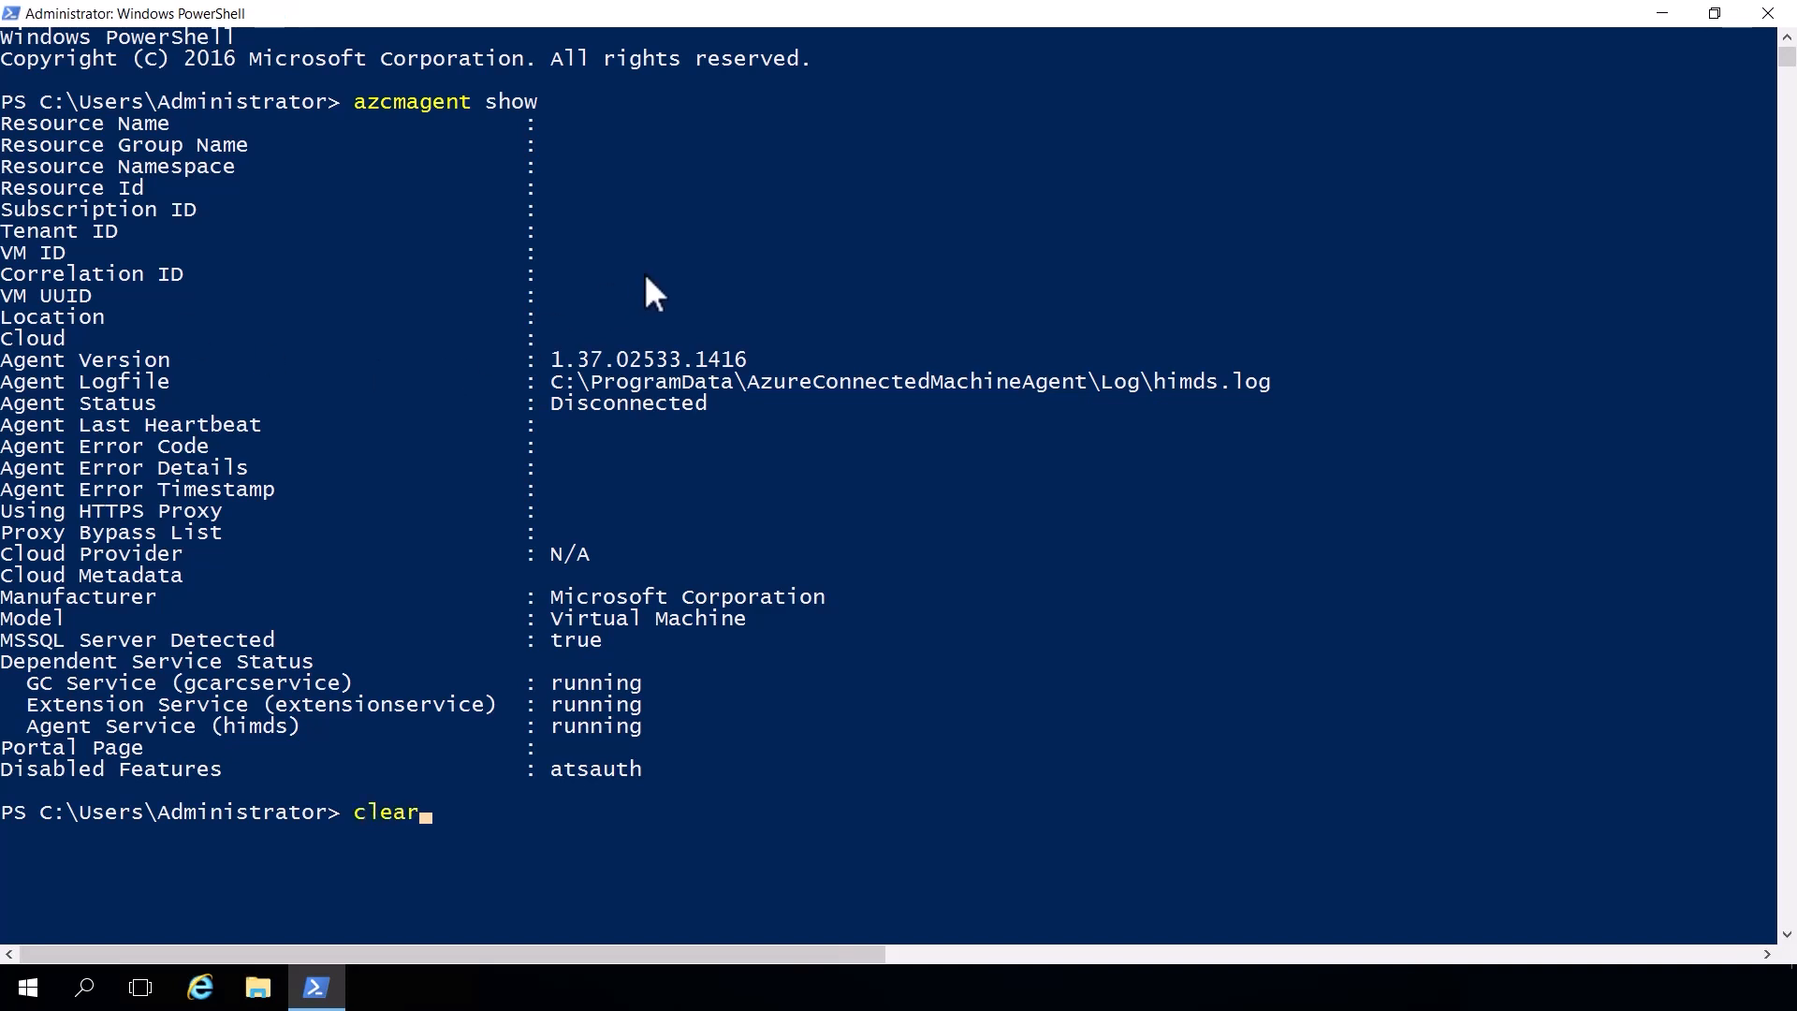
{"action": "key", "text": "Return"}
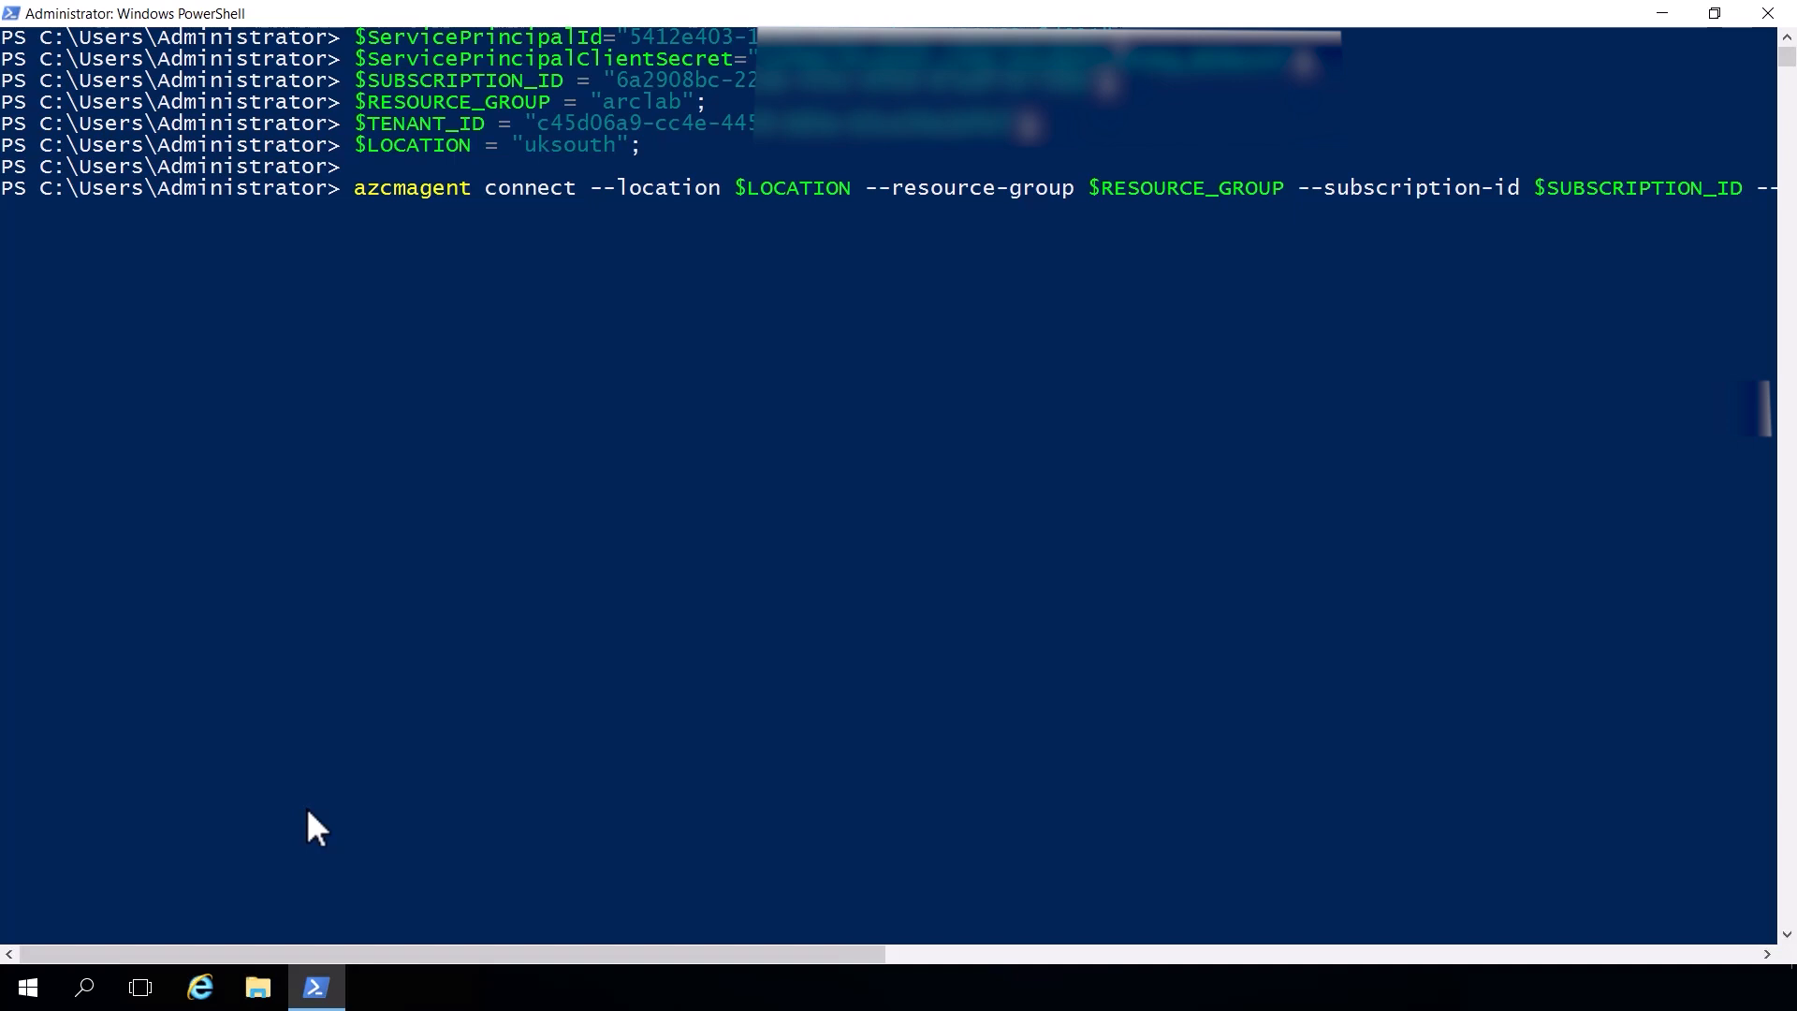
- Submit azcmagent connect using the service principal for resource group arclab in uksouth
{"action": "key", "text": "Return"}
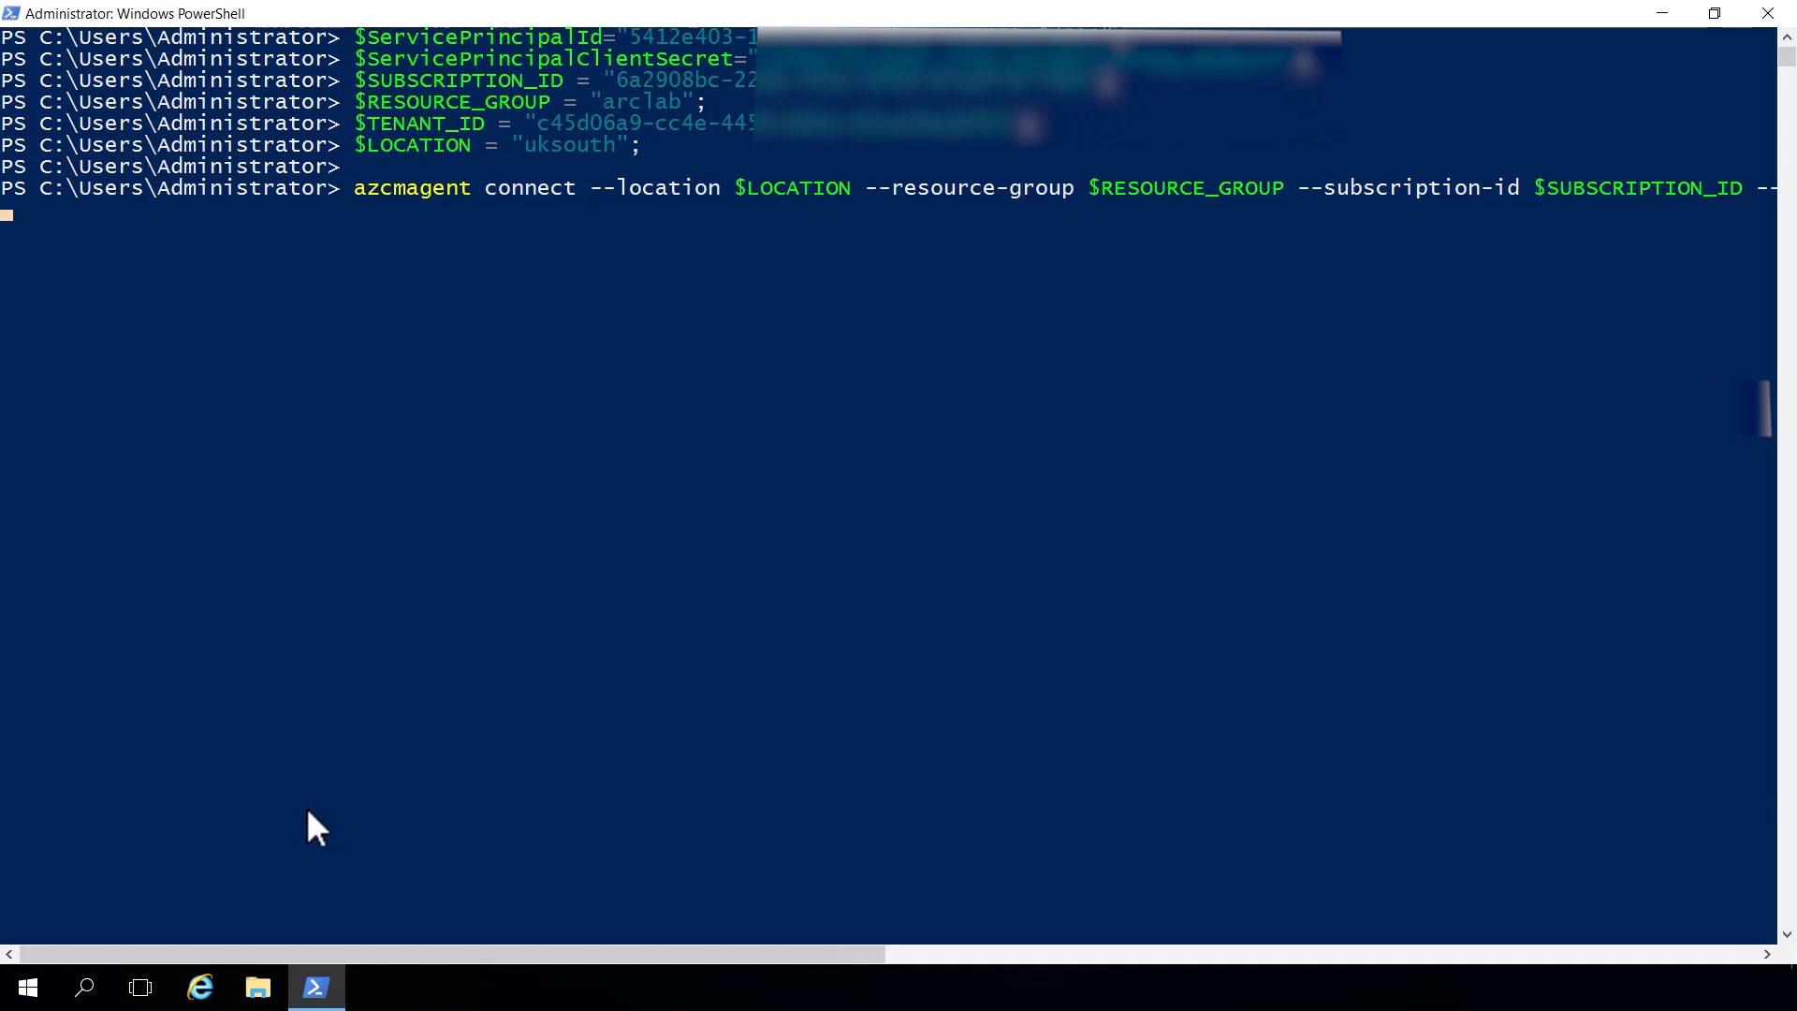